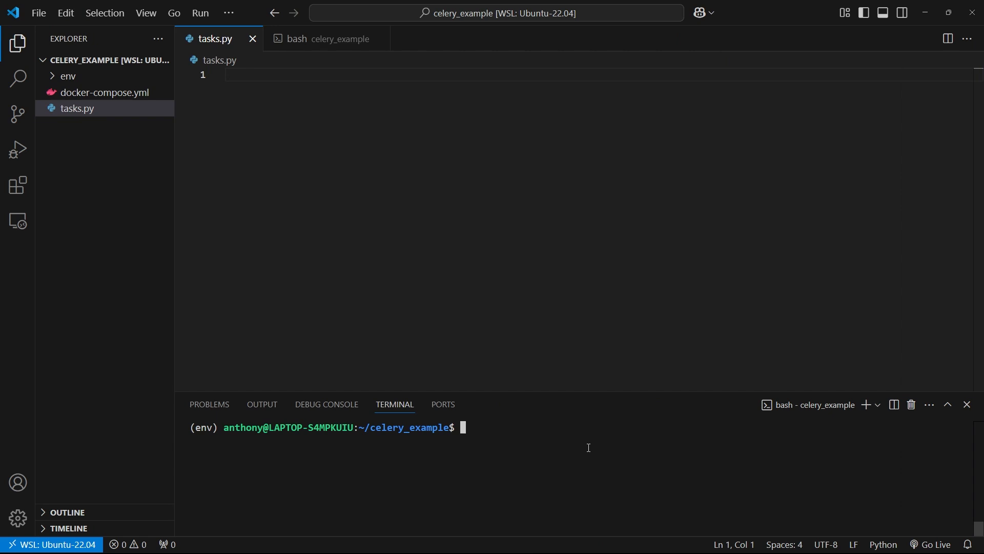
# Install the celery and redis packages with pip in the celery_example environment terminal
pyautogui.write('pip install cel')
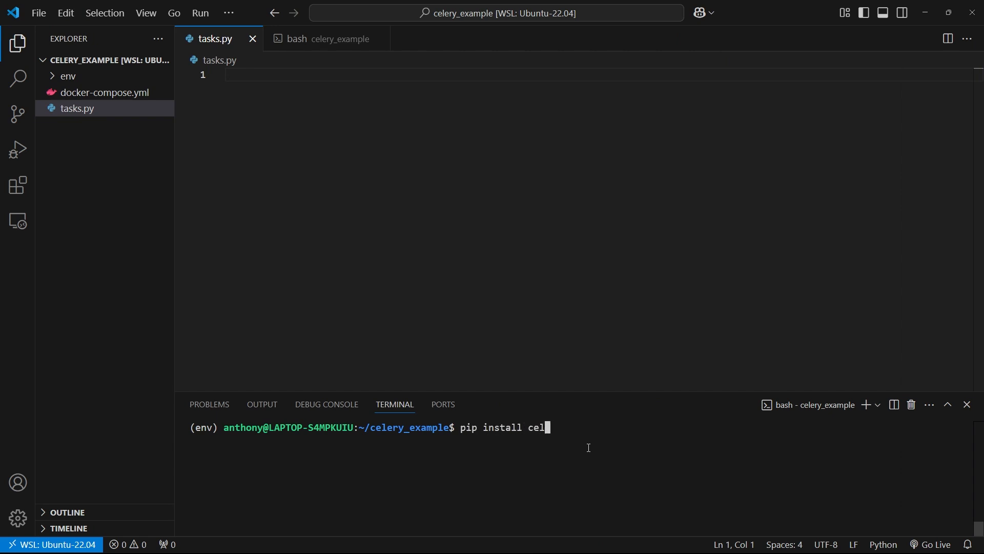
pyautogui.press('Return')
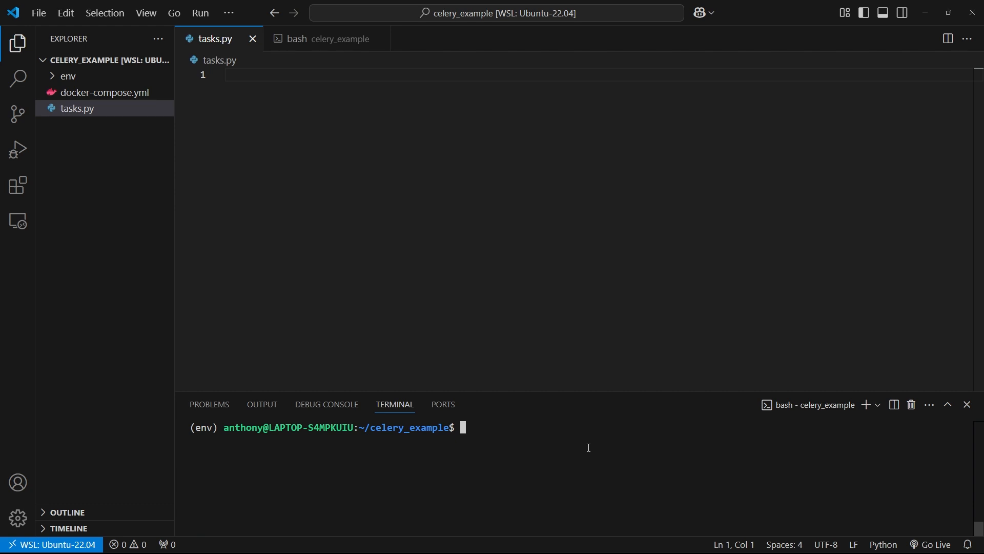
pyautogui.write('pip install re')
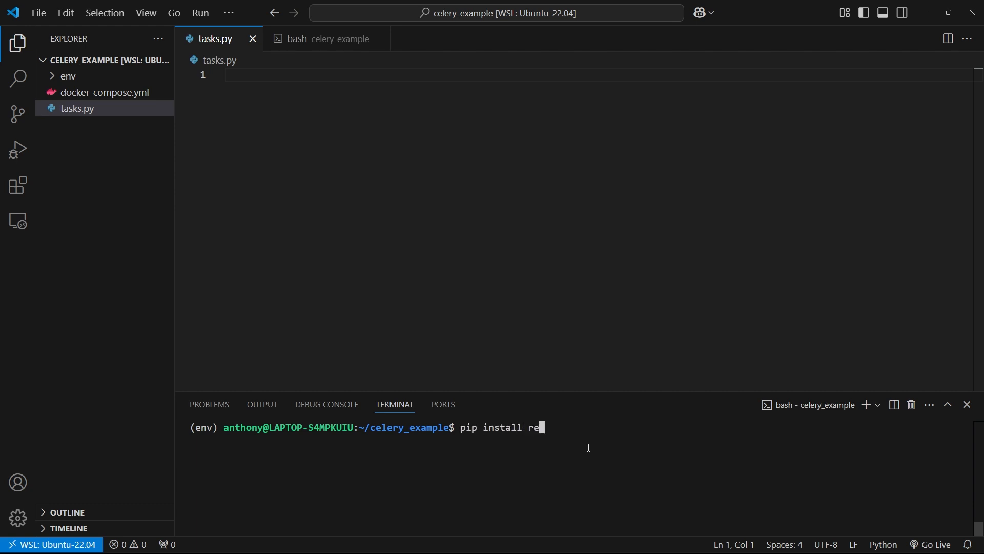
pyautogui.press('Return')
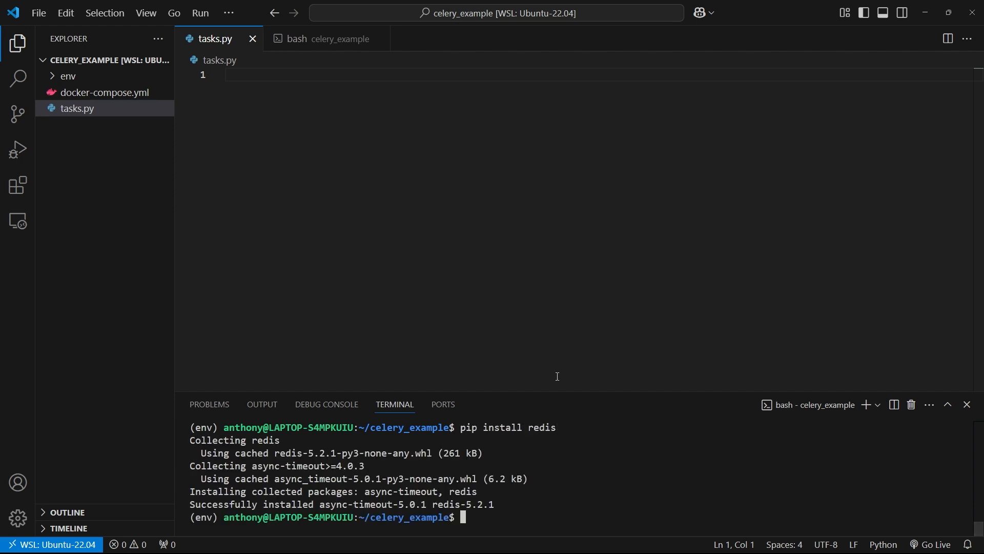
pyautogui.moveTo(545, 438)
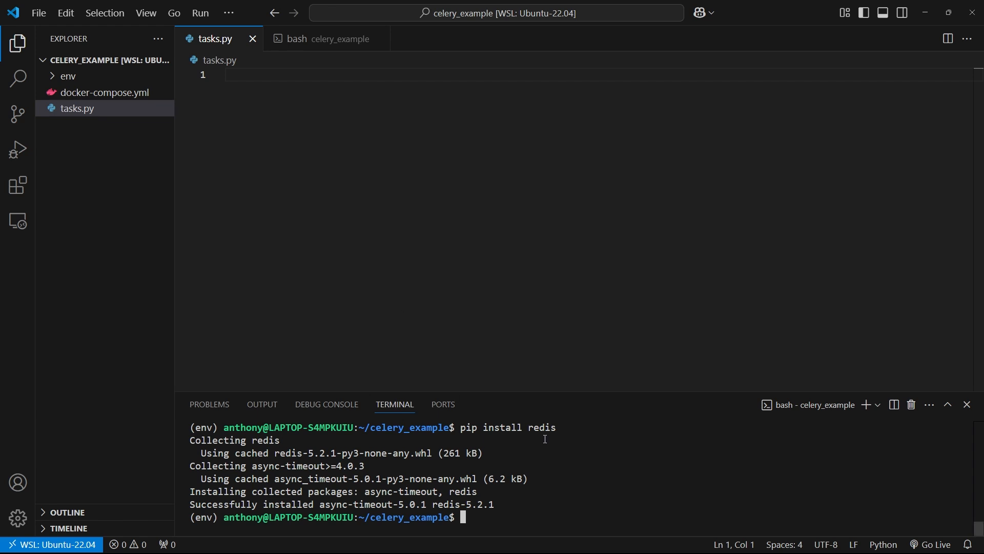
pyautogui.moveTo(540, 433)
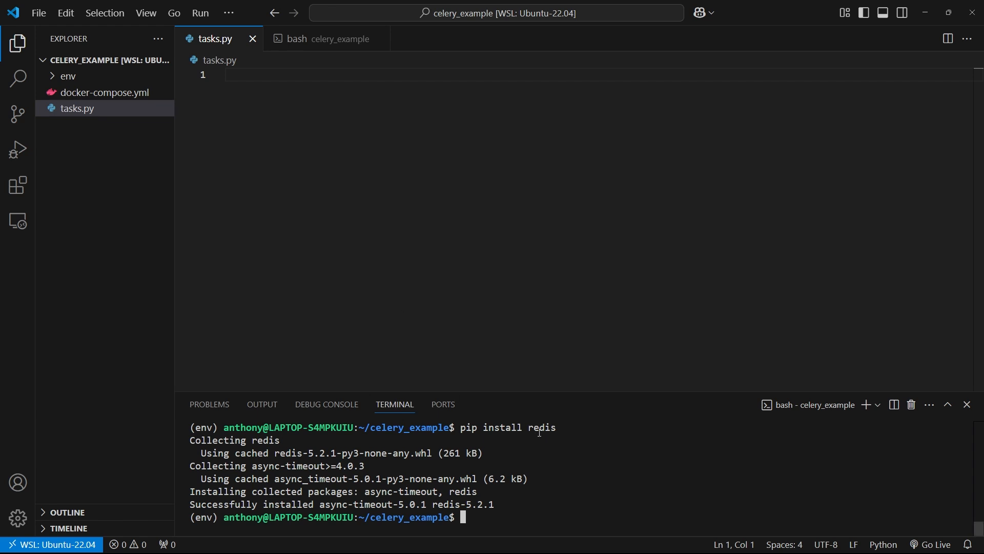
pyautogui.moveTo(547, 443)
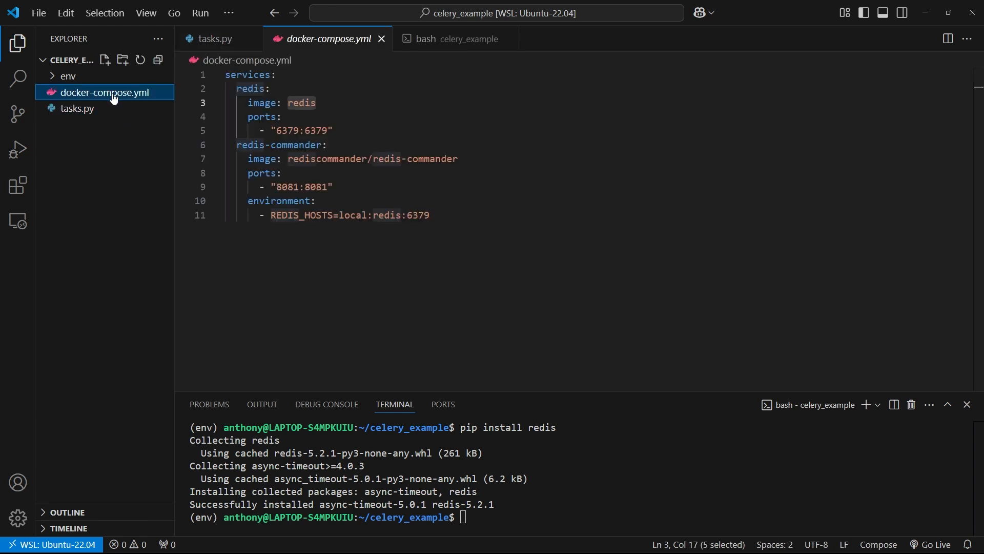
pyautogui.click(322, 88)
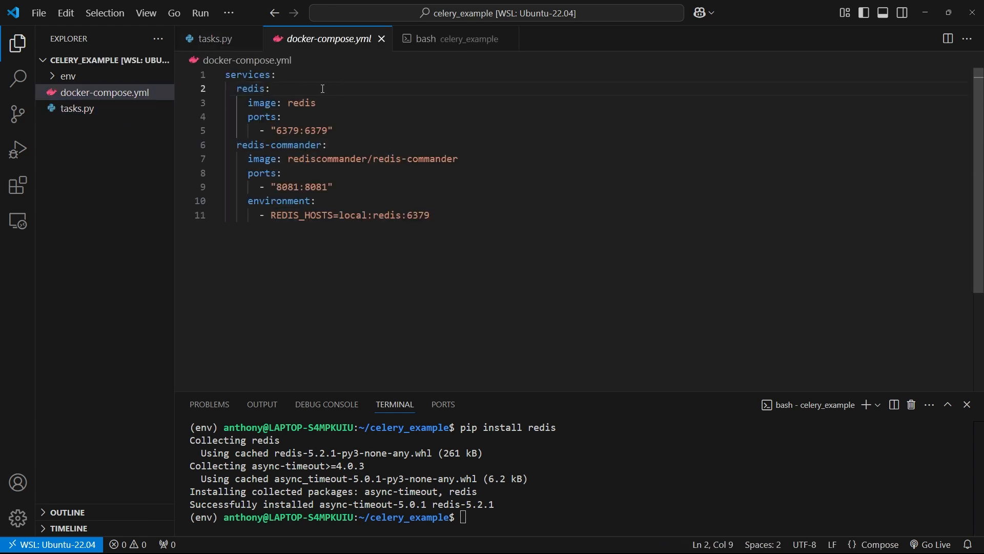
pyautogui.doubleClick(300, 102)
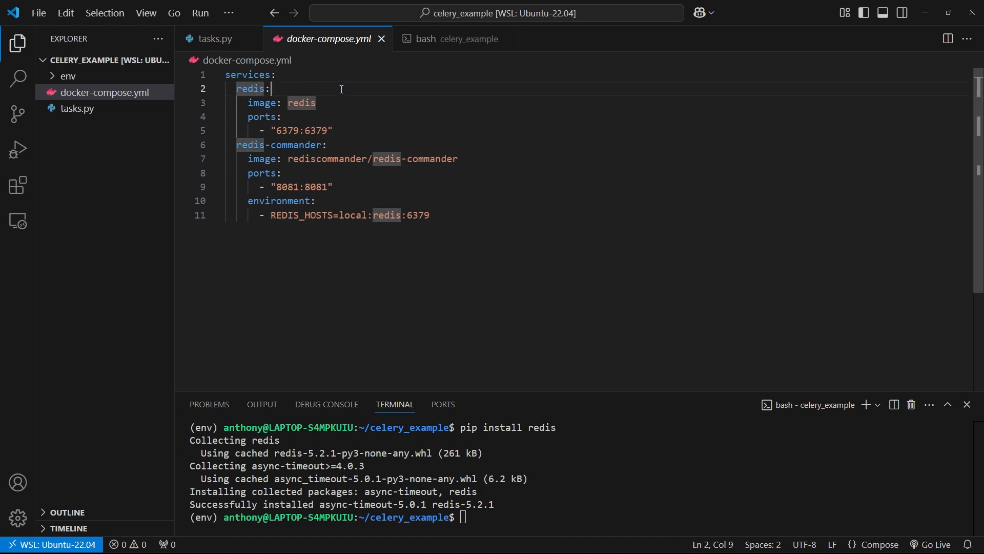
pyautogui.doubleClick(249, 89)
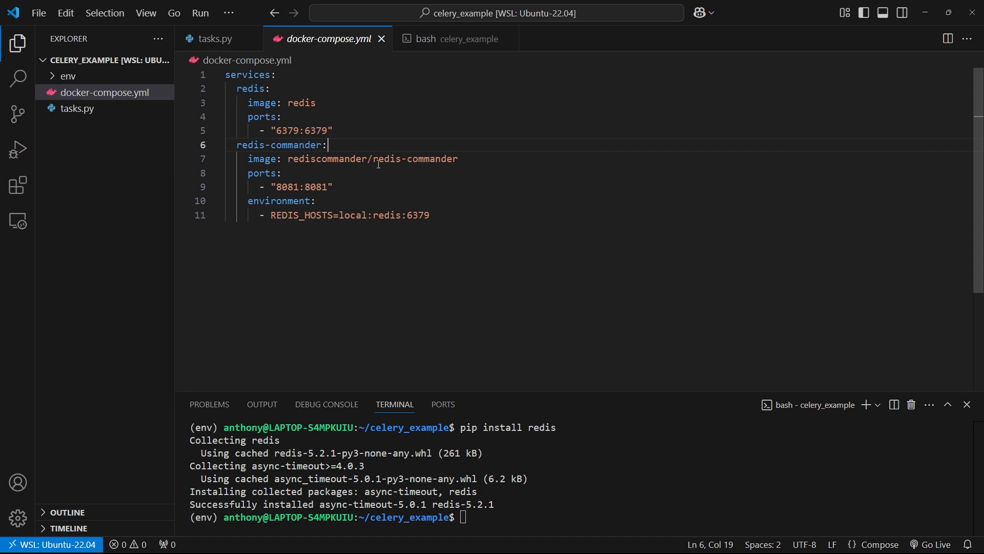
pyautogui.moveTo(383, 169)
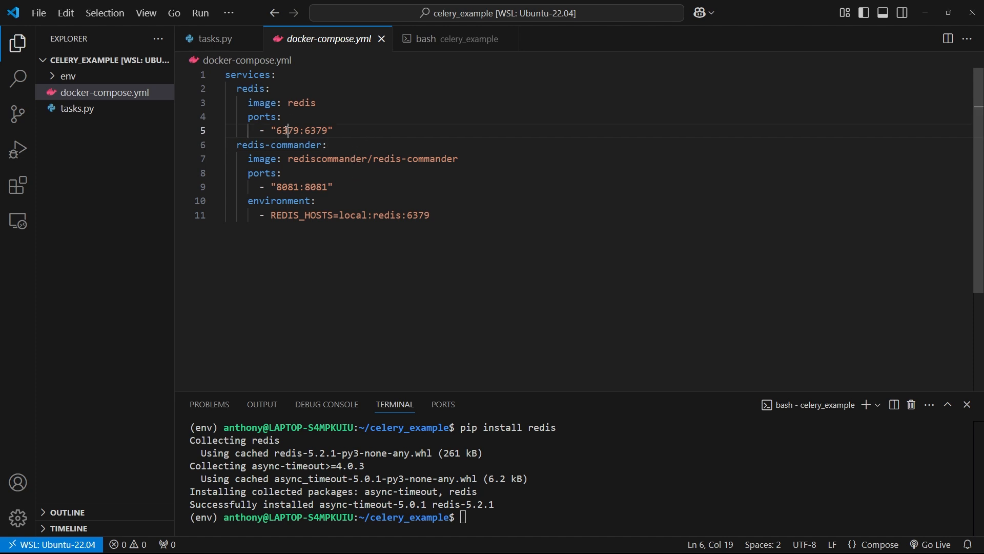
pyautogui.doubleClick(286, 131)
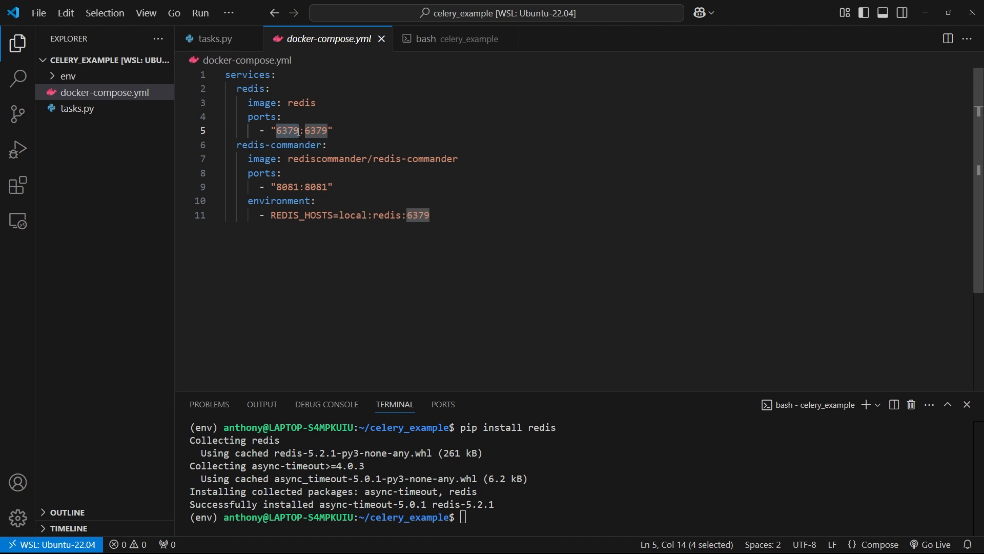
pyautogui.moveTo(578, 455)
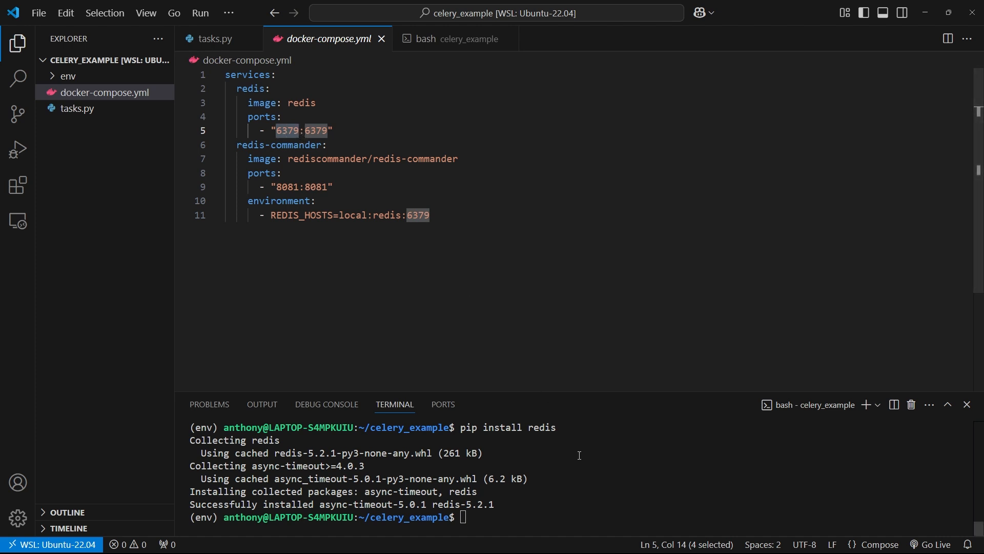
# Run docker compose up -d to start the redis and redis-commander containers
pyautogui.write('docker compo')
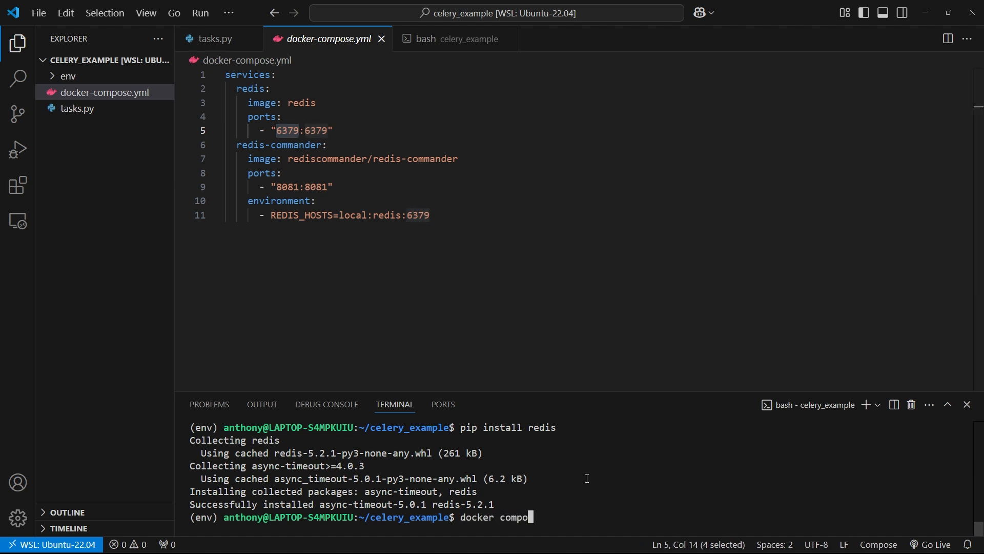
pyautogui.press('Return')
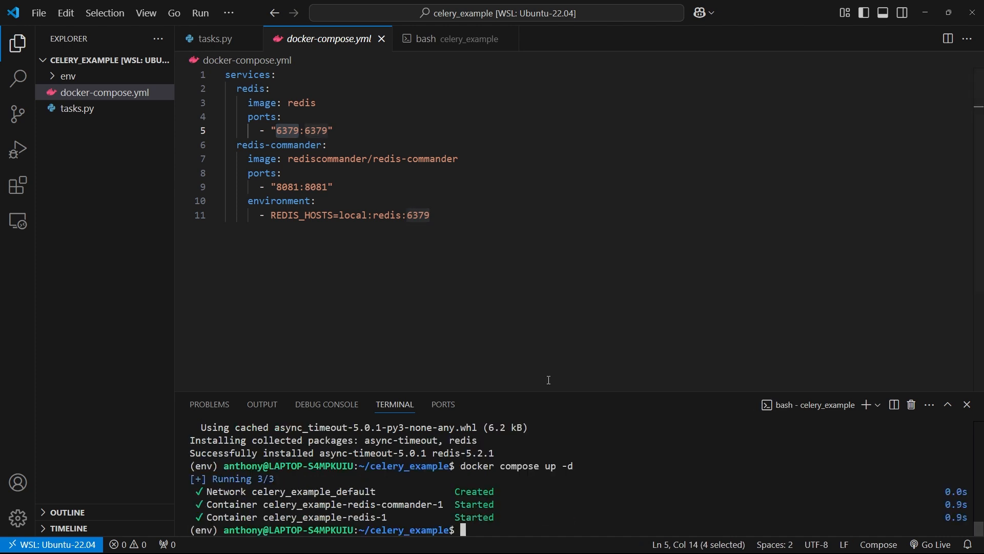
pyautogui.moveTo(487, 318)
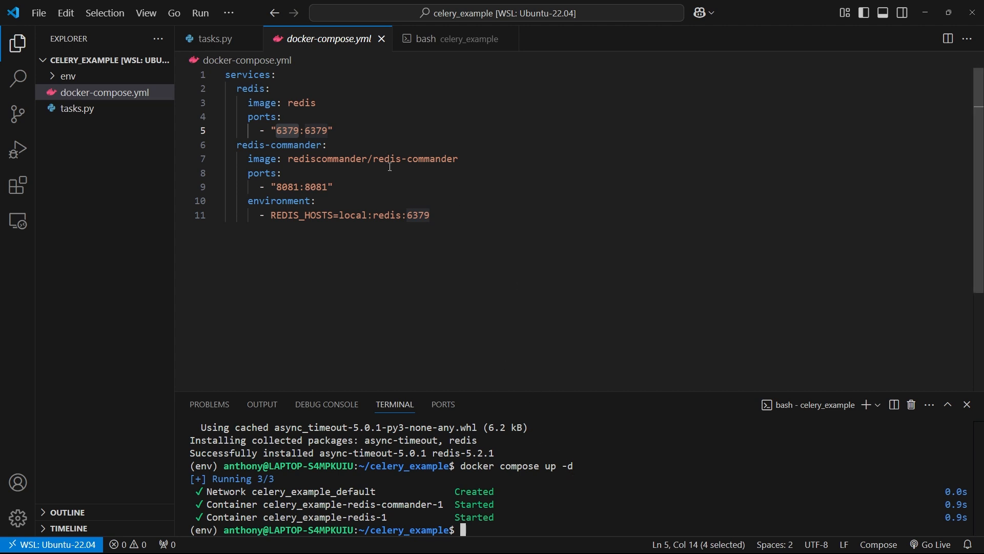
pyautogui.moveTo(474, 266)
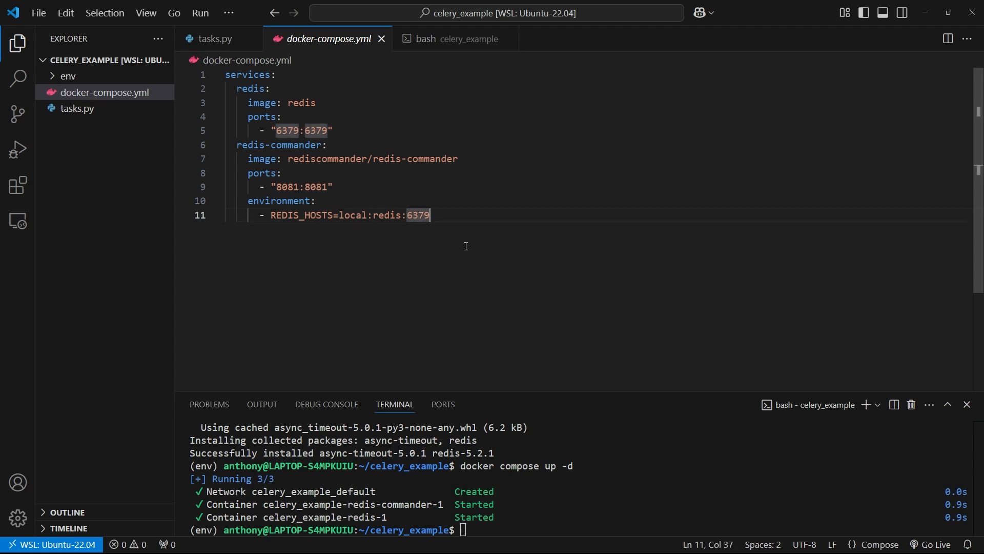
pyautogui.moveTo(381, 39)
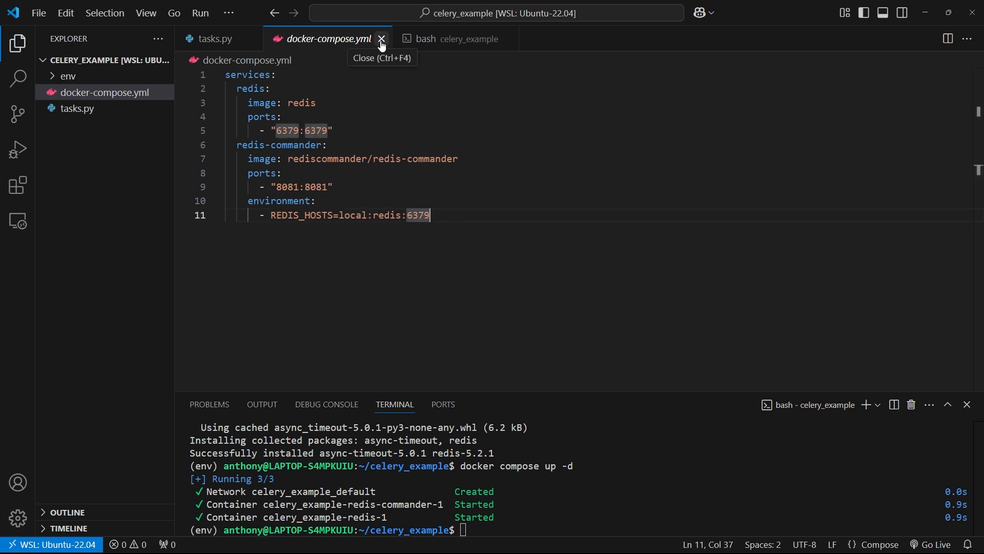
# Close docker-compose.yml and write 'from celery import Celery' at the top of tasks.py
pyautogui.click(382, 38)
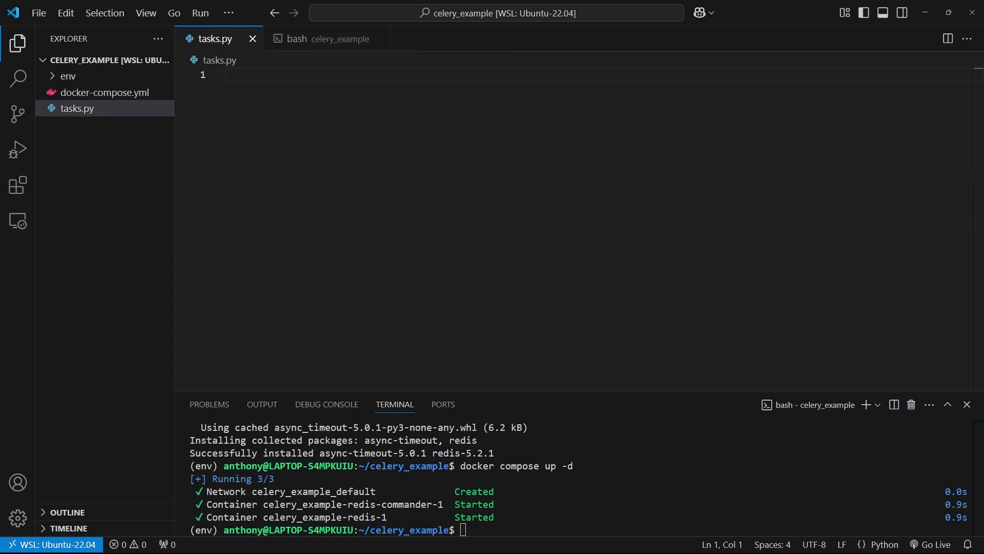
pyautogui.write('f')
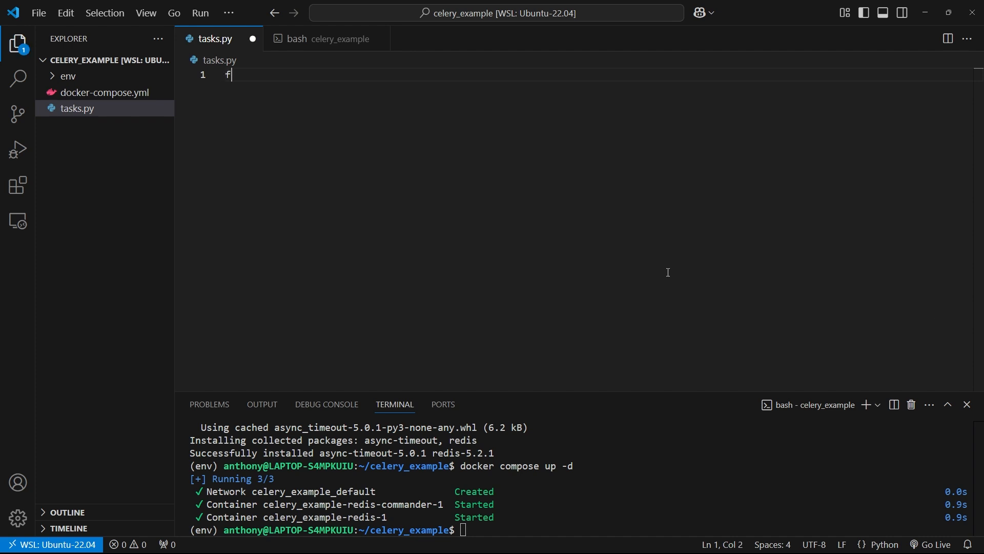
pyautogui.write('rom celery import Celery')
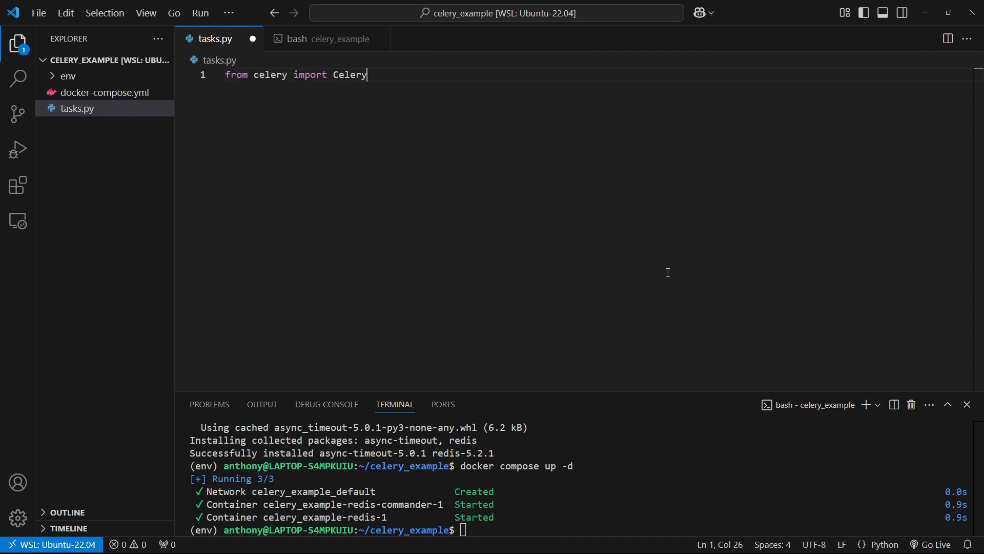
pyautogui.press('Enter')
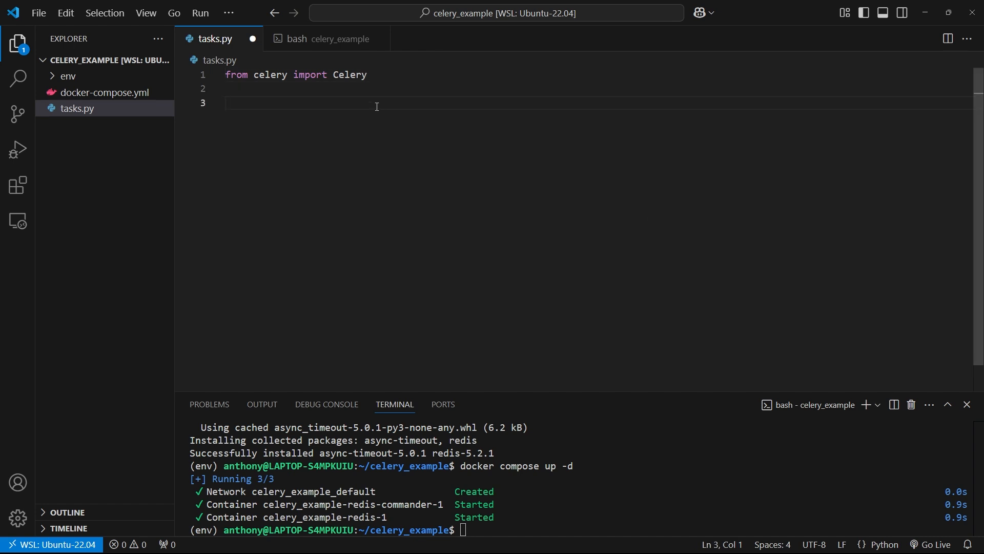
# Begin the app definition app = Celery("tasks", ) on line 3
pyautogui.click(260, 102)
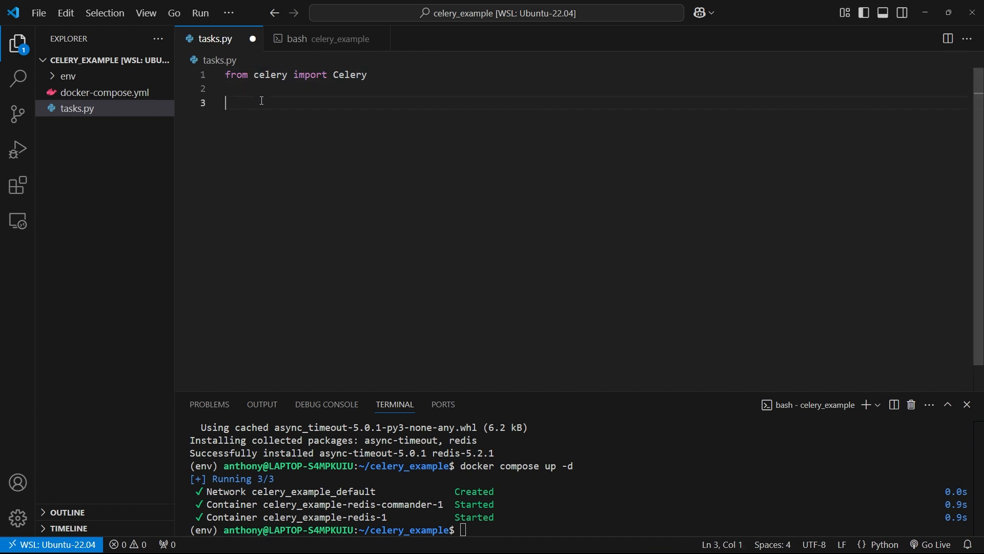
pyautogui.write('app =')
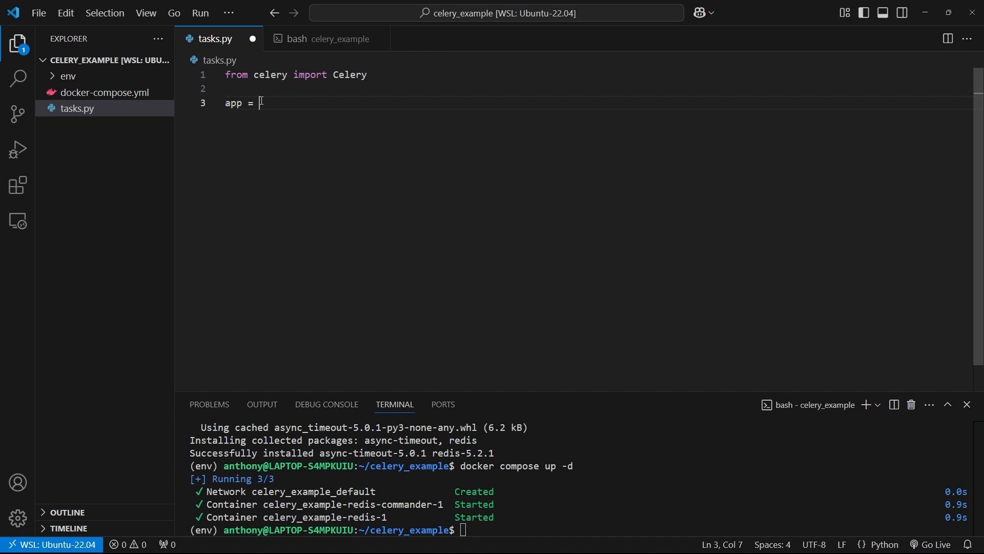
pyautogui.write('C')
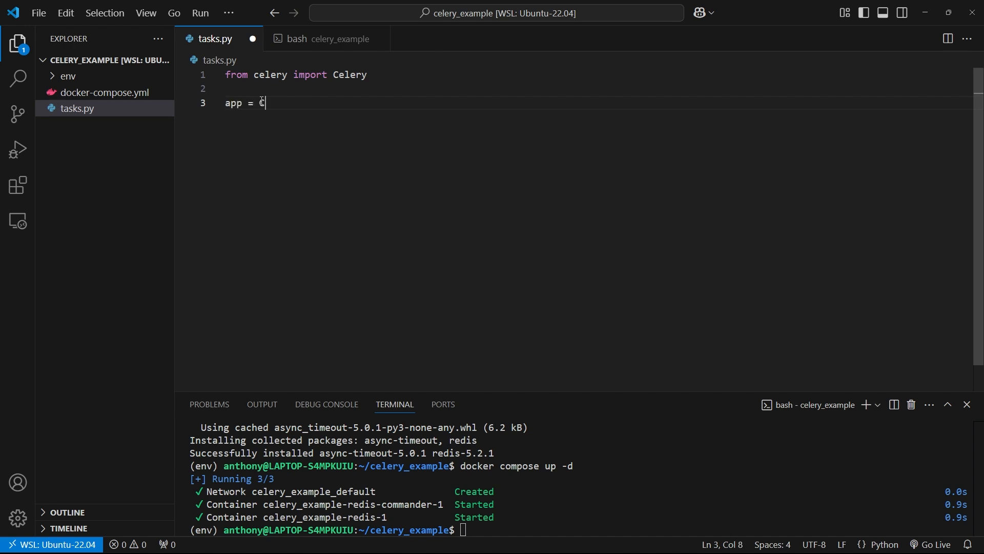
pyautogui.write('elery(')
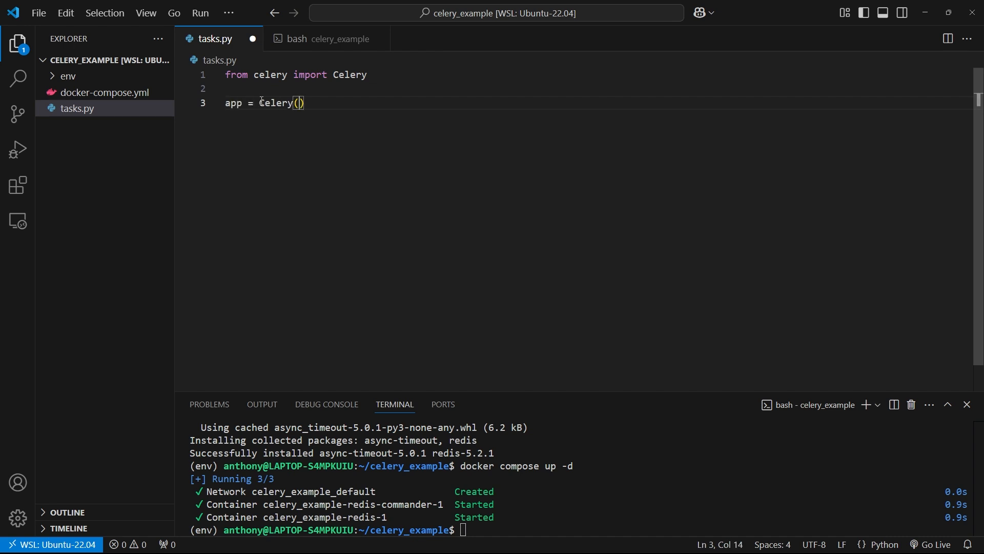
pyautogui.write('""')
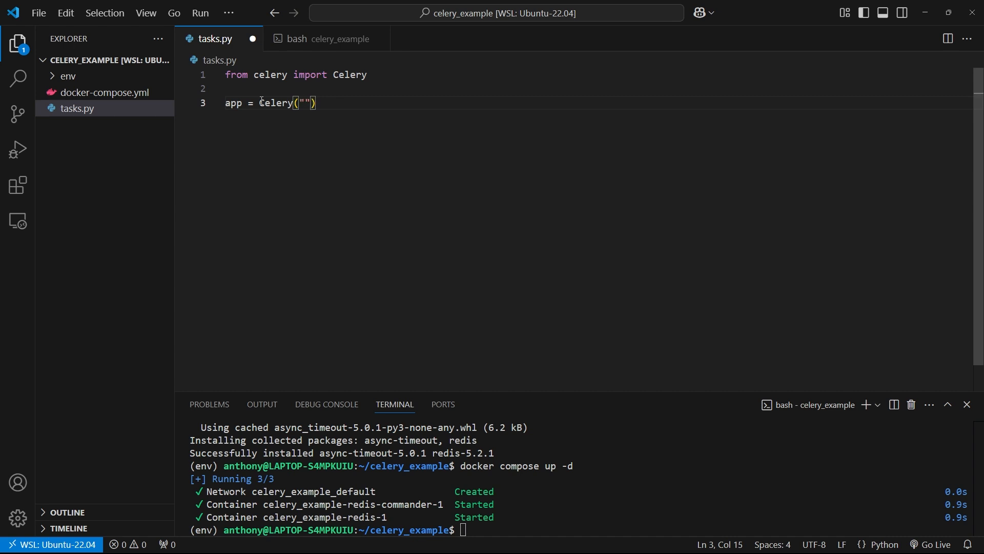
pyautogui.write('tasks')
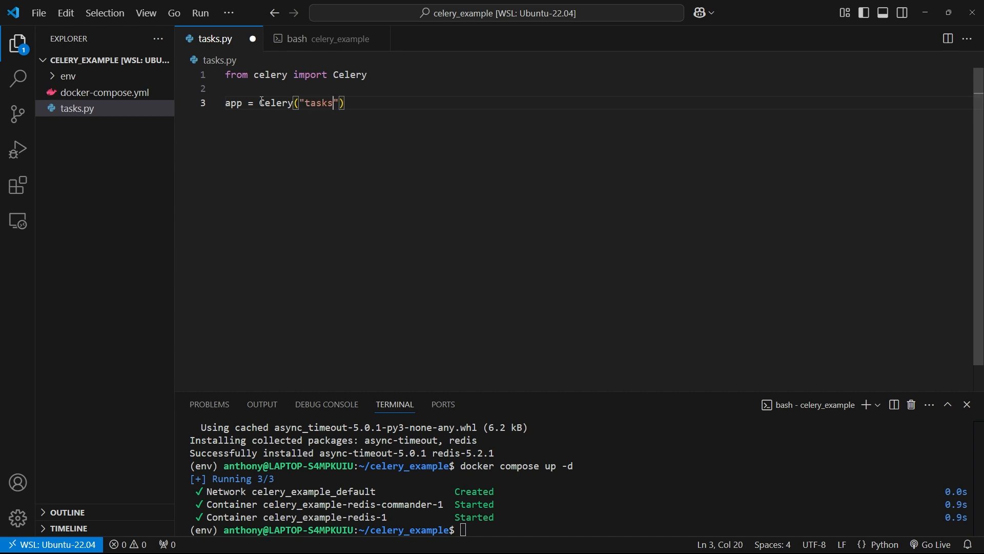
pyautogui.write(',')
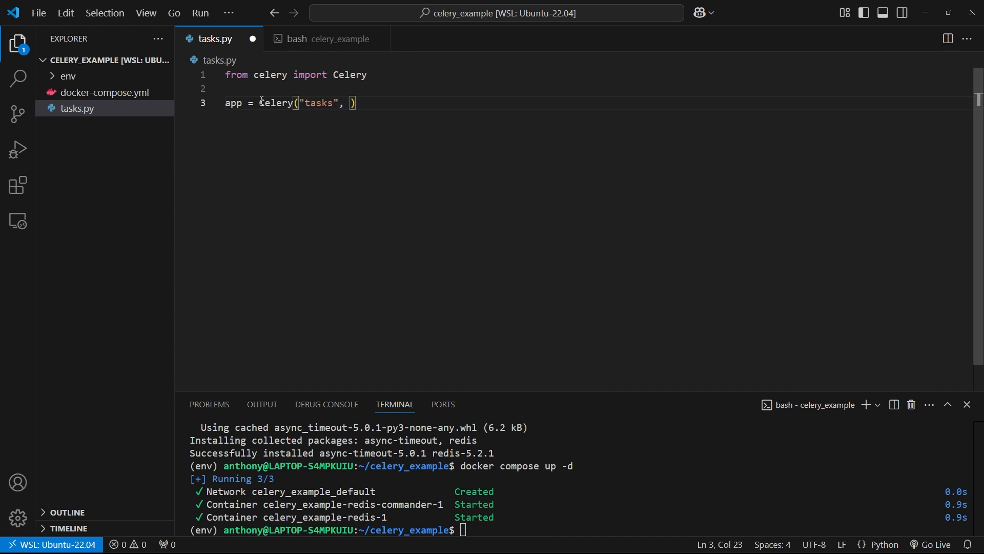
pyautogui.doubleClick(318, 103)
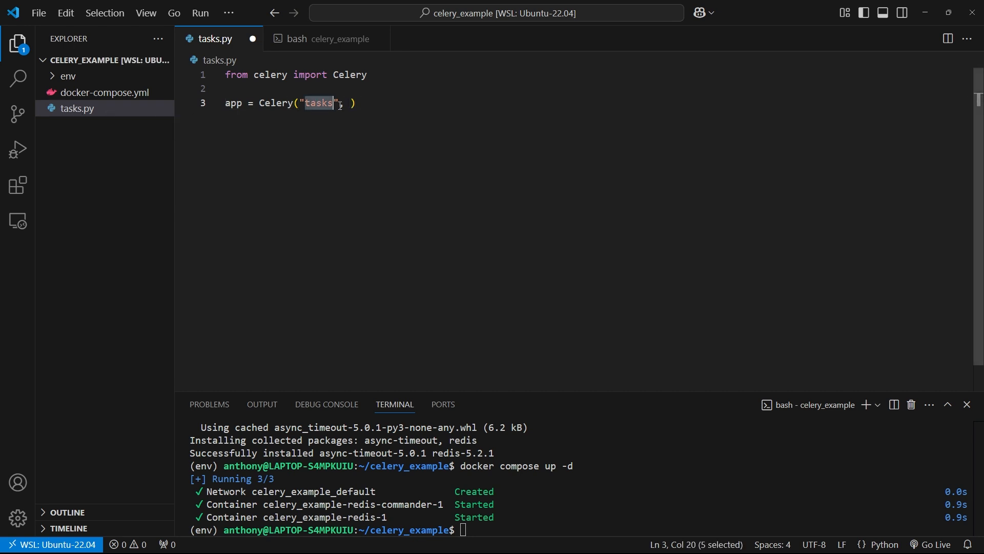
pyautogui.write(',')
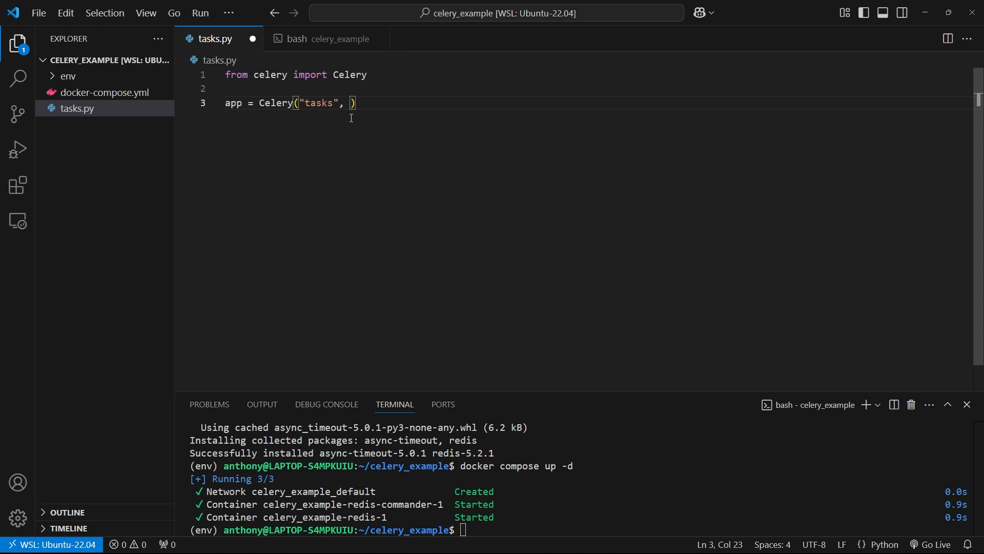
pyautogui.moveTo(297, 109)
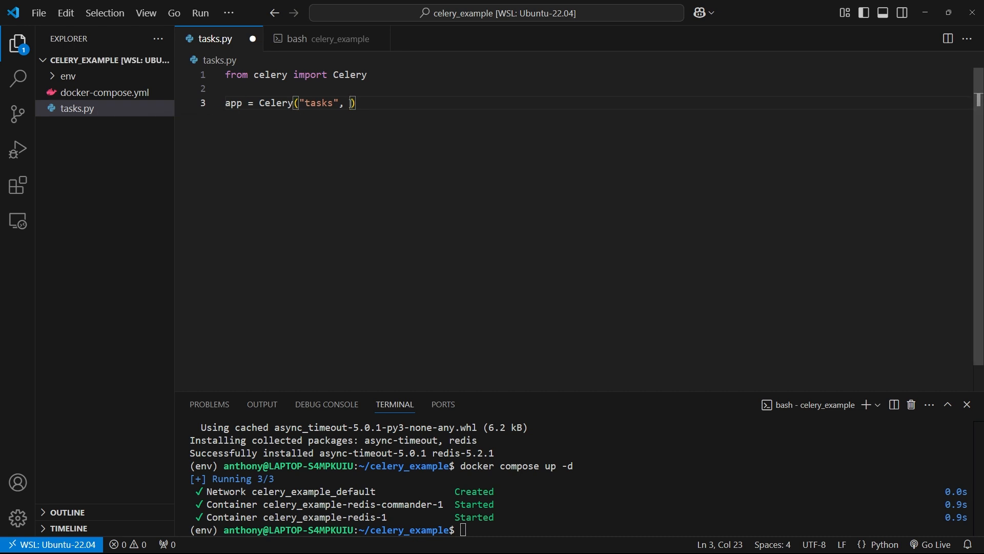
# Add broker="redis://localhost:6379" to the Celery() call and start a new line below
pyautogui.write('broker="redis:')
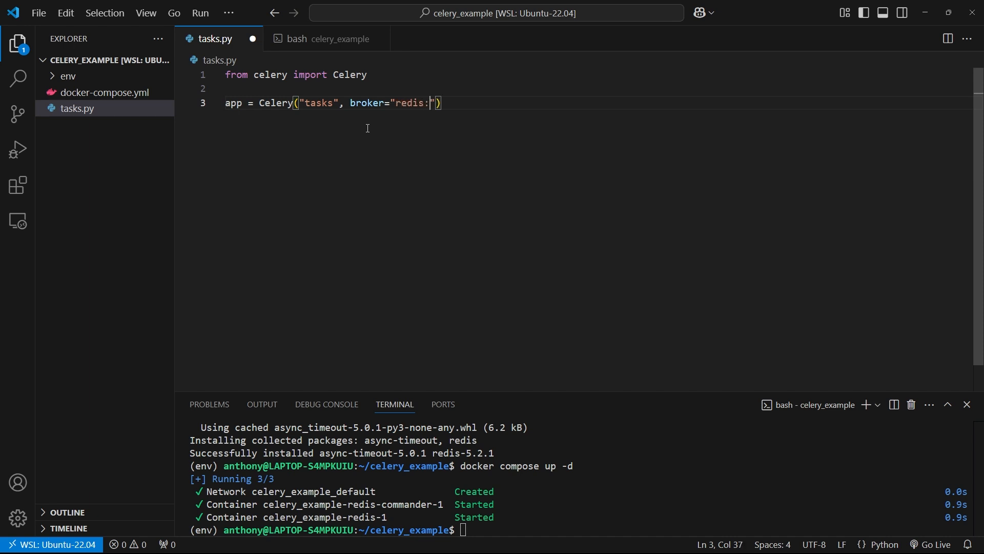
pyautogui.write('//localho')
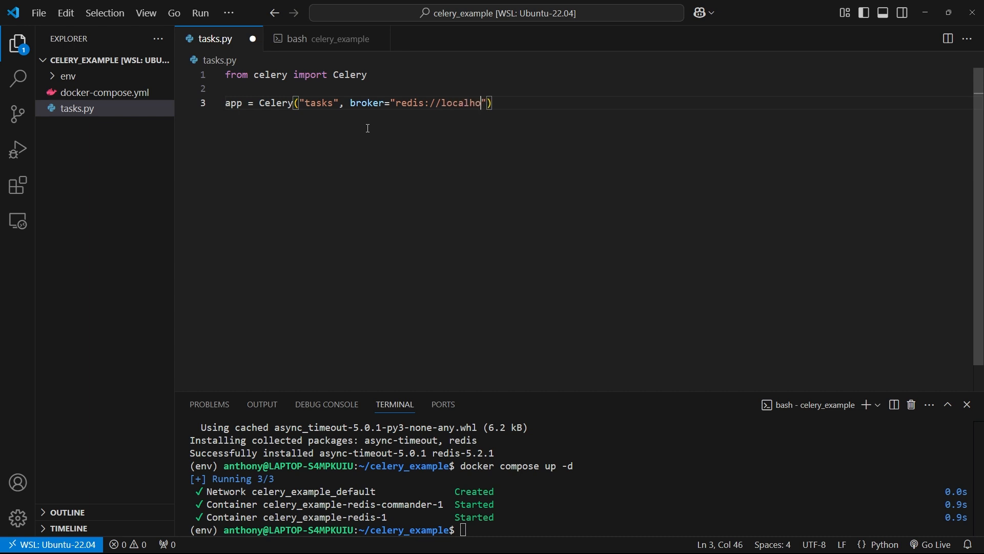
pyautogui.write('st:')
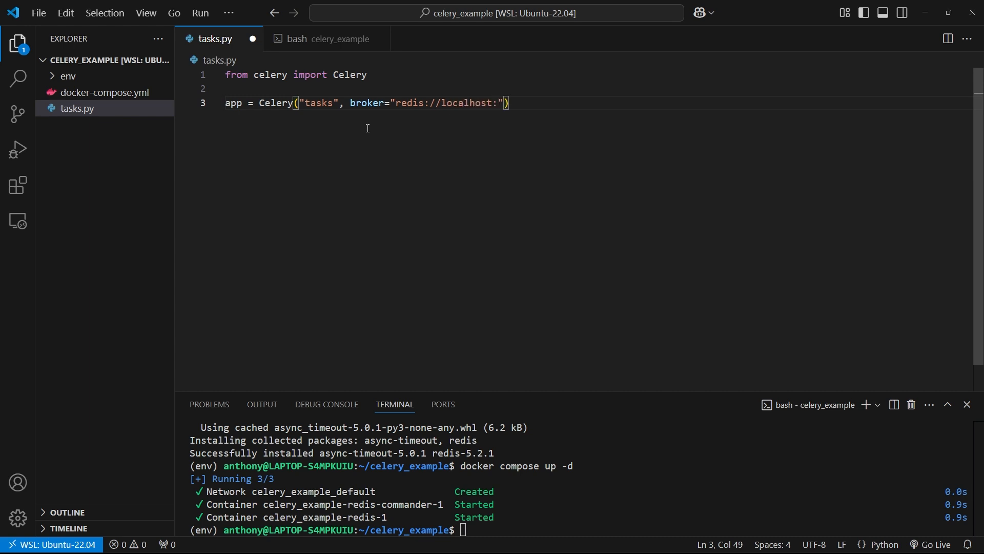
pyautogui.write('6379')
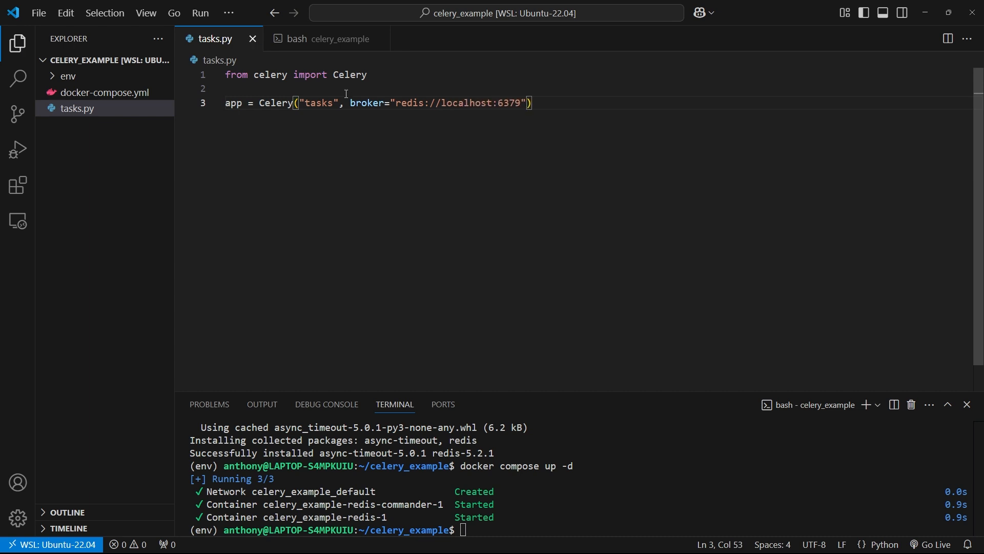
pyautogui.doubleClick(466, 103)
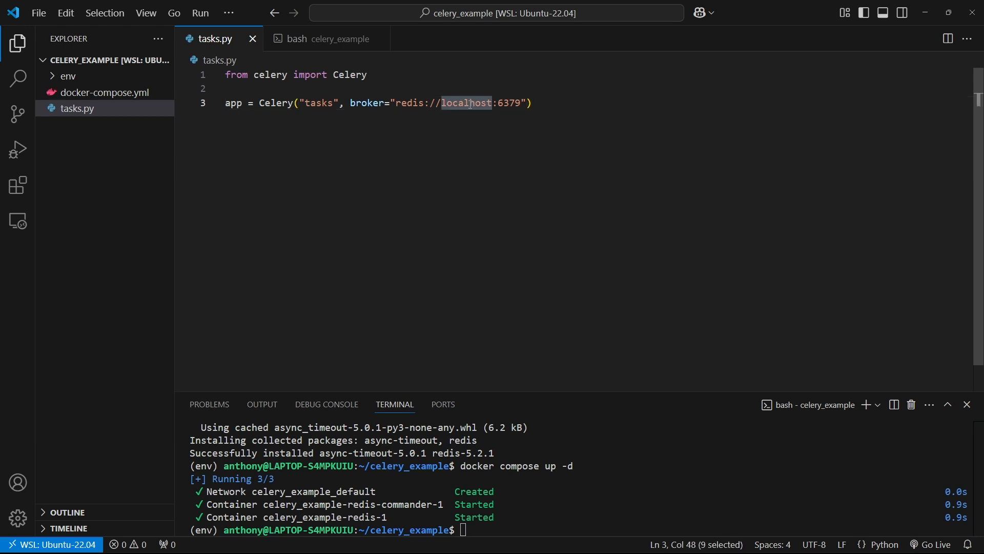
pyautogui.click(445, 103)
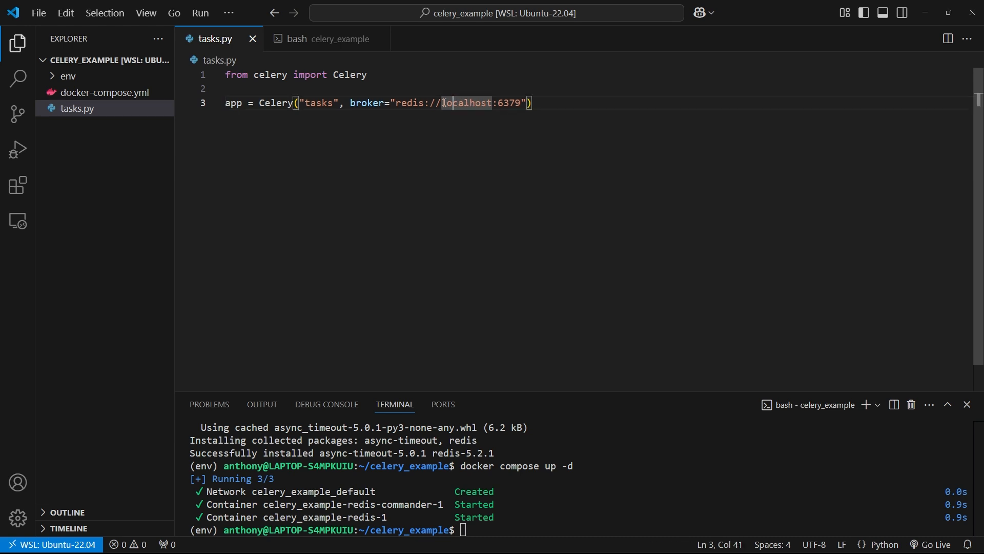
pyautogui.moveTo(488, 107)
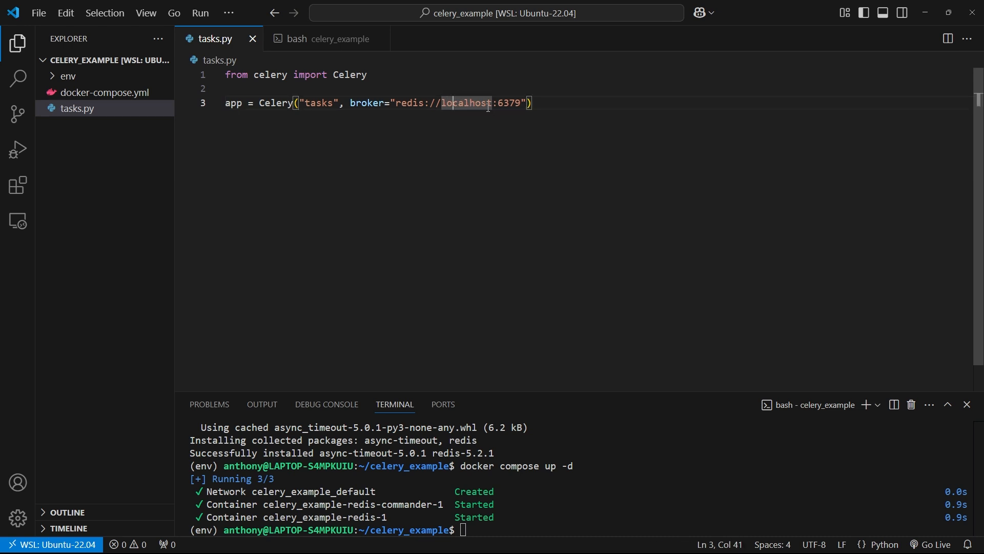
pyautogui.moveTo(505, 114)
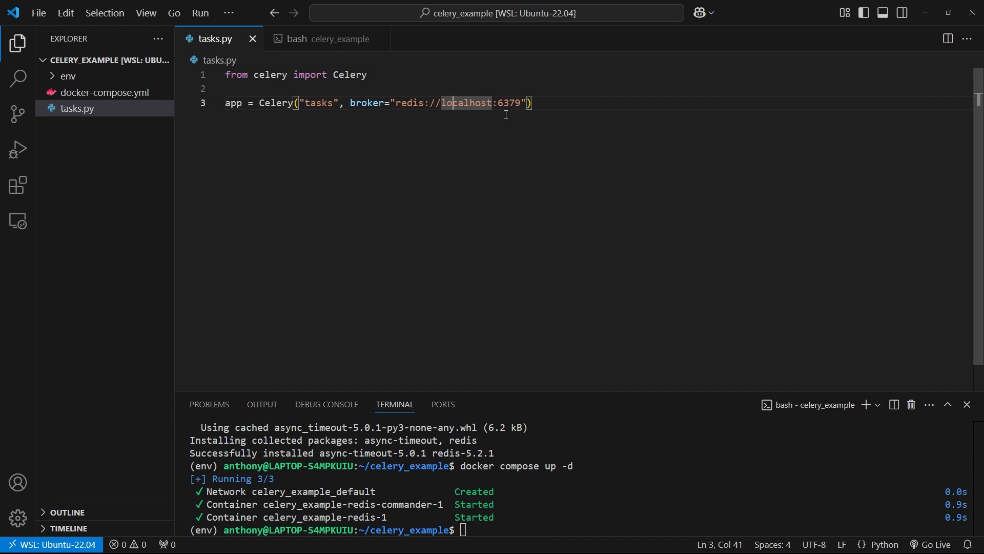
pyautogui.doubleClick(468, 103)
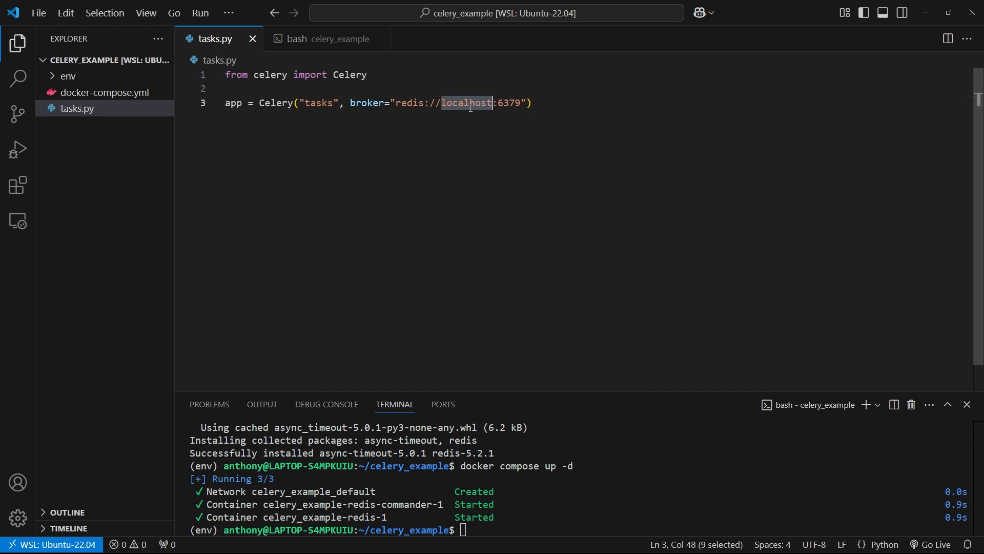
pyautogui.press('enter')
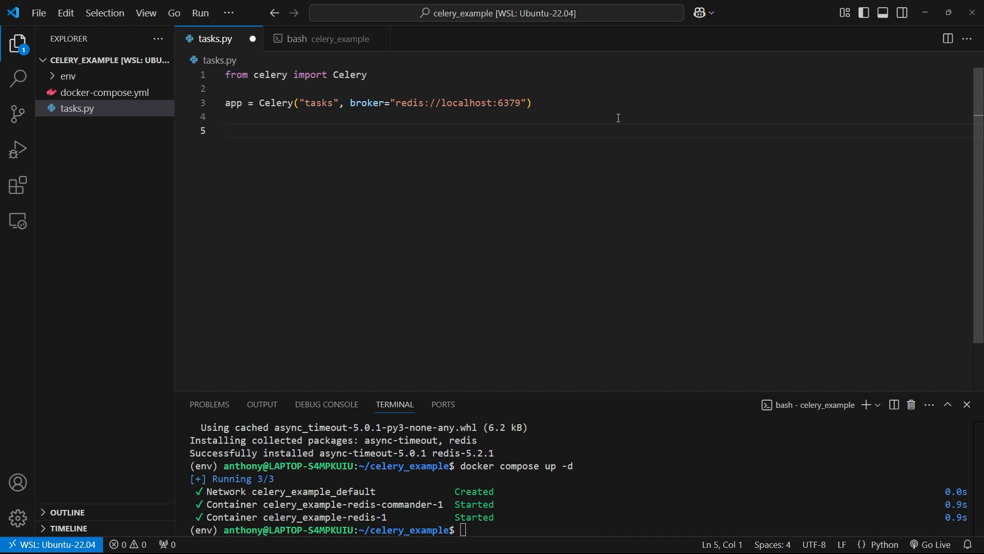
pyautogui.write('@app')
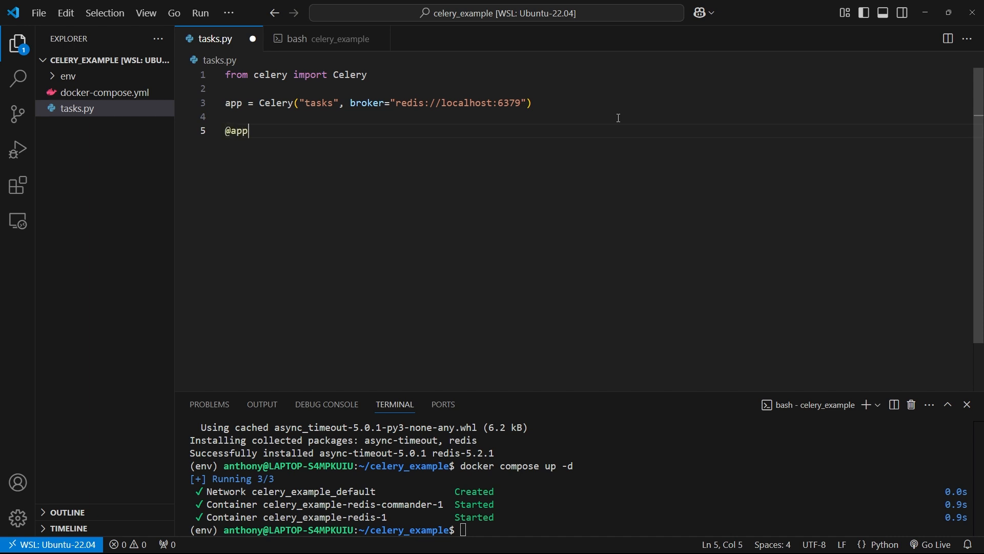
pyautogui.doubleClick(232, 102)
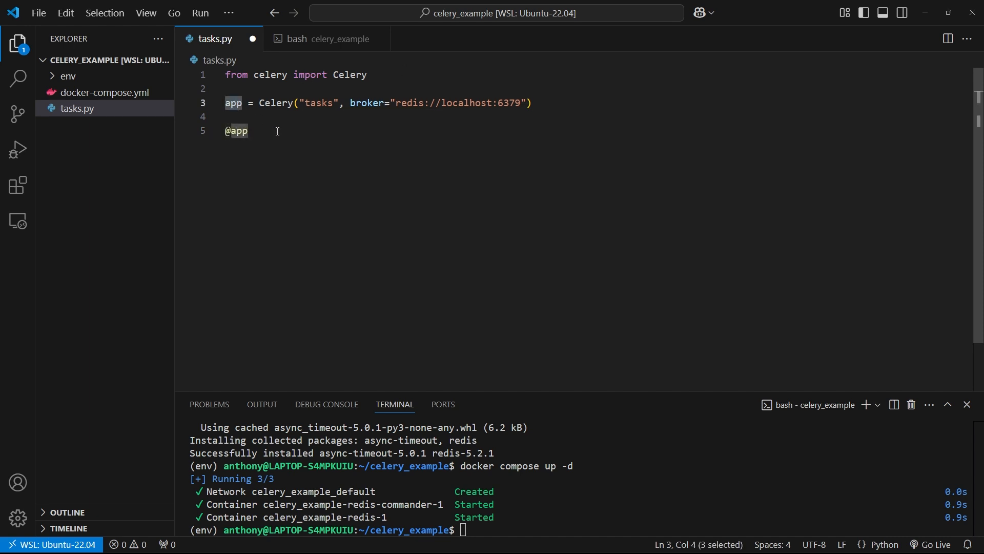
pyautogui.click(250, 130)
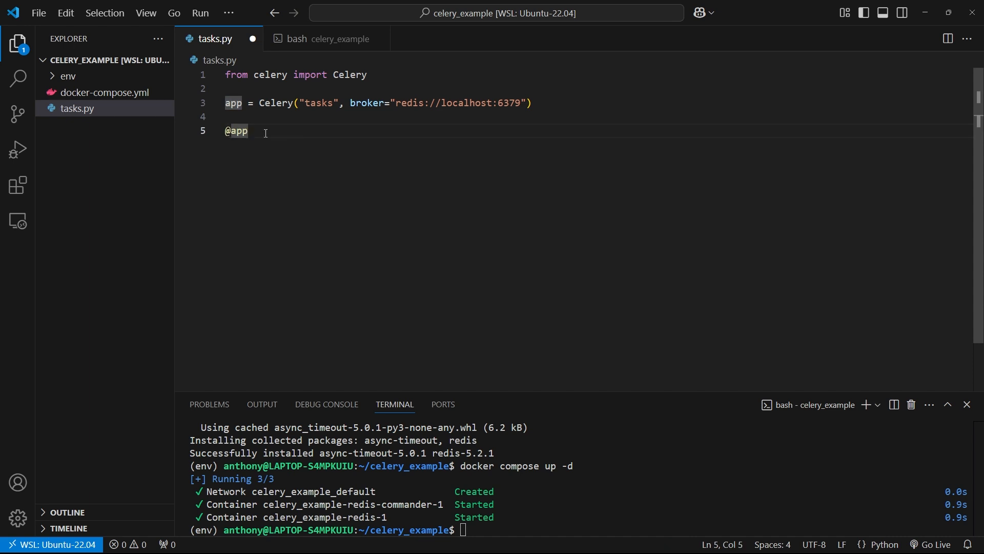
pyautogui.moveTo(363, 142)
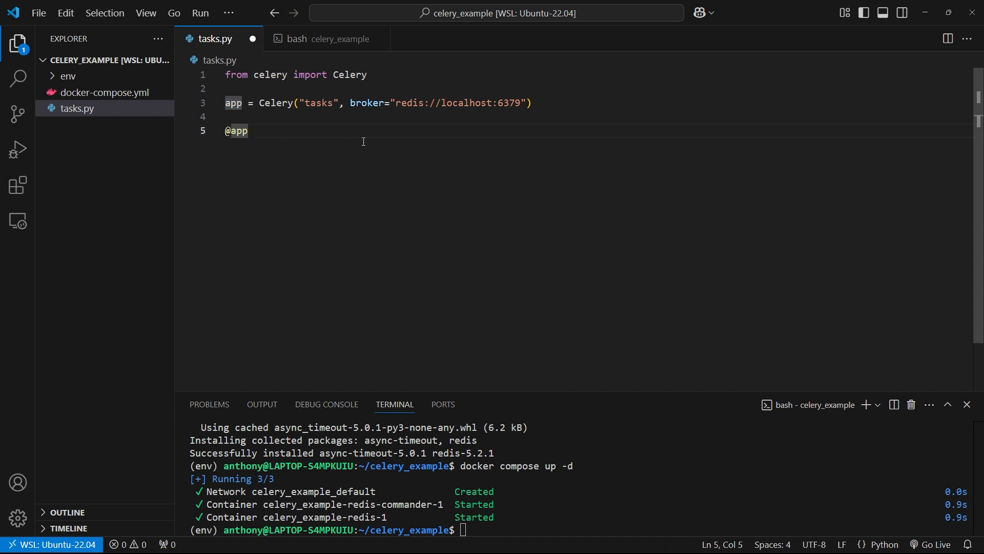
pyautogui.write('.task')
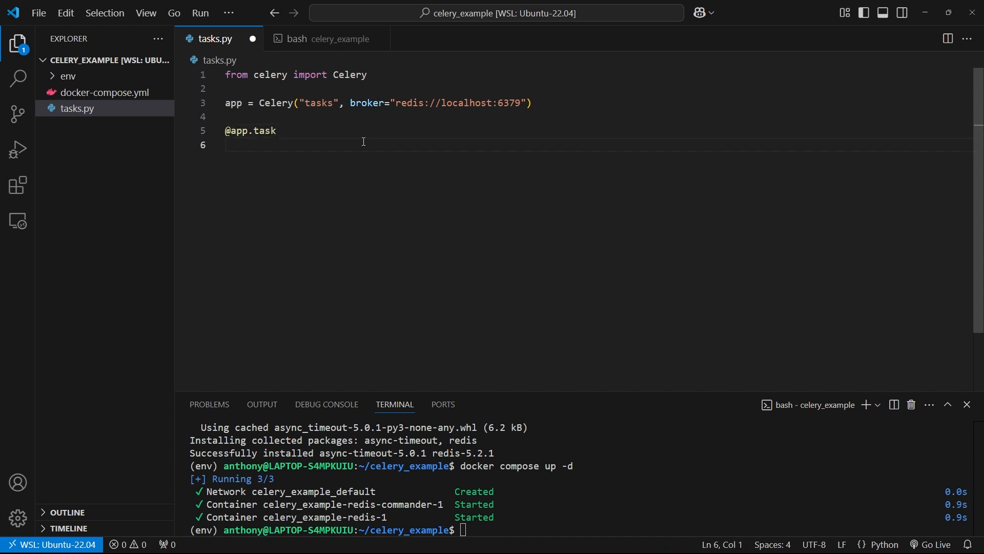
pyautogui.write('def')
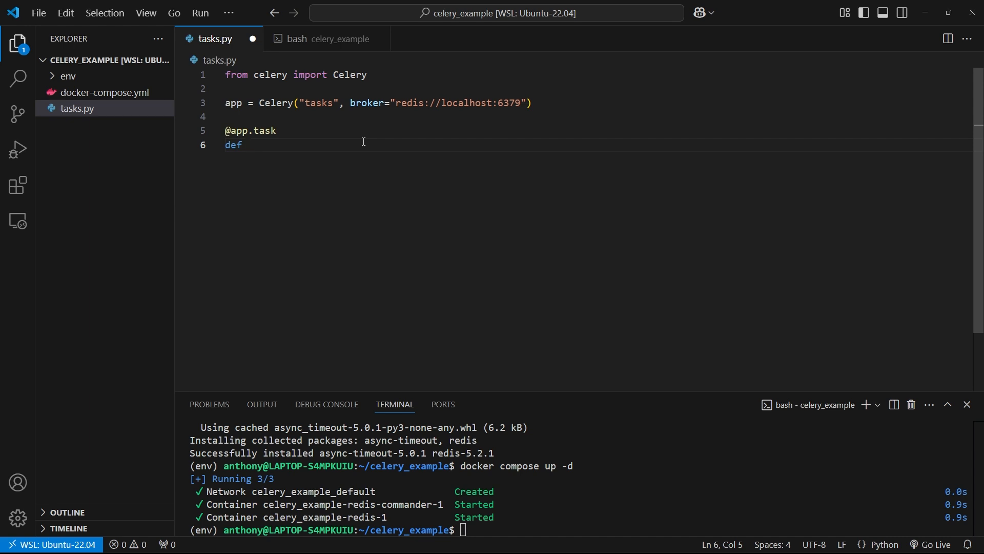
pyautogui.write('process(')
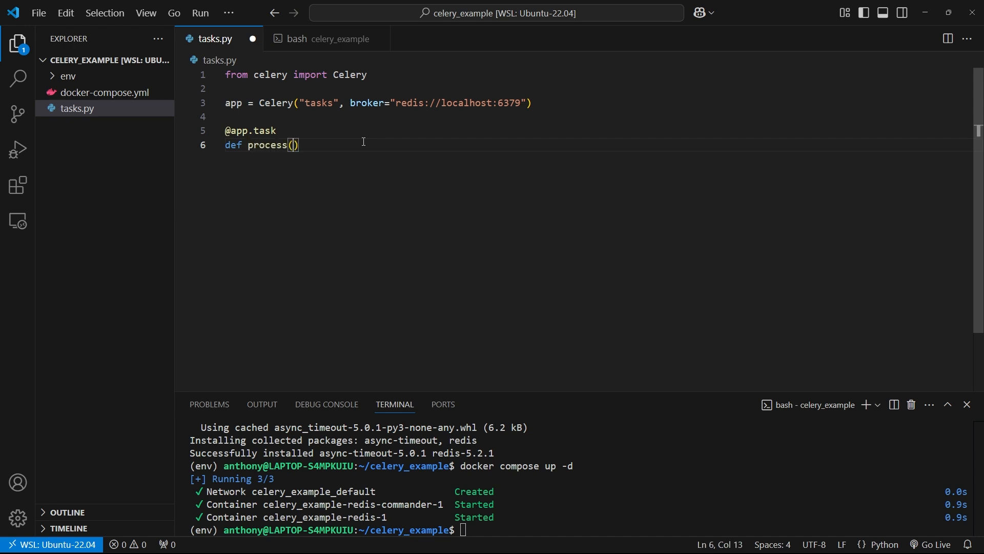
pyautogui.write('x, y')
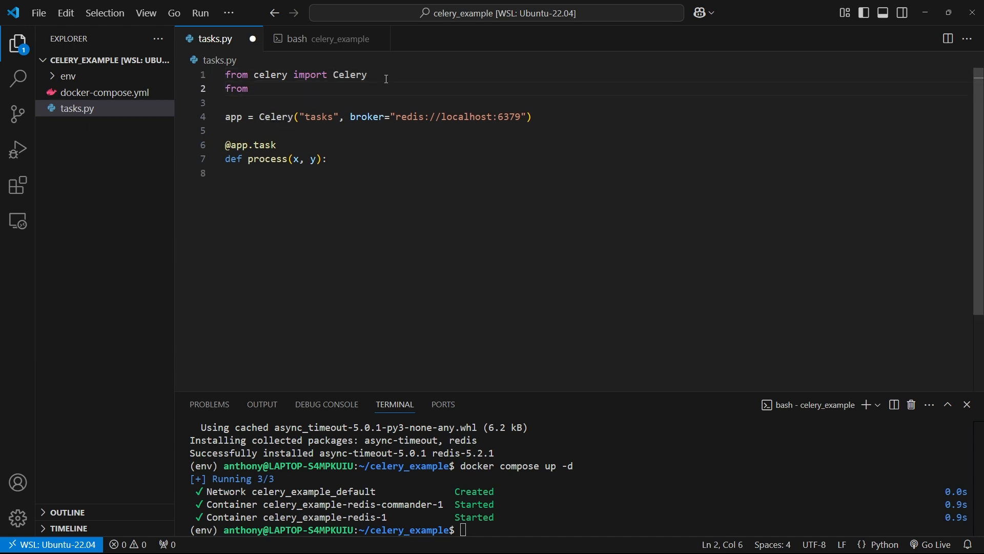
# Import sleep from time and write a while i < 5 loop that sleeps and prints Processing...
pyautogui.write('ti')
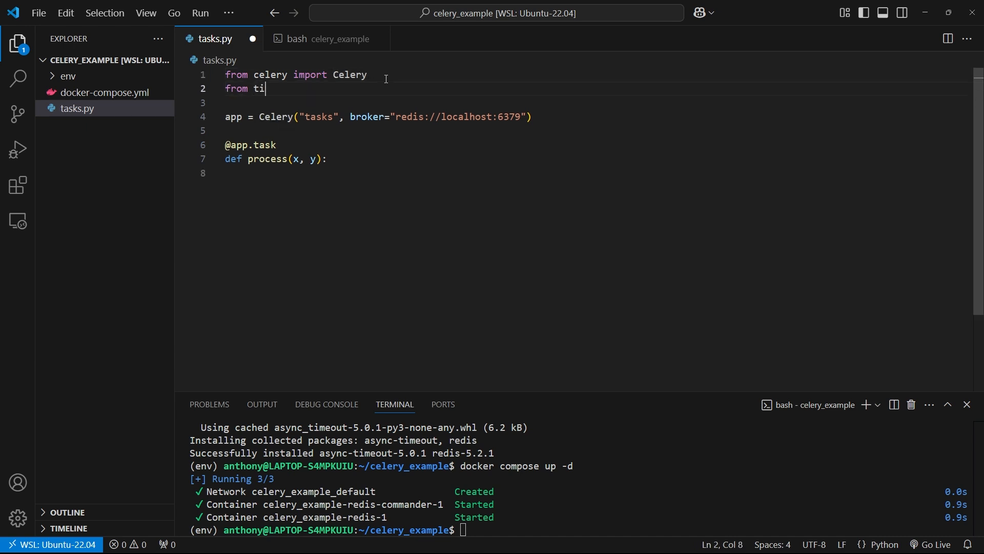
pyautogui.write('me import sl')
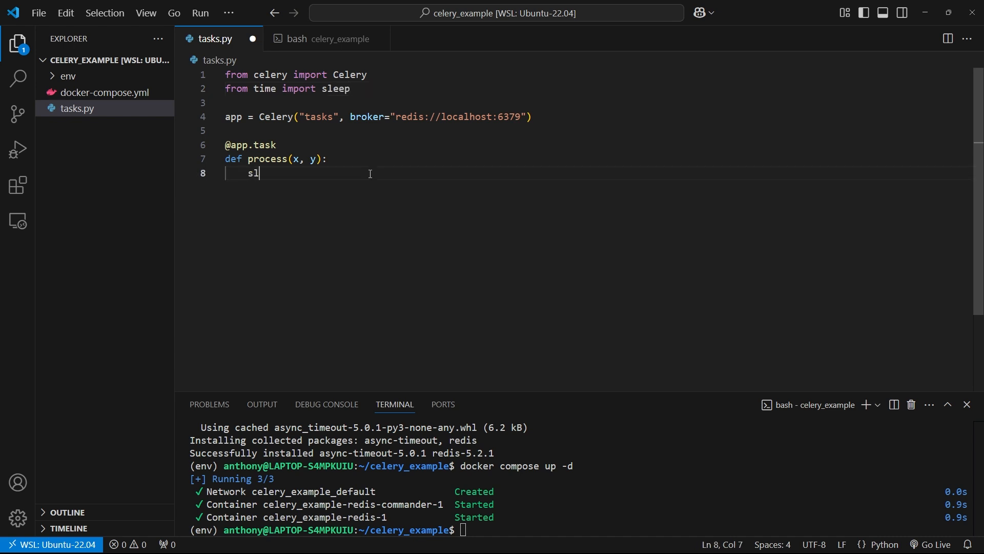
pyautogui.write('eep()')
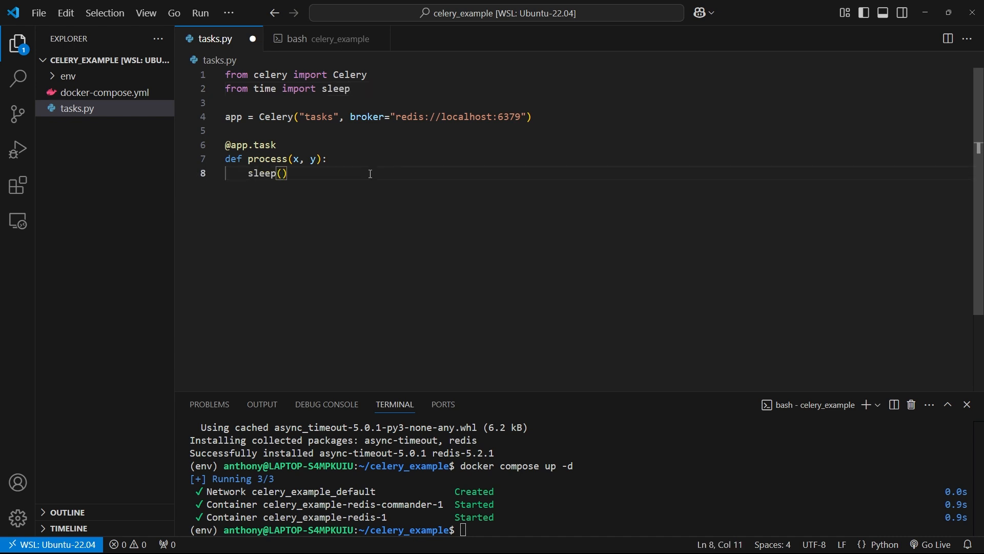
pyautogui.write('whi')
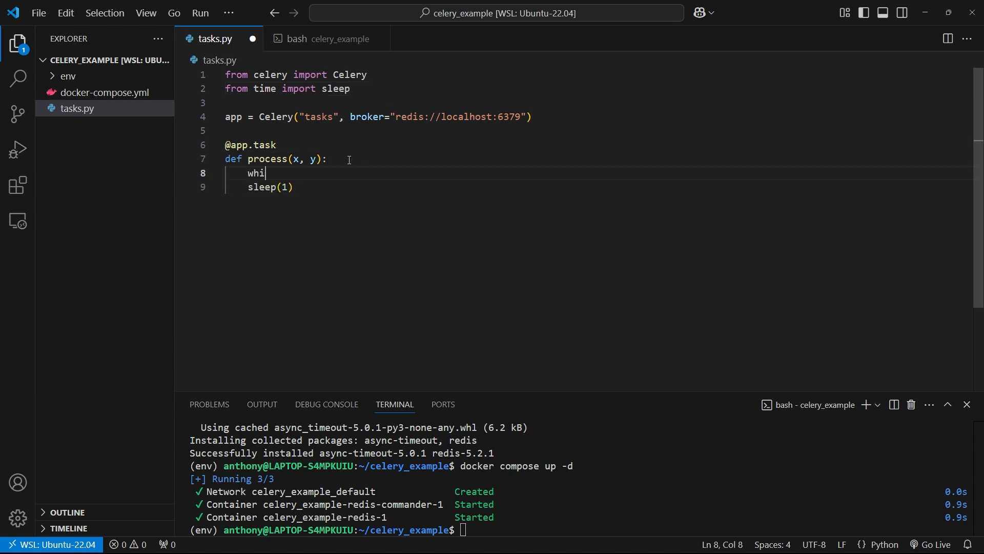
pyautogui.write('le')
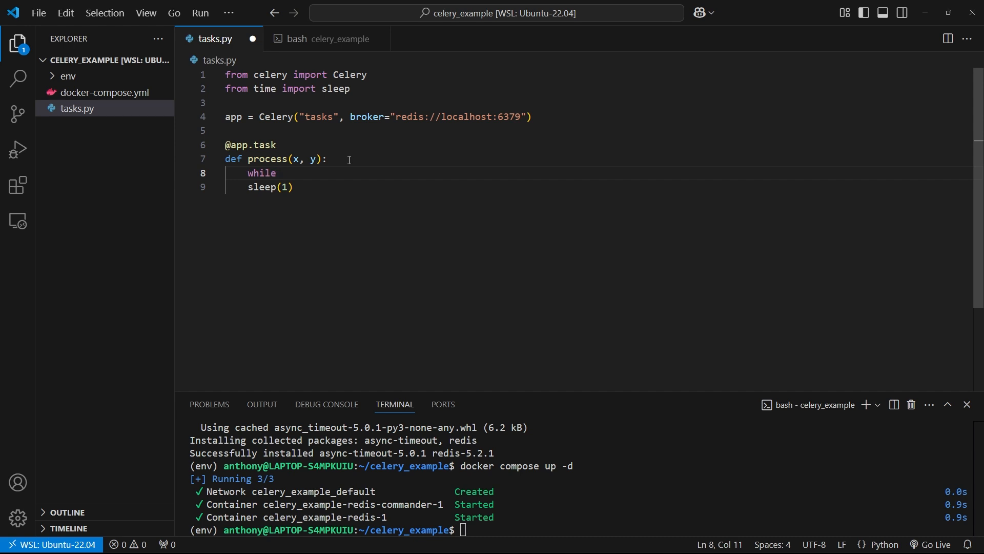
pyautogui.write('i < 5:')
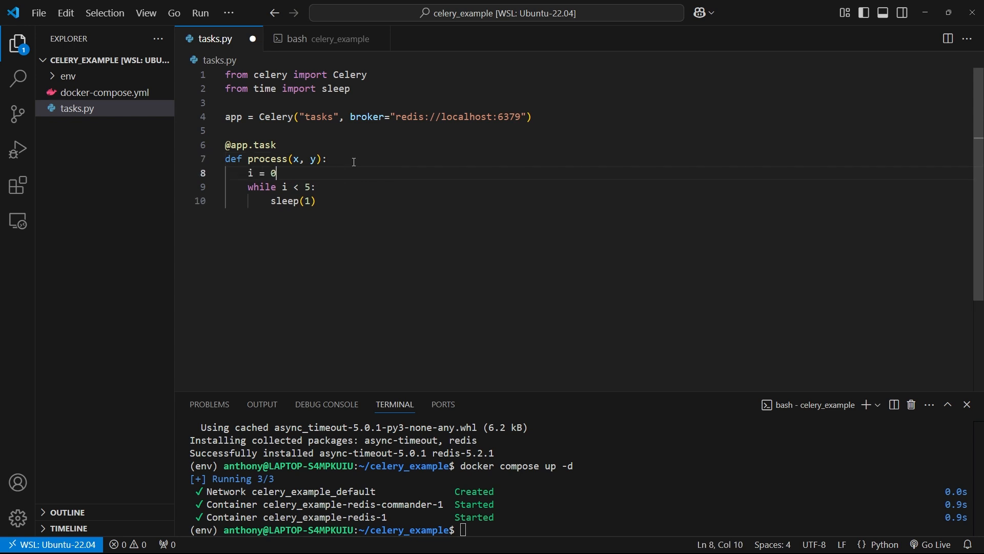
pyautogui.press('Return')
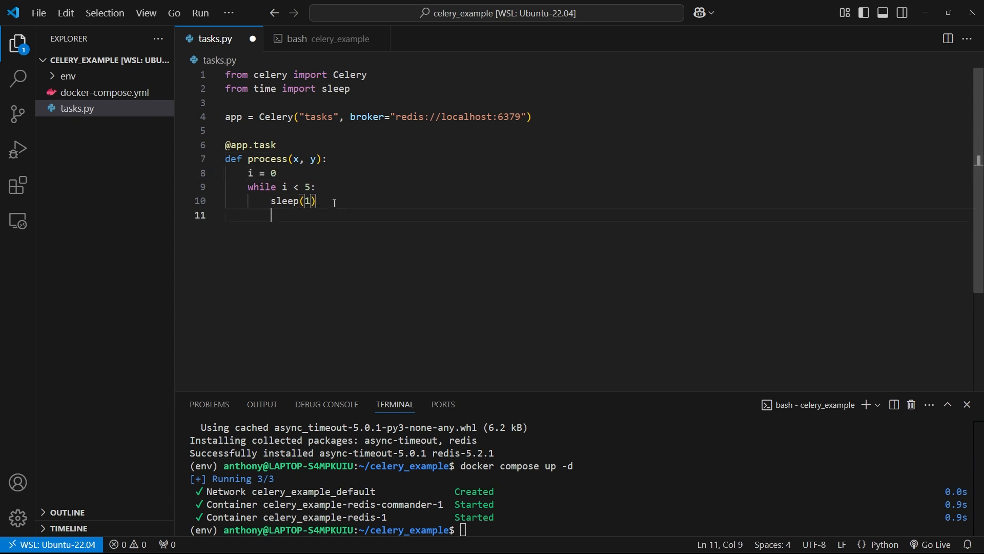
pyautogui.write('i += 1')
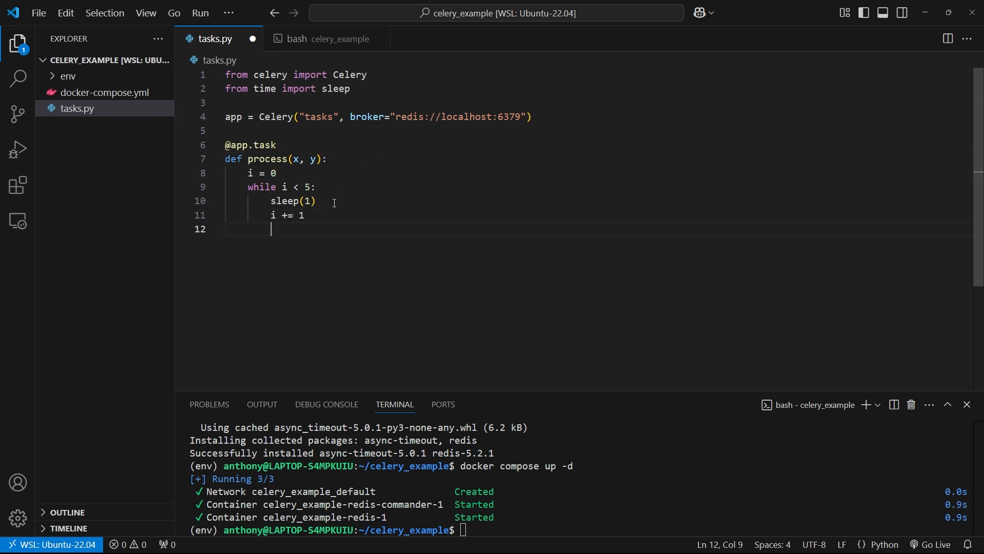
pyautogui.write('print("Processing")')
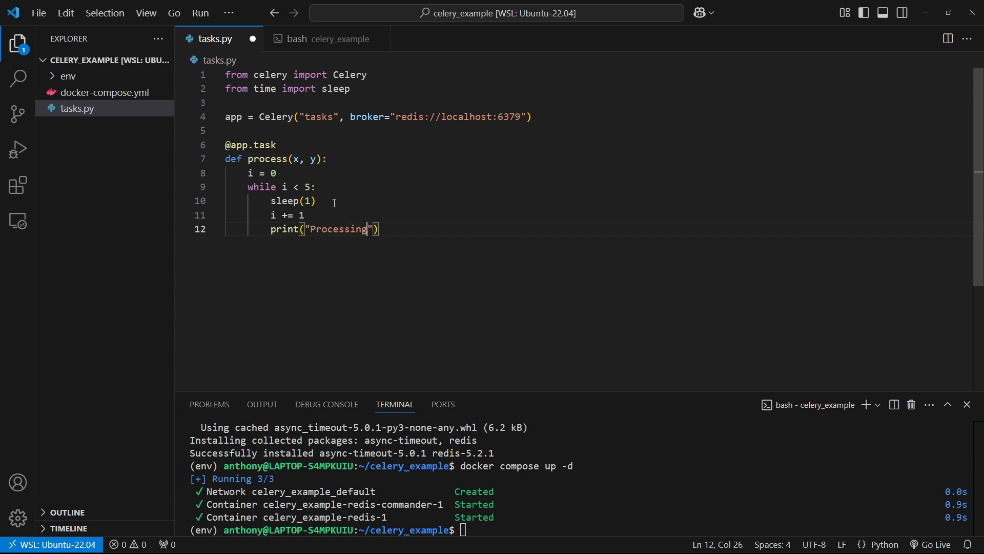
pyautogui.write('...')
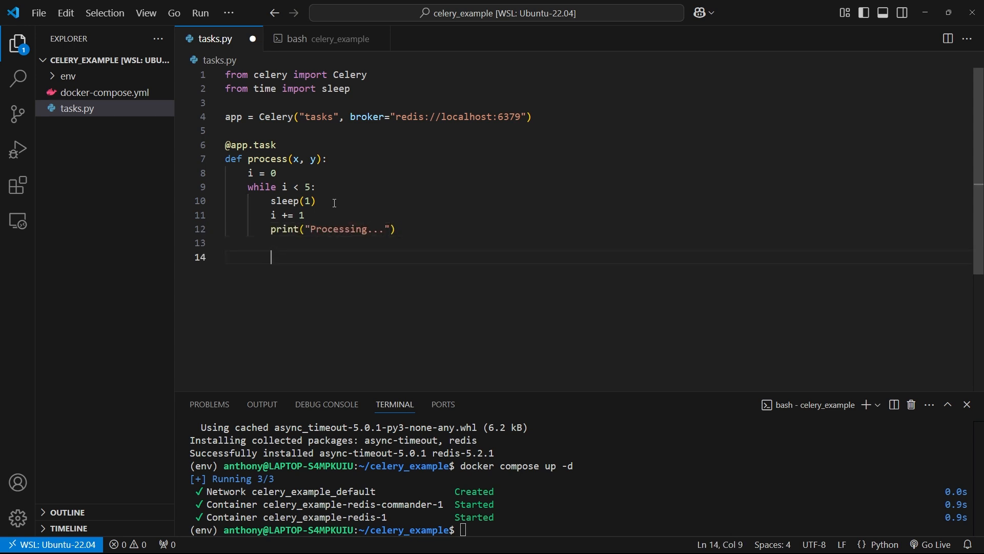
# Make process return x**2 + y**2 and save tasks.py
pyautogui.write('return x')
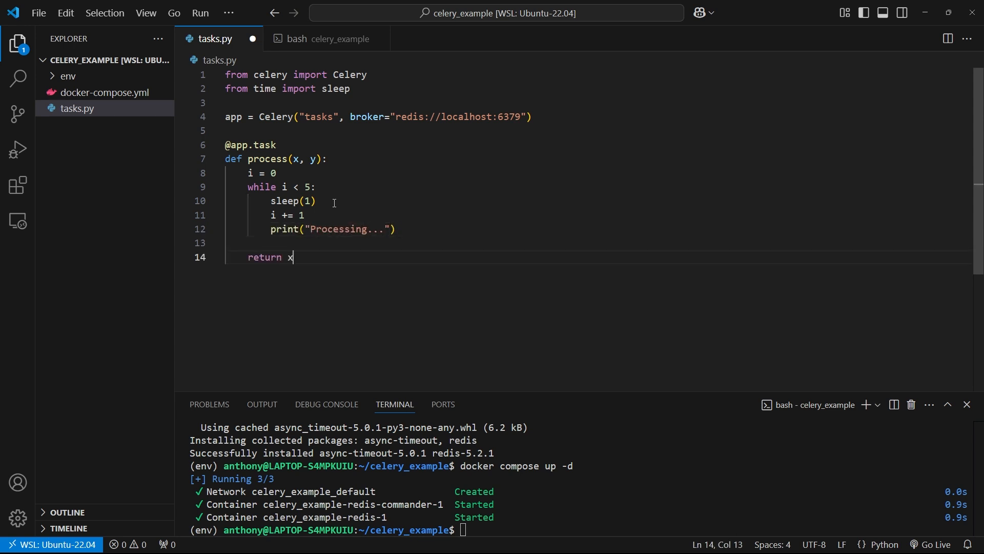
pyautogui.write('**2')
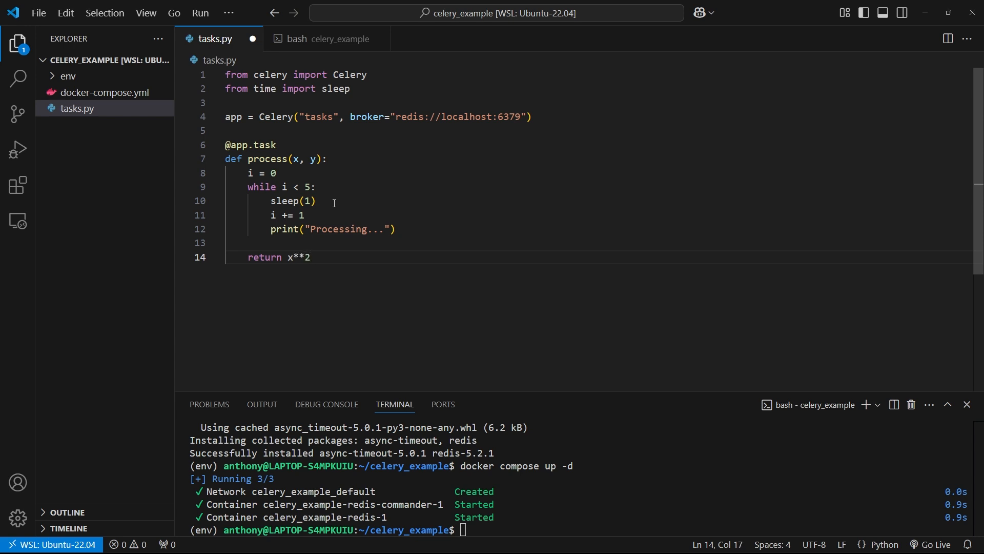
pyautogui.write('+ y**2')
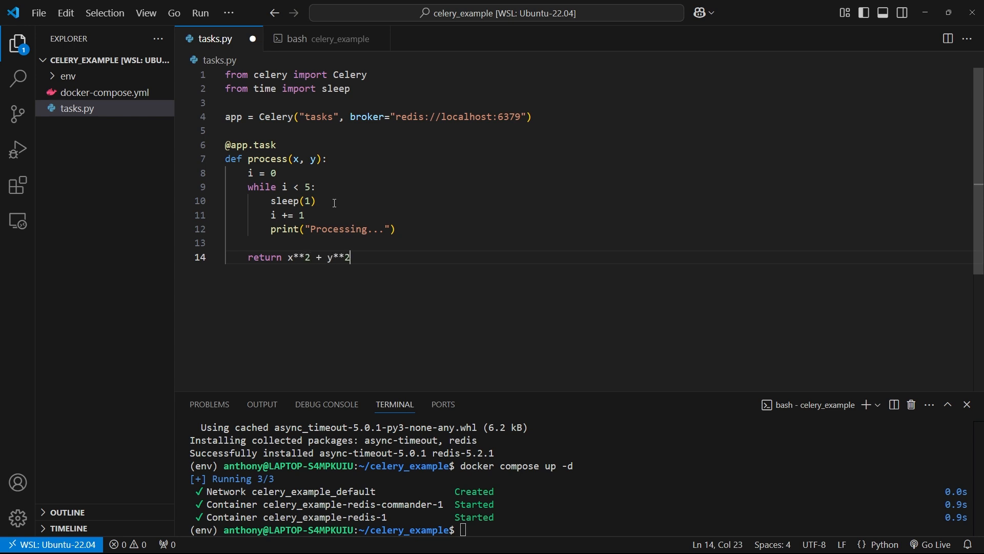
pyautogui.press('ctrl+s')
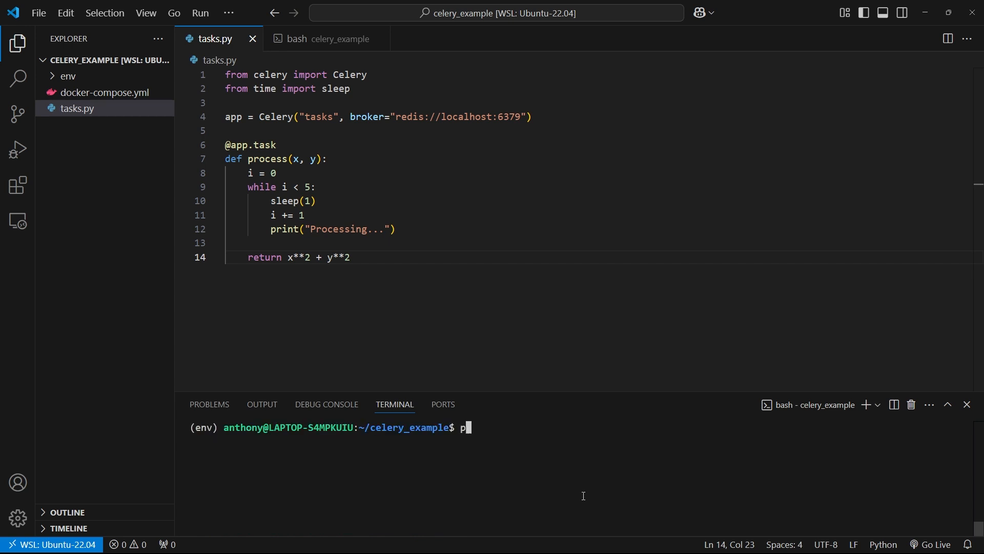
# Run python -i tasks.py, call process(2, 3) to get 13, then exit()
pyautogui.write('ython -i tasks.py')
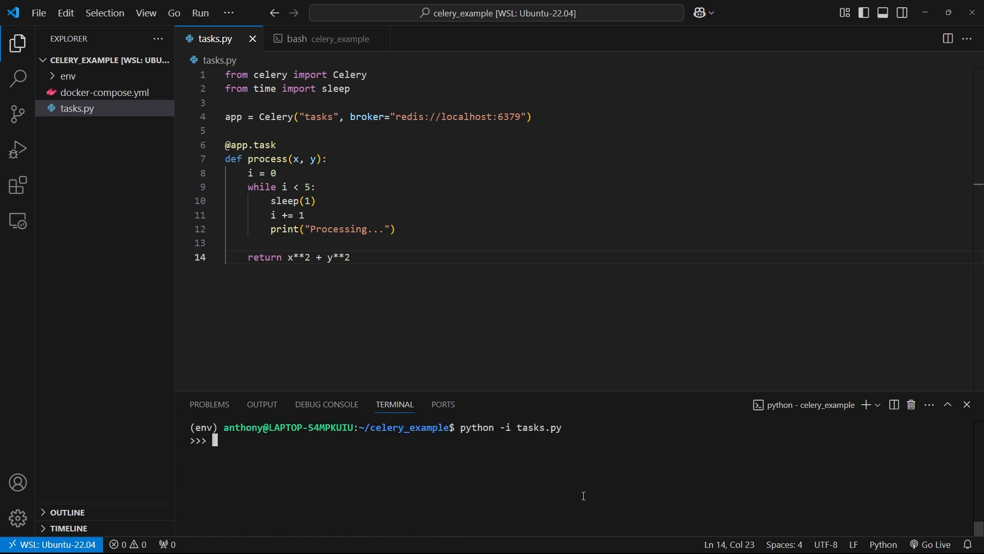
pyautogui.write('process(2, 3')
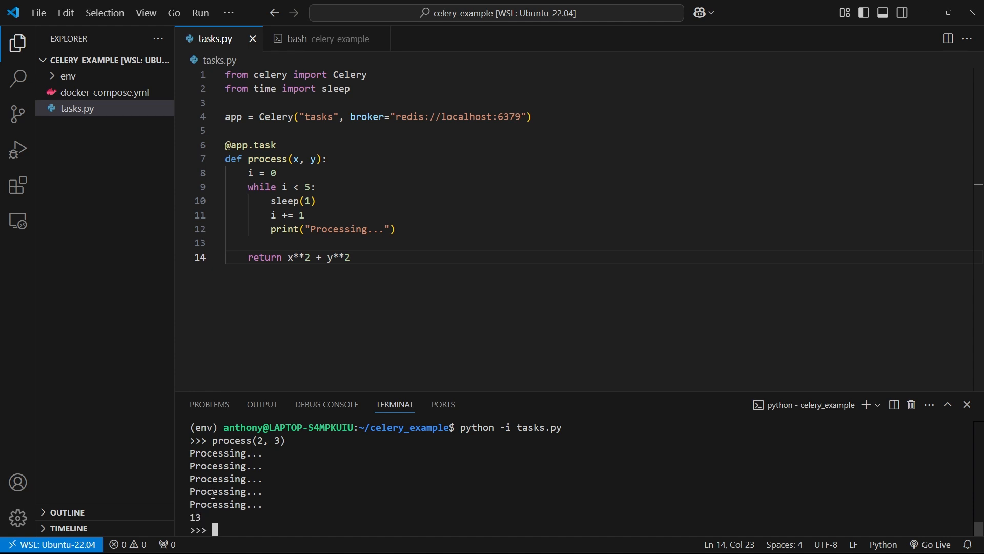
pyautogui.moveTo(280, 500)
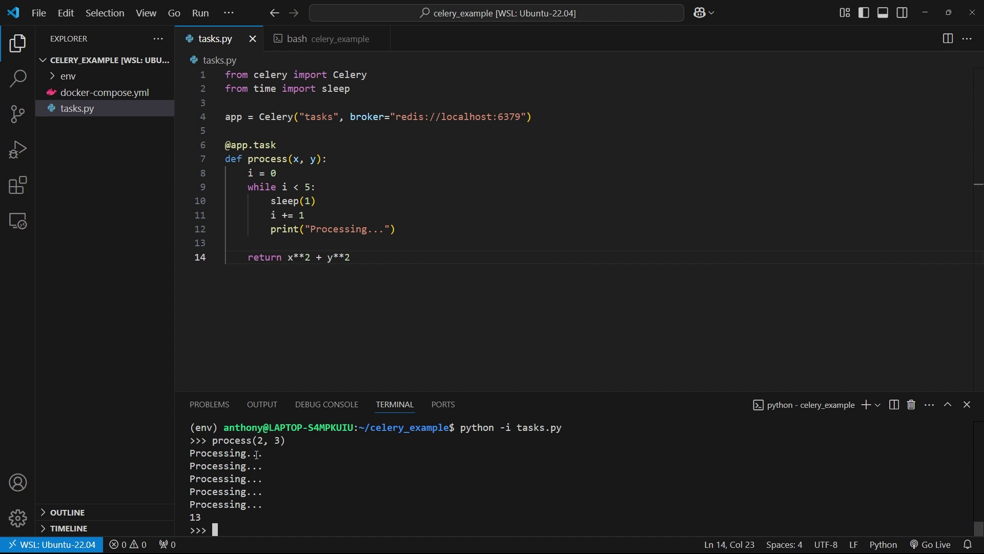
pyautogui.write('exit(')
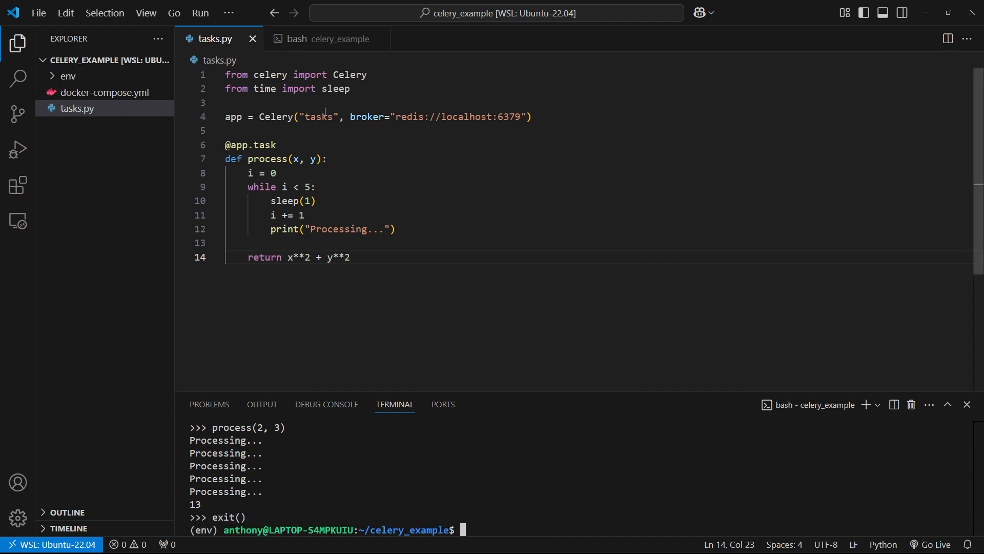
# Launch celery -A tasks worker -l info in the separate terminal and review its startup log
pyautogui.click(326, 38)
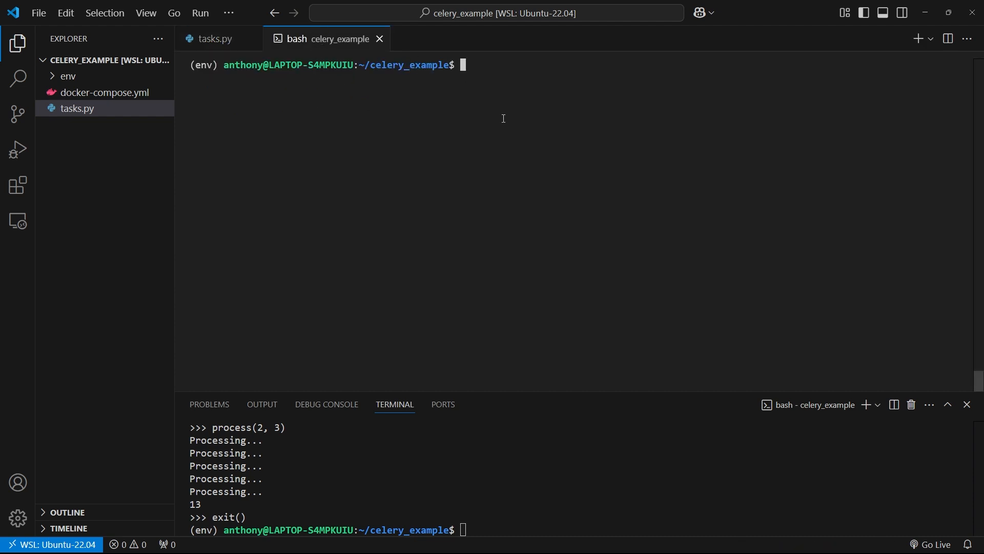
pyautogui.write('celer')
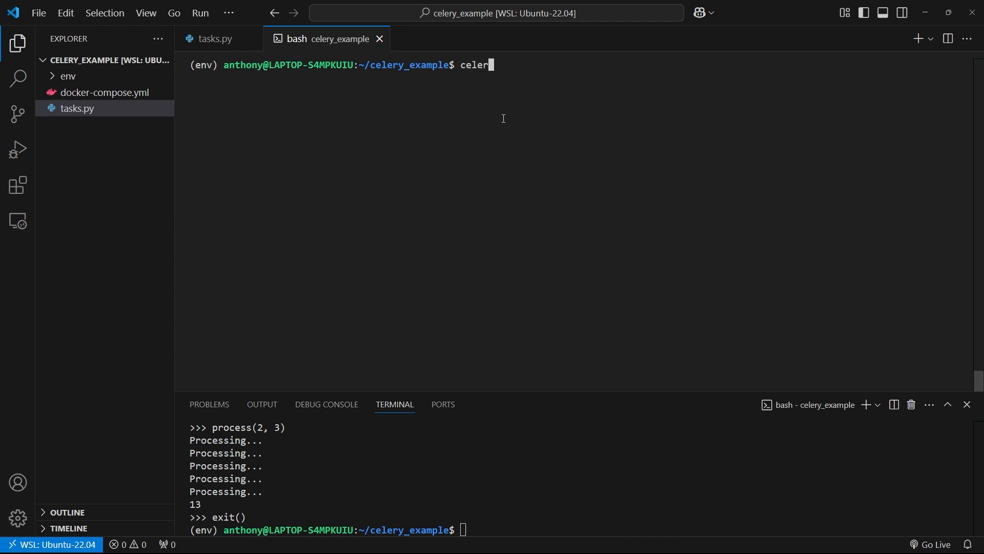
pyautogui.write('y')
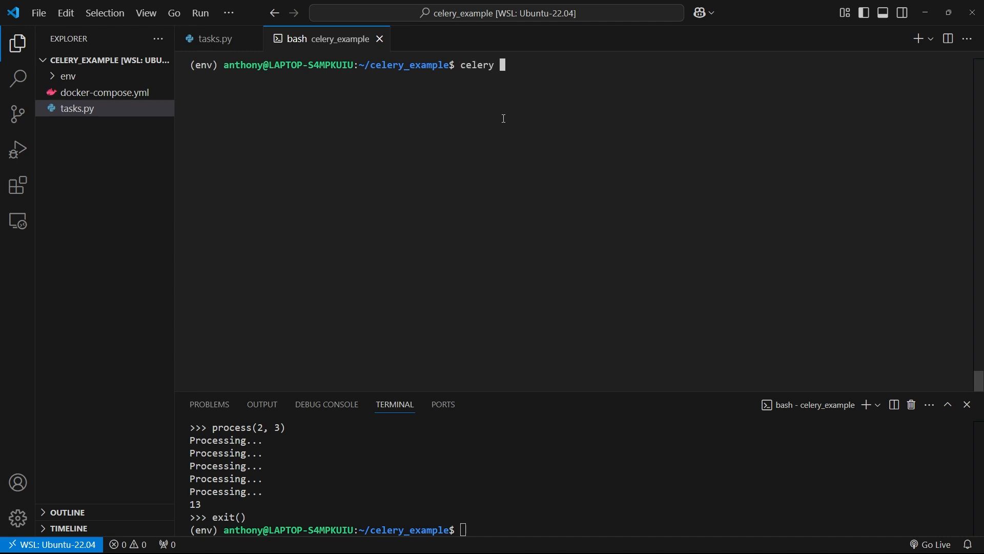
pyautogui.write('-A')
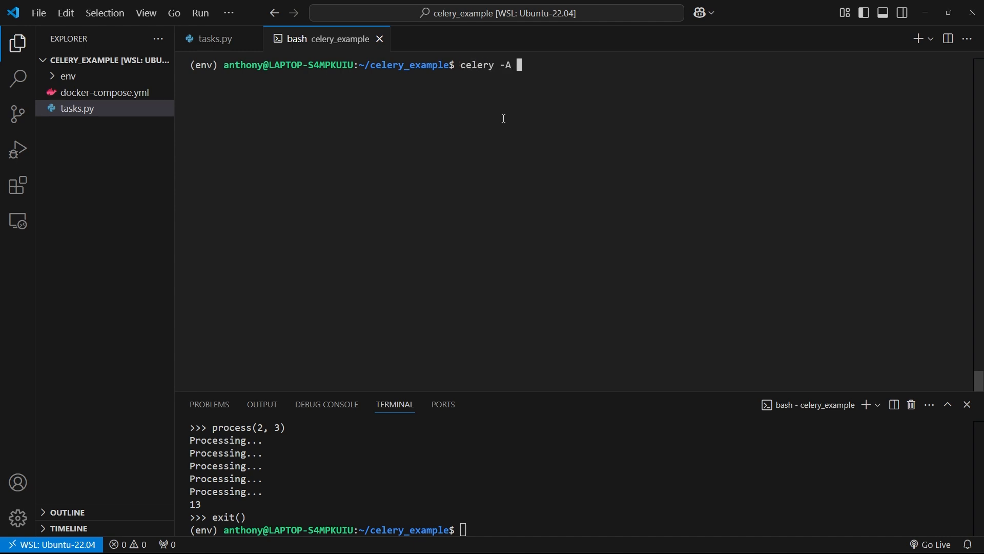
pyautogui.moveTo(461, 158)
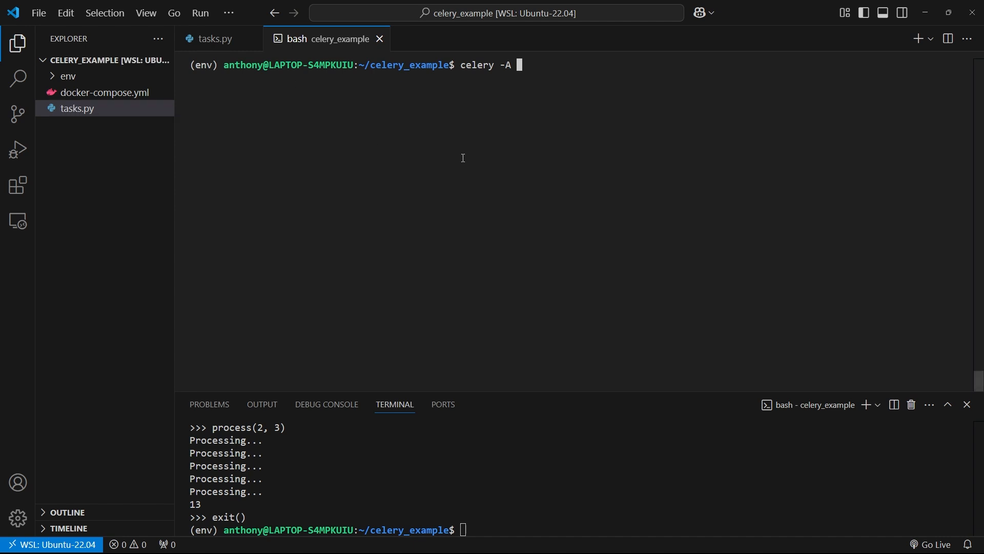
pyautogui.write('tasks')
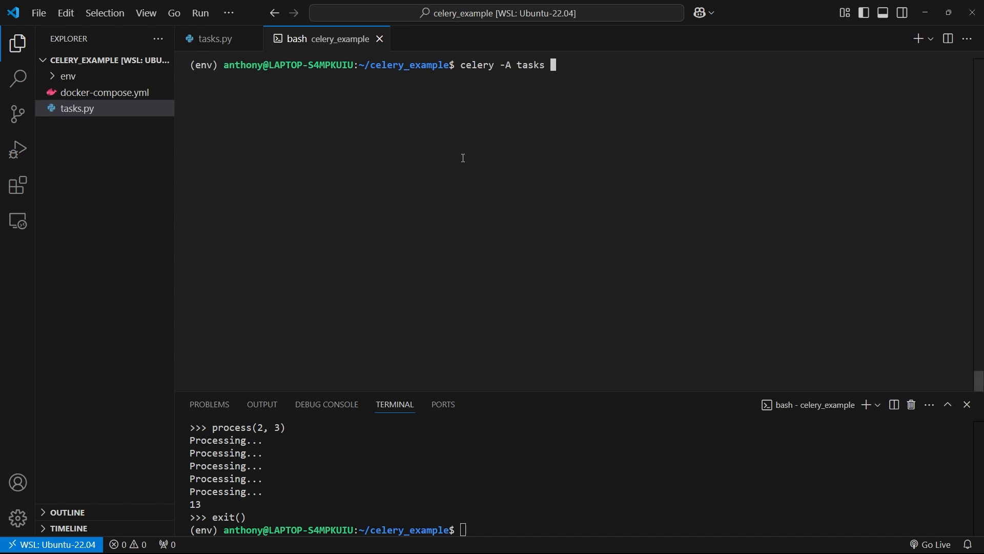
pyautogui.write('worker')
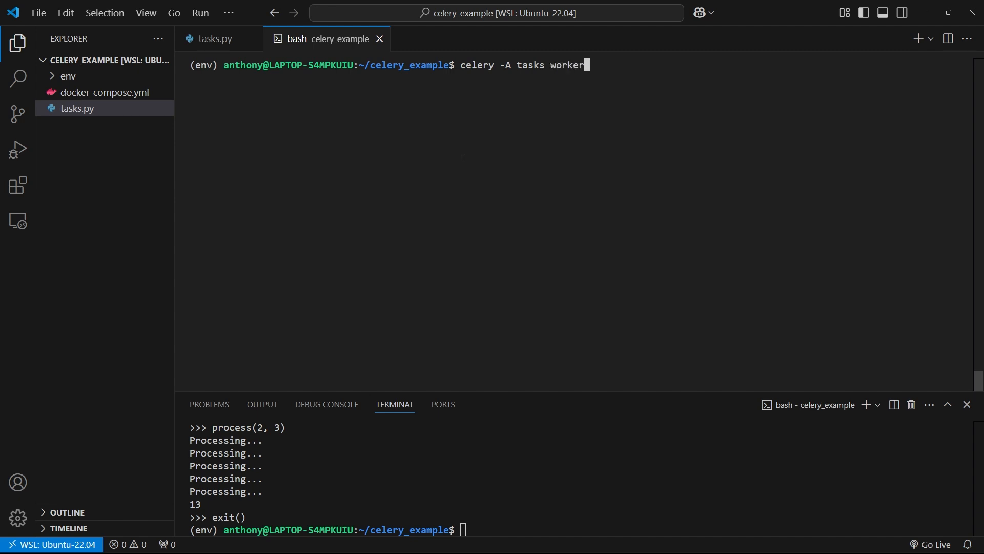
pyautogui.moveTo(395, 147)
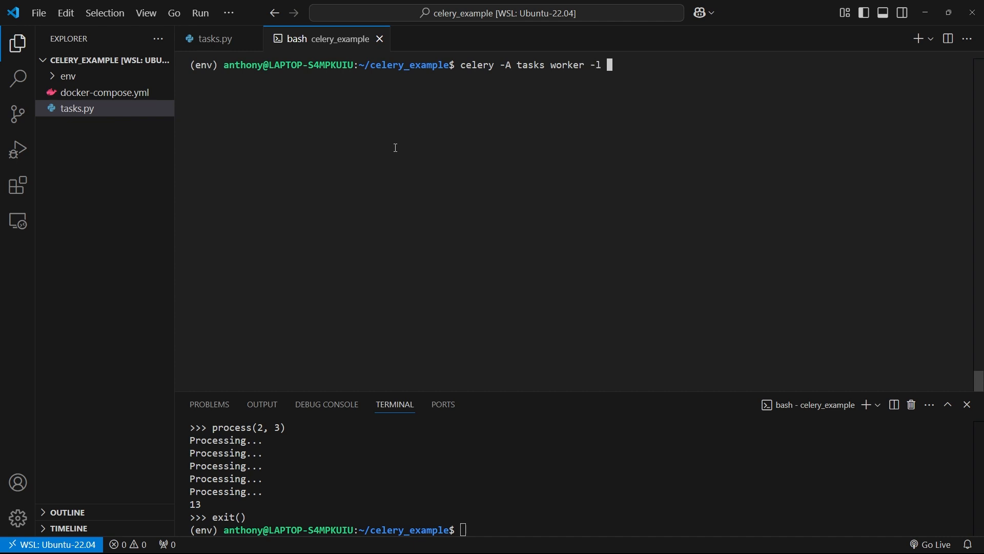
pyautogui.write('info')
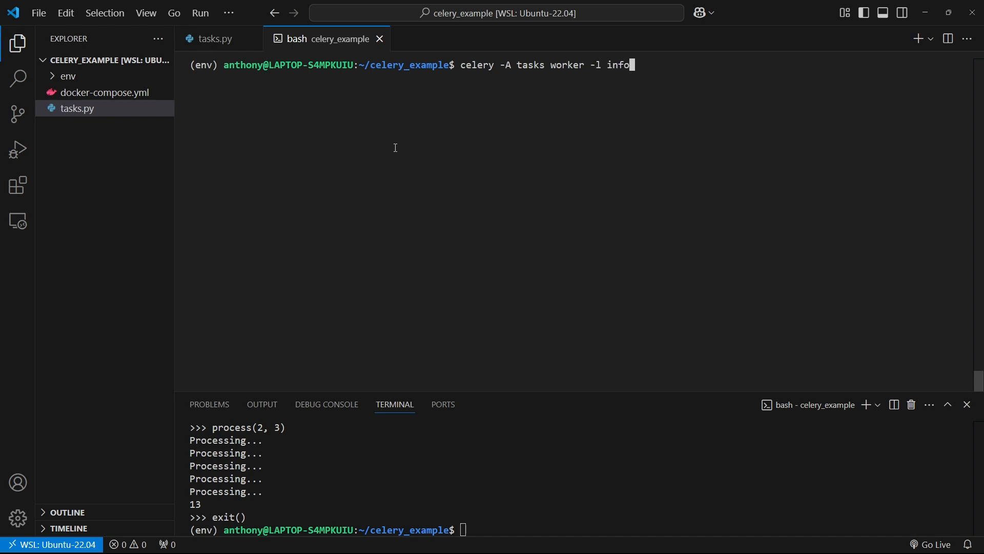
pyautogui.press('Return')
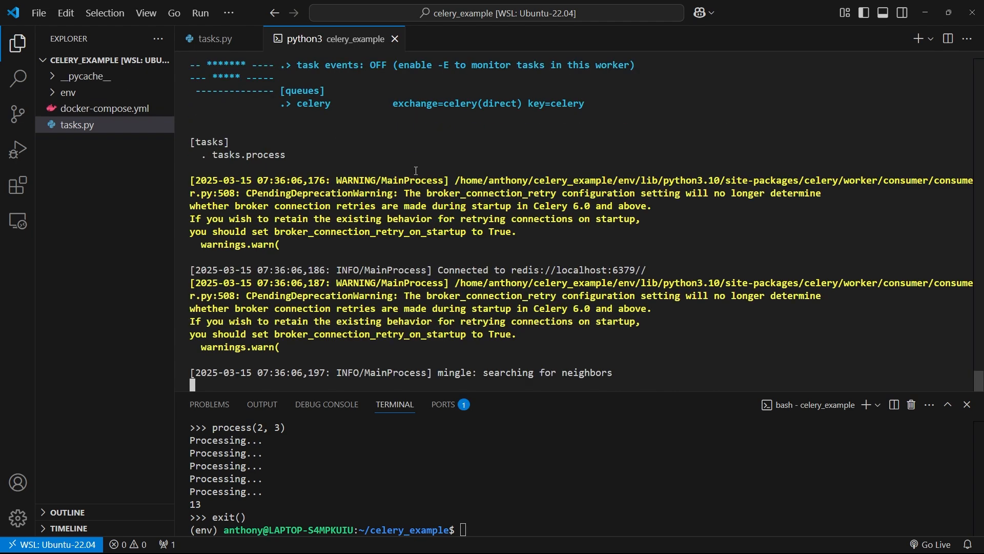
pyautogui.scroll(3)
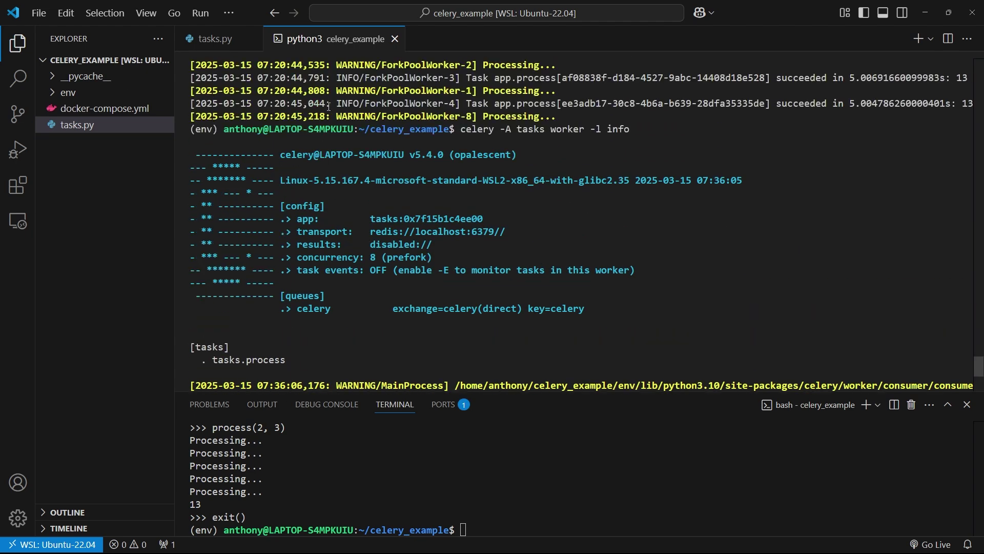
pyautogui.moveTo(495, 247)
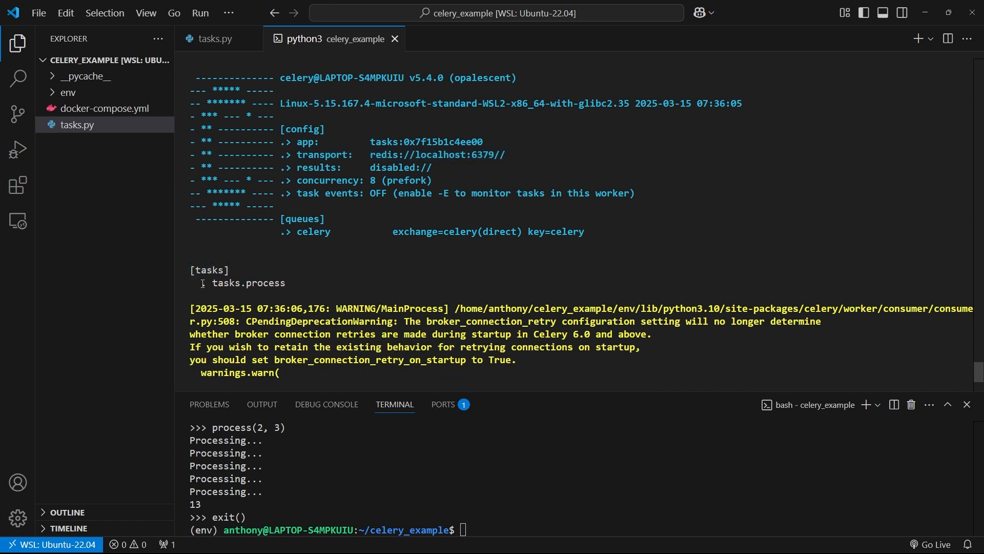
pyautogui.click(216, 39)
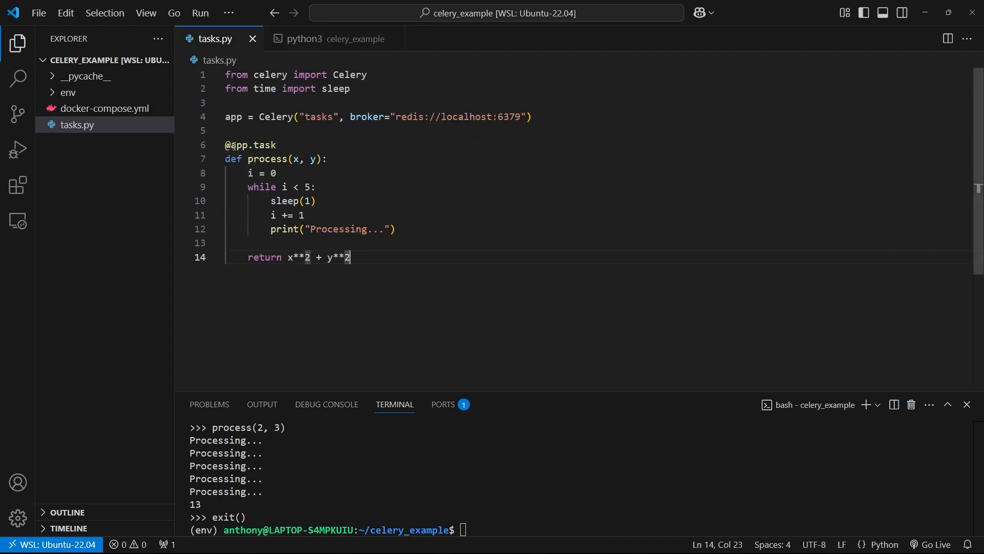
pyautogui.click(333, 38)
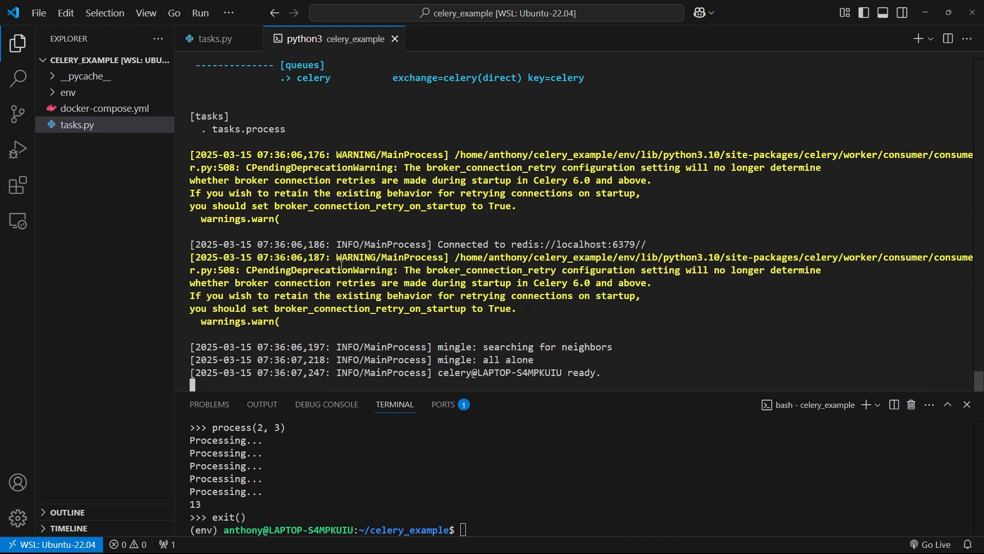
pyautogui.moveTo(509, 383)
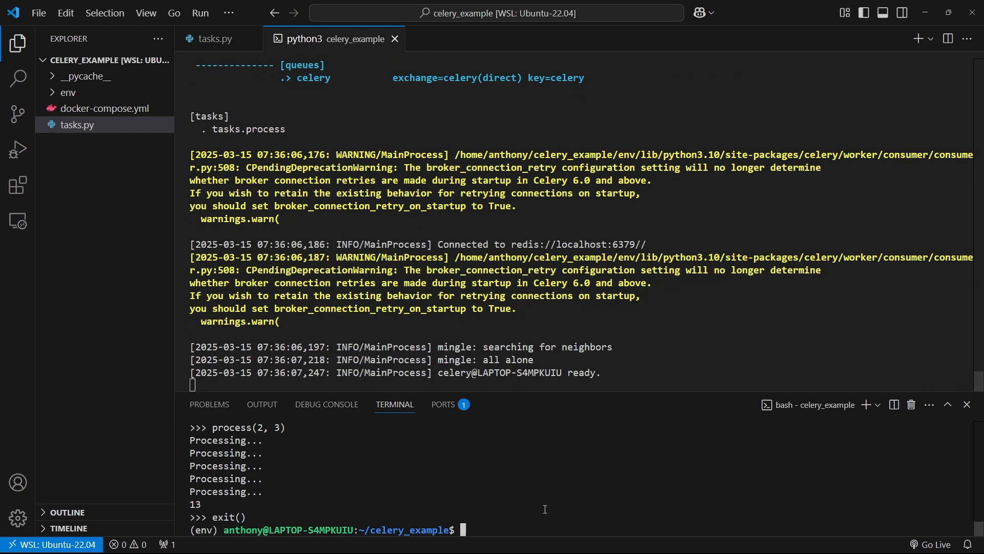
# Start python -i tasks.py and type process.delay(2, 3) at the prompt
pyautogui.write('python -i tasks.py')
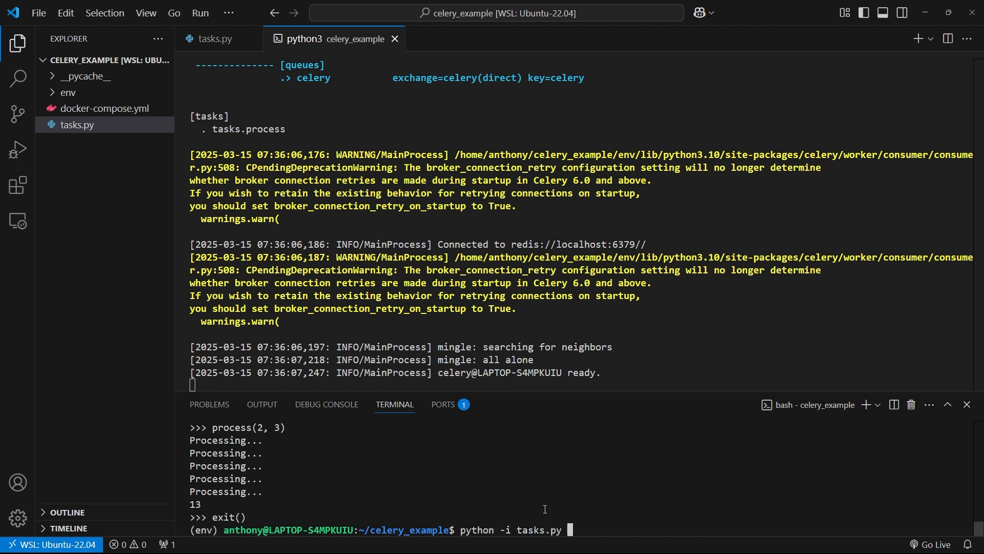
pyautogui.press('Return')
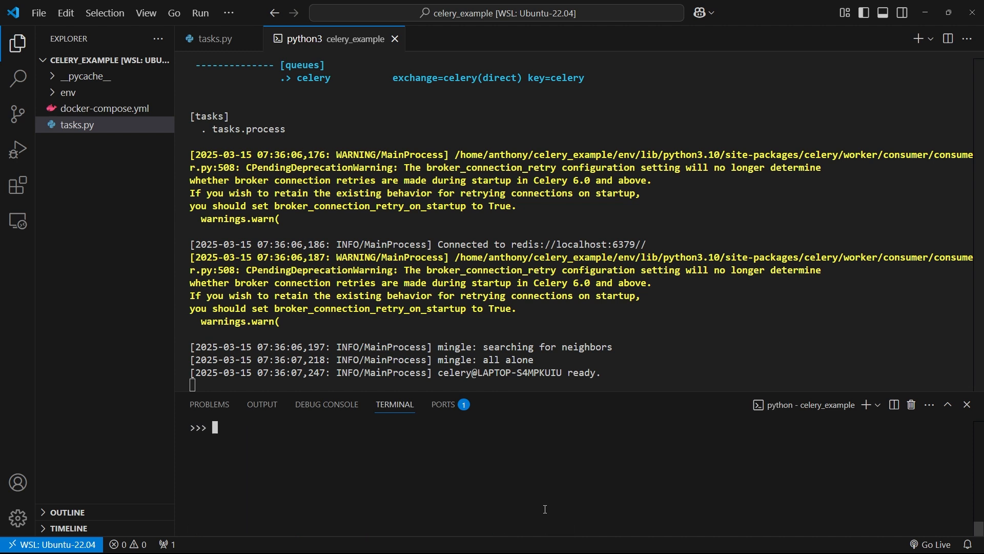
pyautogui.write('process(2,')
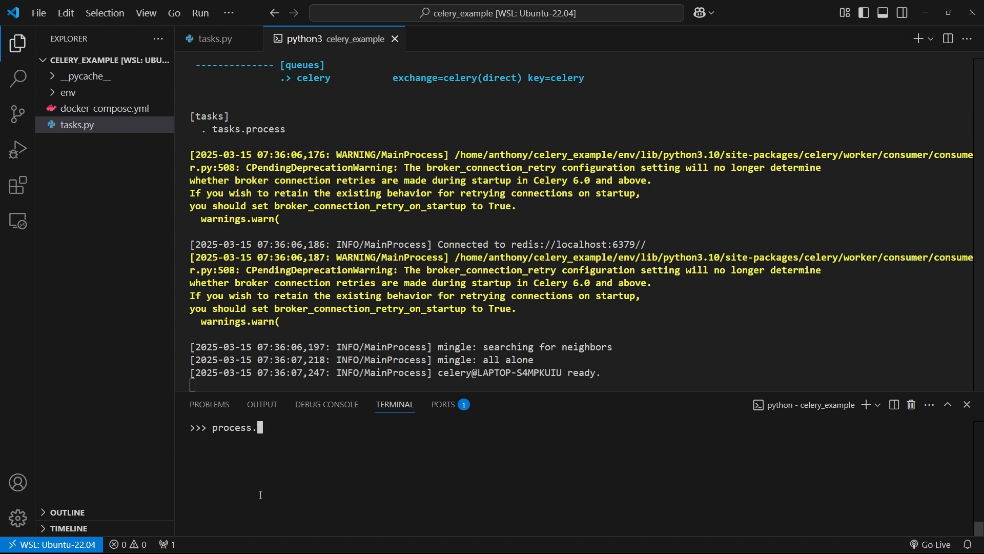
pyautogui.write('delay(')
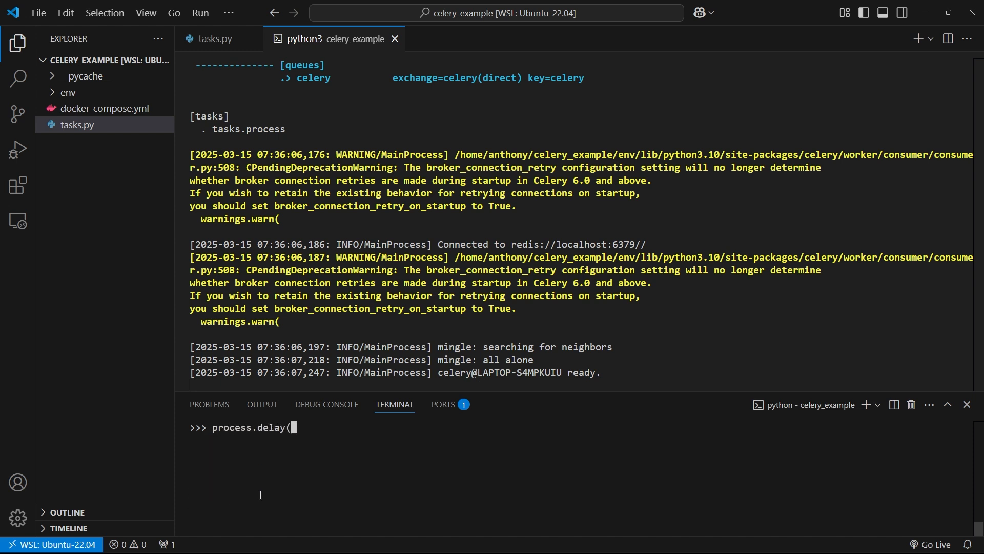
pyautogui.write('2, 3)')
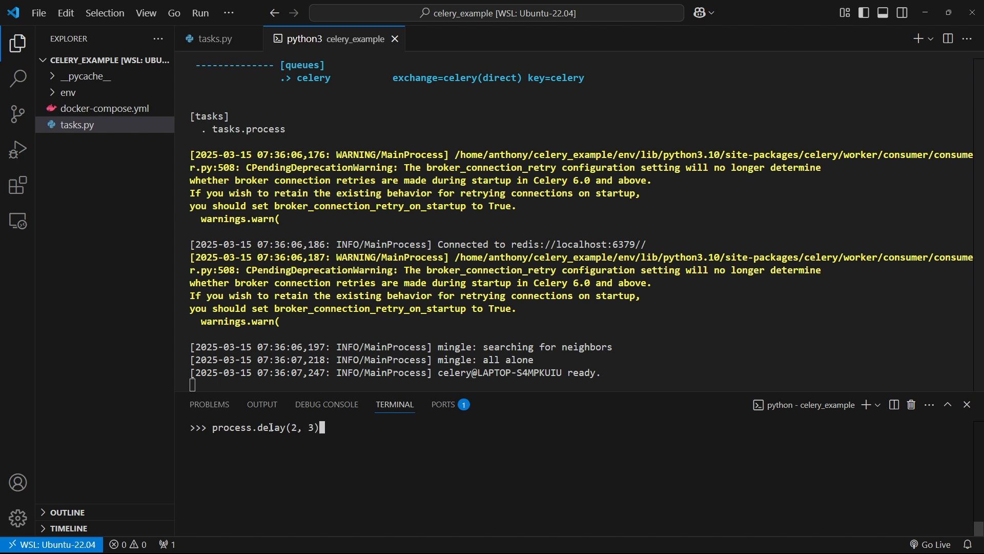
pyautogui.moveTo(350, 433)
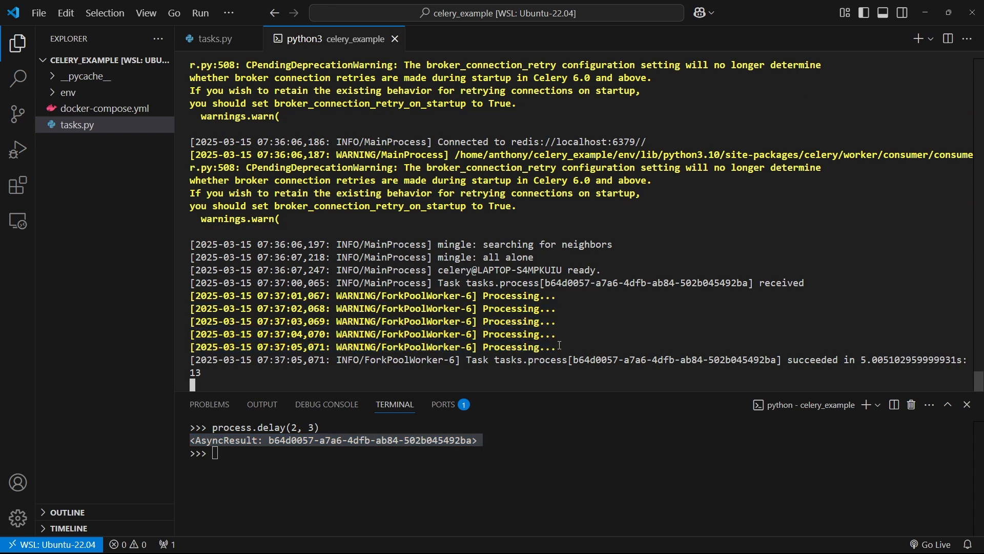
pyautogui.moveTo(204, 372)
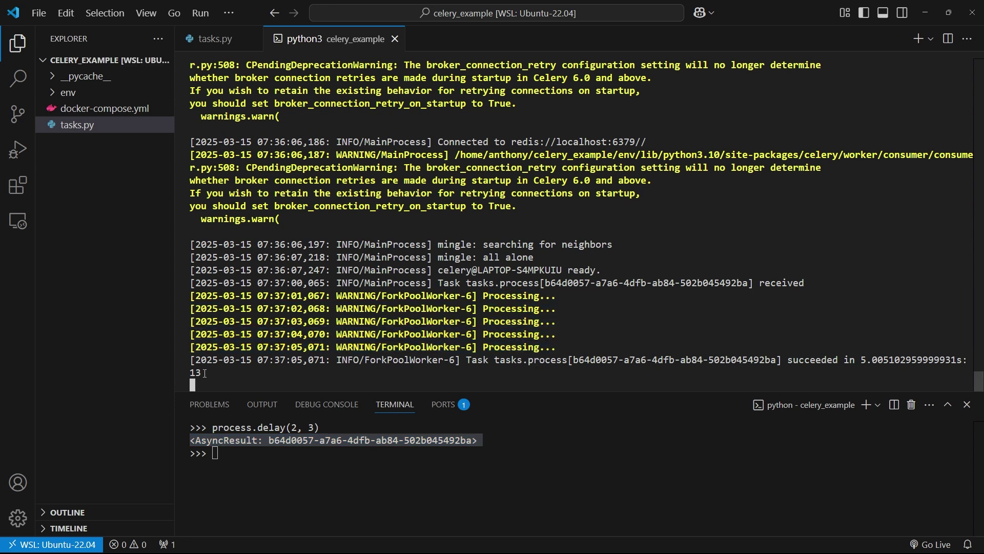
# Send process.delay(2, 3) and check the worker log reporting success with result 13
pyautogui.doubleClick(897, 360)
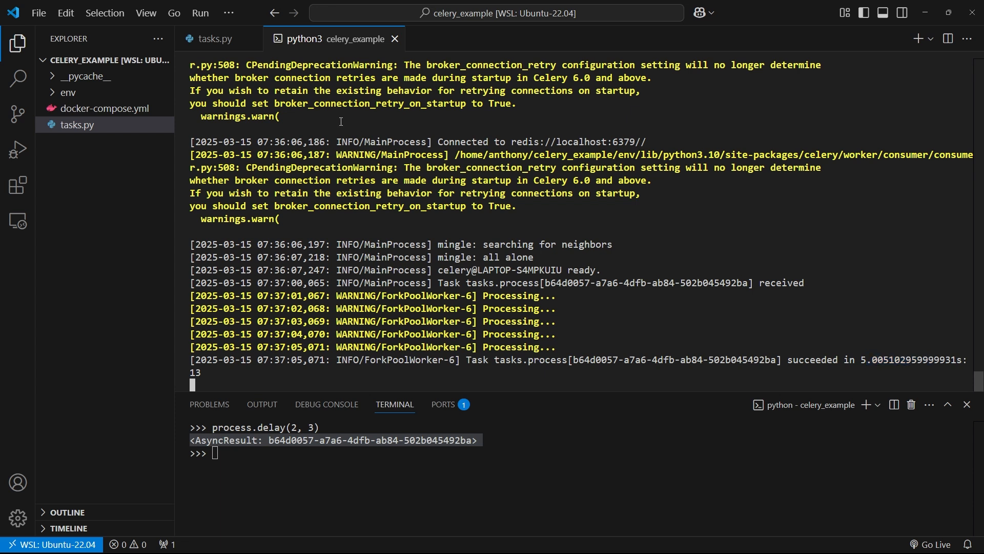
pyautogui.moveTo(561, 281)
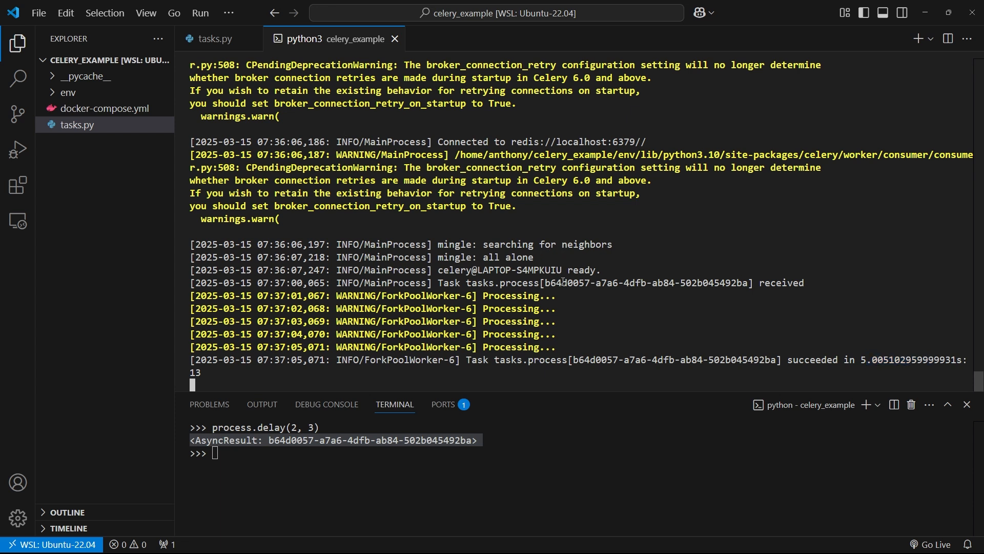
pyautogui.moveTo(557, 257)
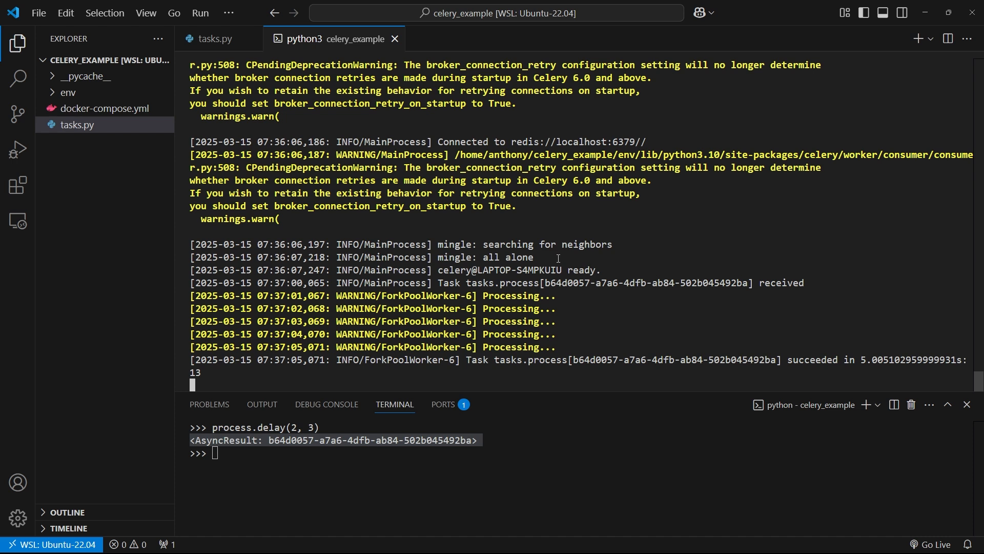
pyautogui.moveTo(574, 293)
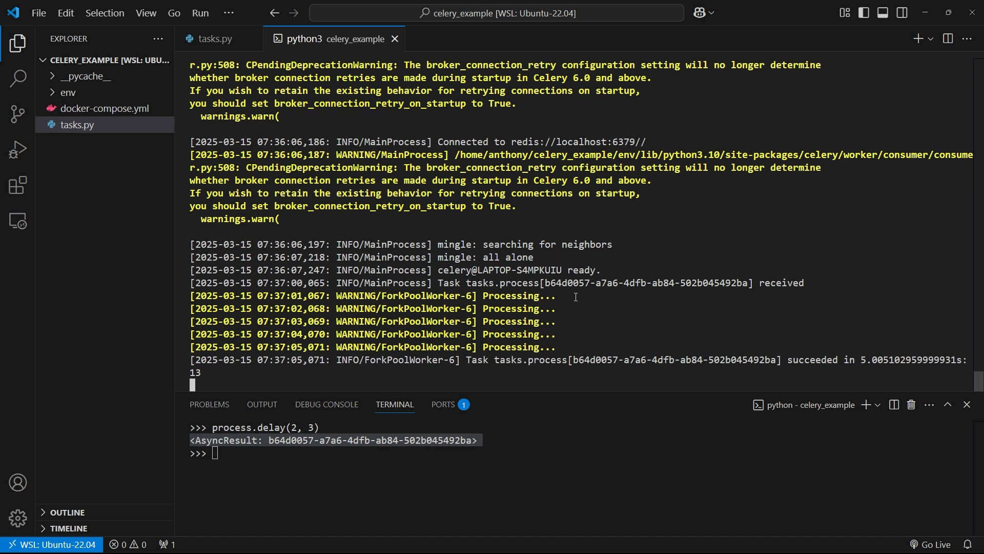
pyautogui.moveTo(550, 307)
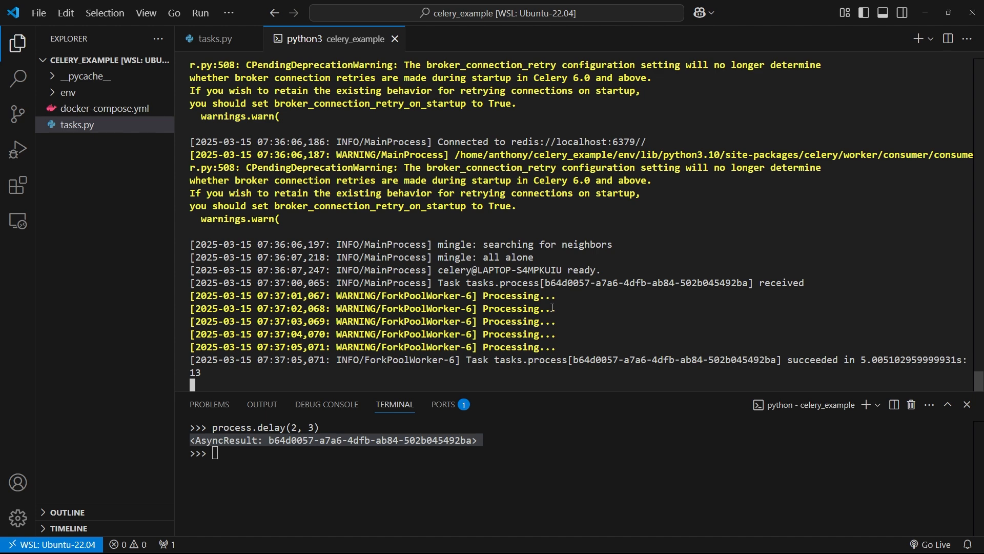
pyautogui.click(215, 39)
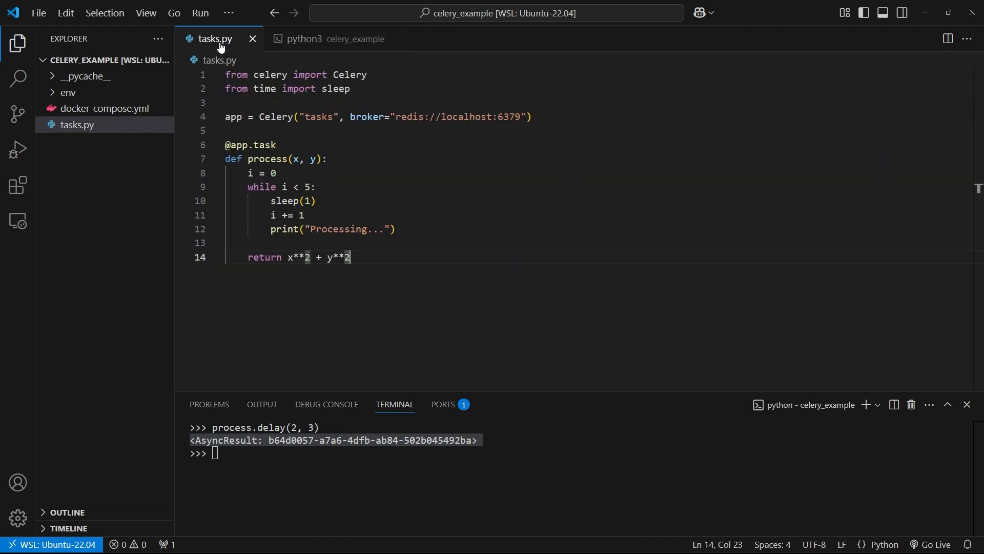
pyautogui.click(312, 38)
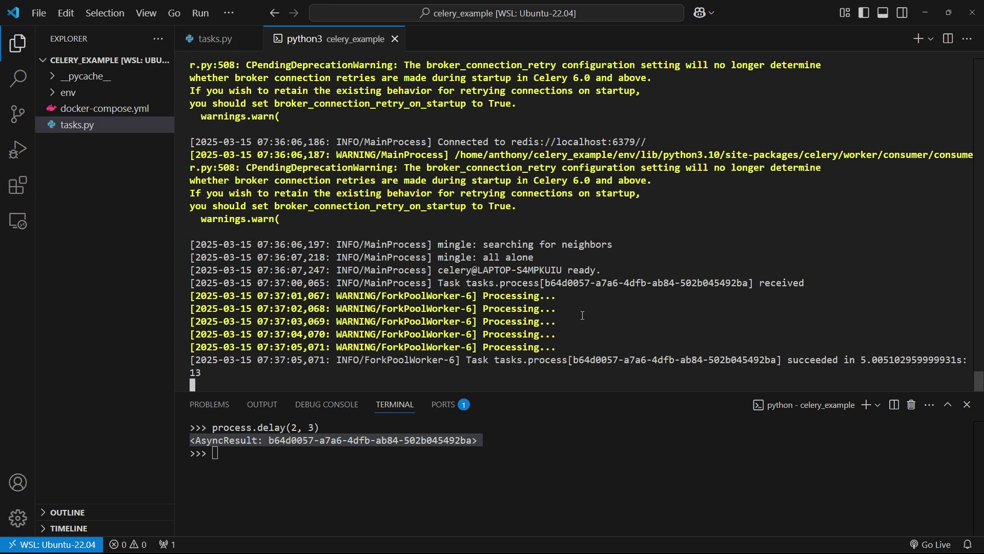
pyautogui.moveTo(337, 196)
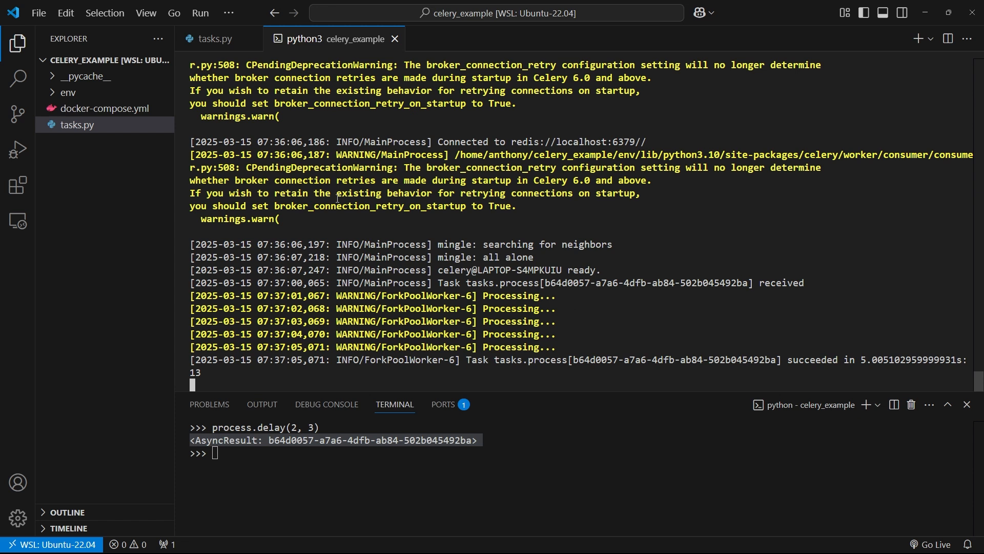
pyautogui.moveTo(495, 213)
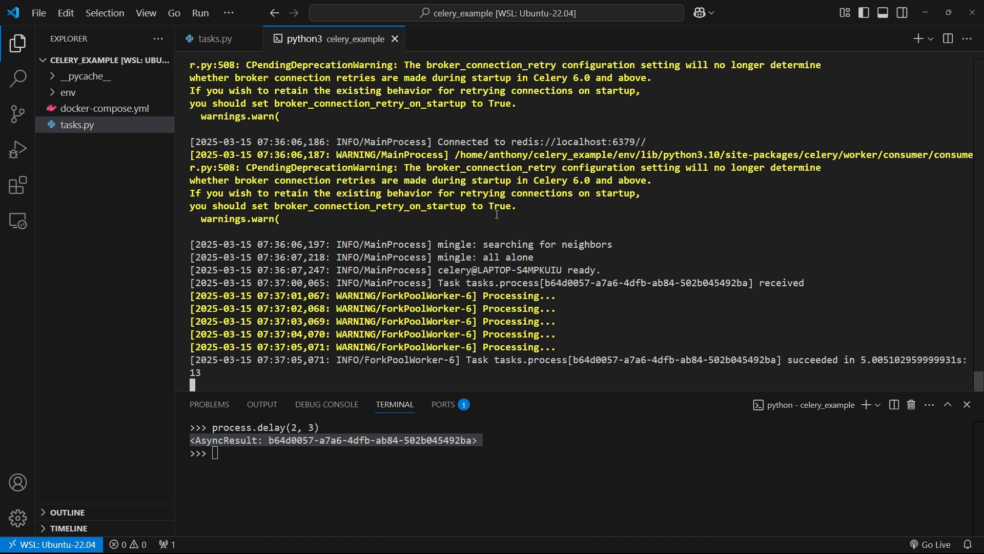
pyautogui.moveTo(550, 260)
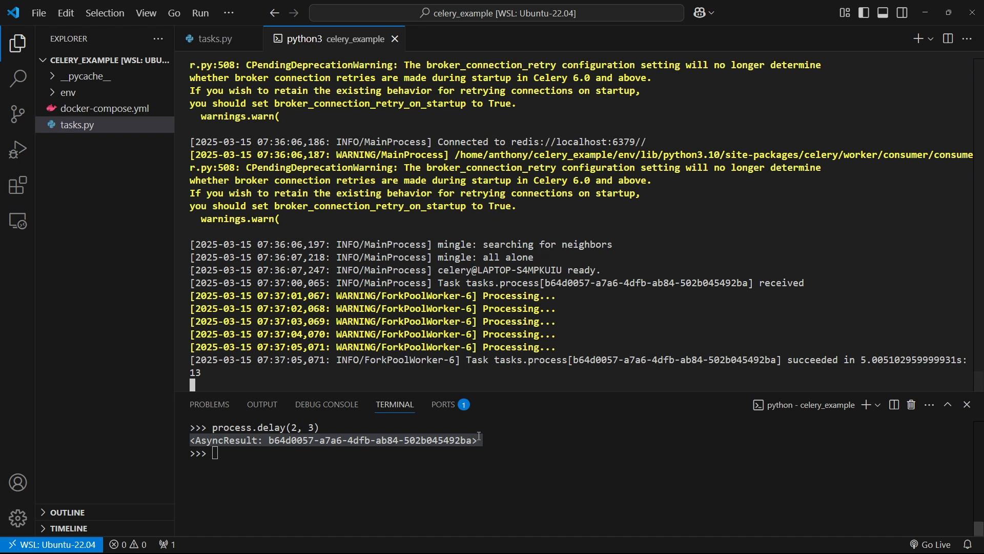
pyautogui.click(103, 108)
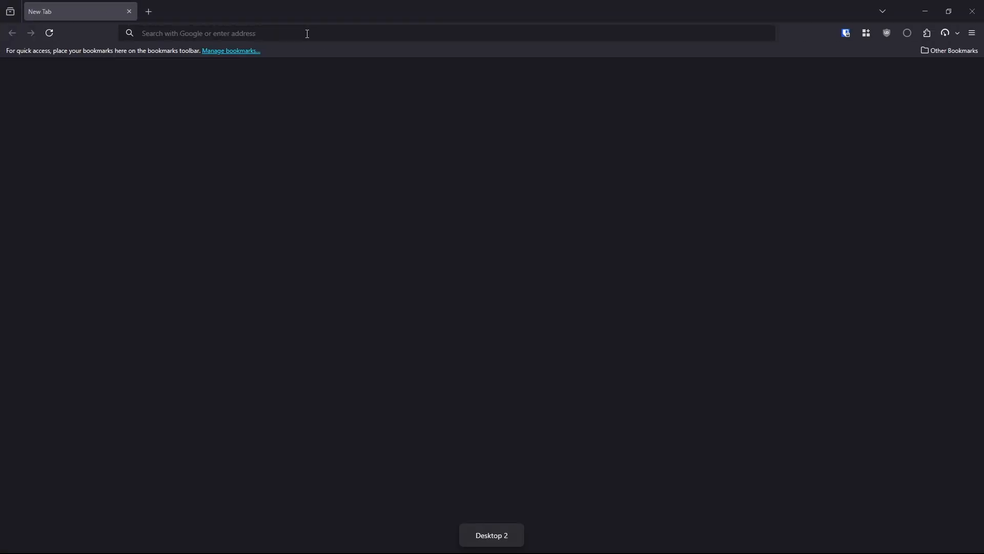
# Open localhost:8081 in Redis Commander and inspect the _kombu.binding.celery and celeryev keys
pyautogui.write('localhost:8081')
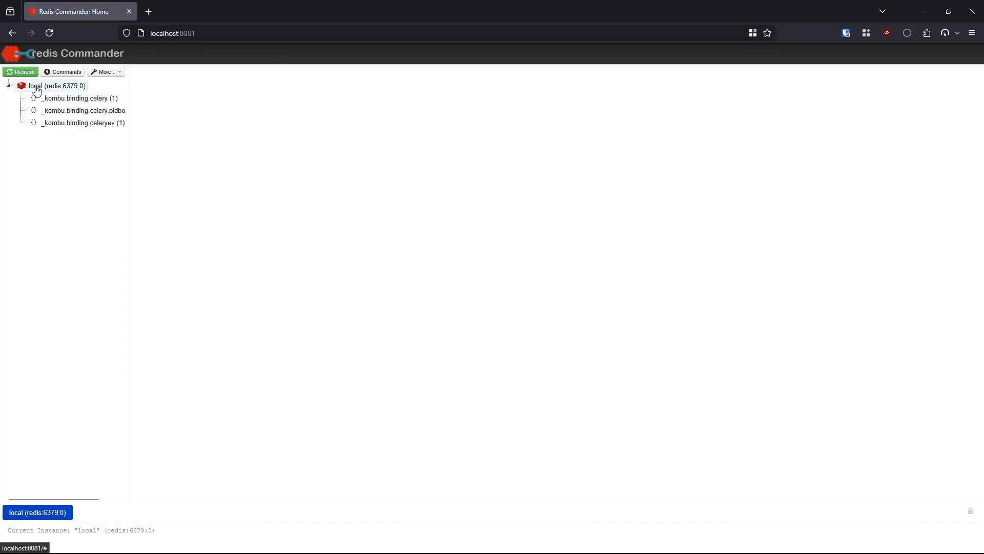
pyautogui.click(79, 97)
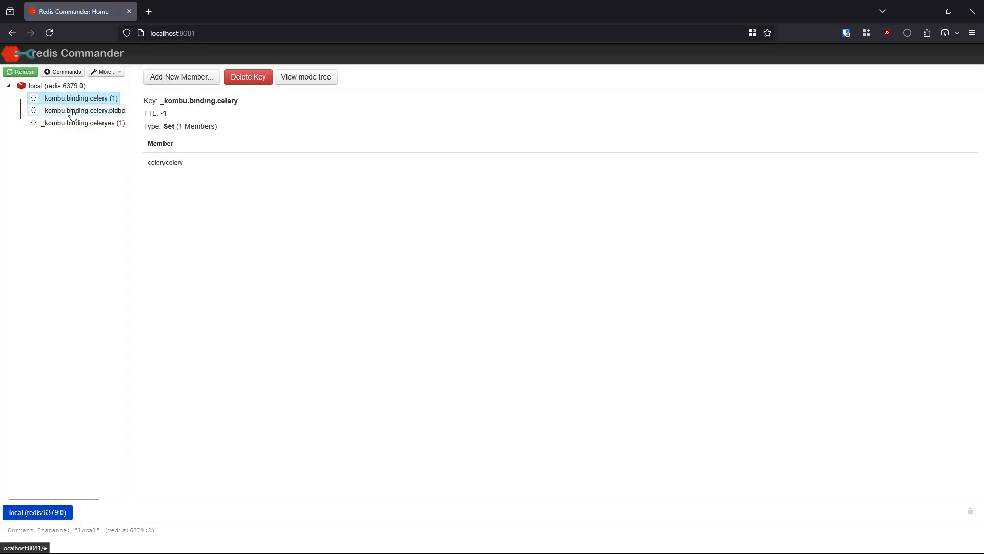
pyautogui.click(82, 123)
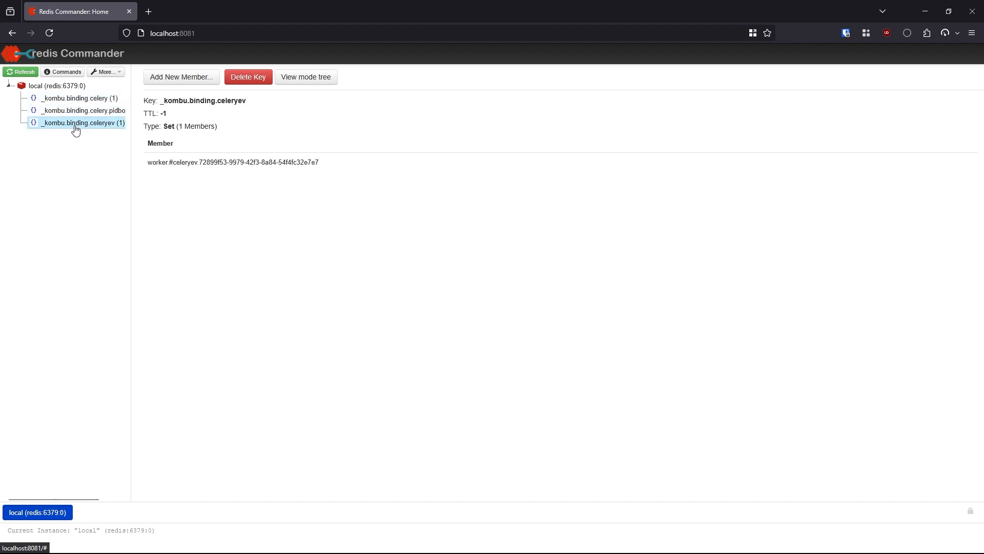
pyautogui.click(74, 98)
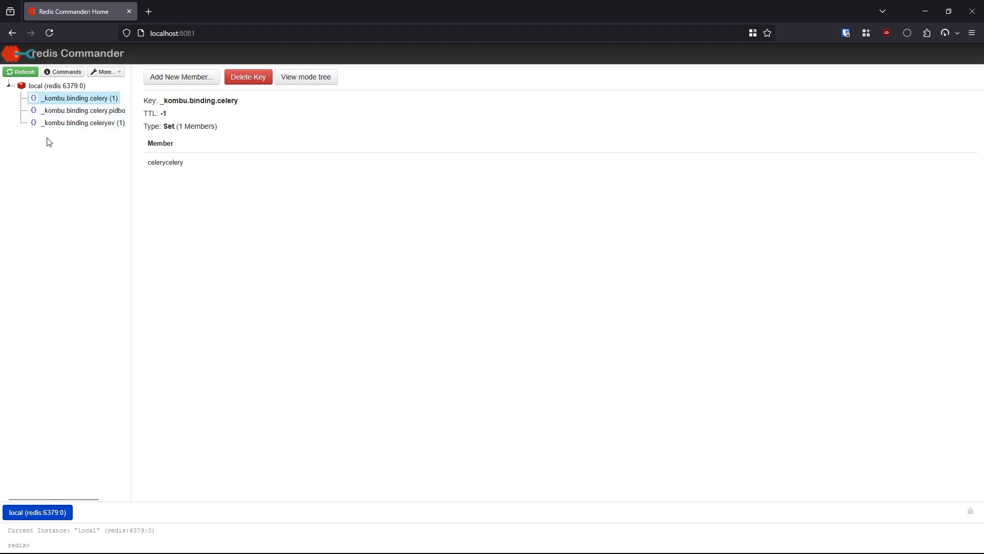
pyautogui.moveTo(124, 184)
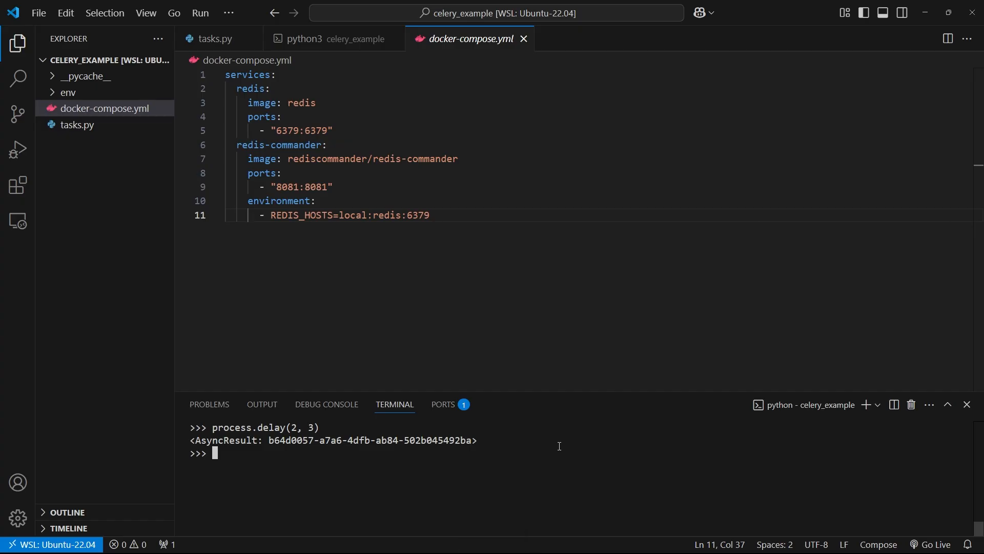
pyautogui.moveTo(597, 383)
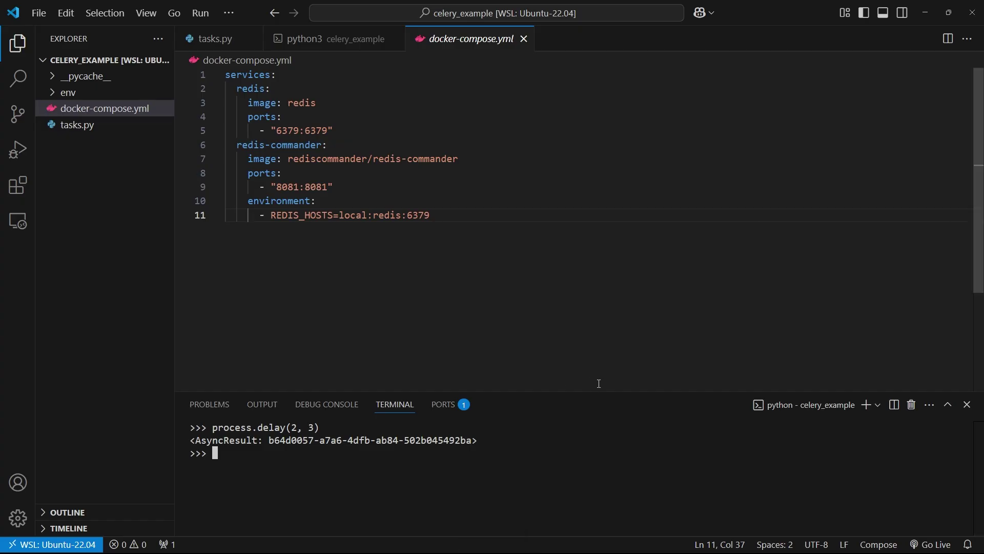
pyautogui.moveTo(525, 468)
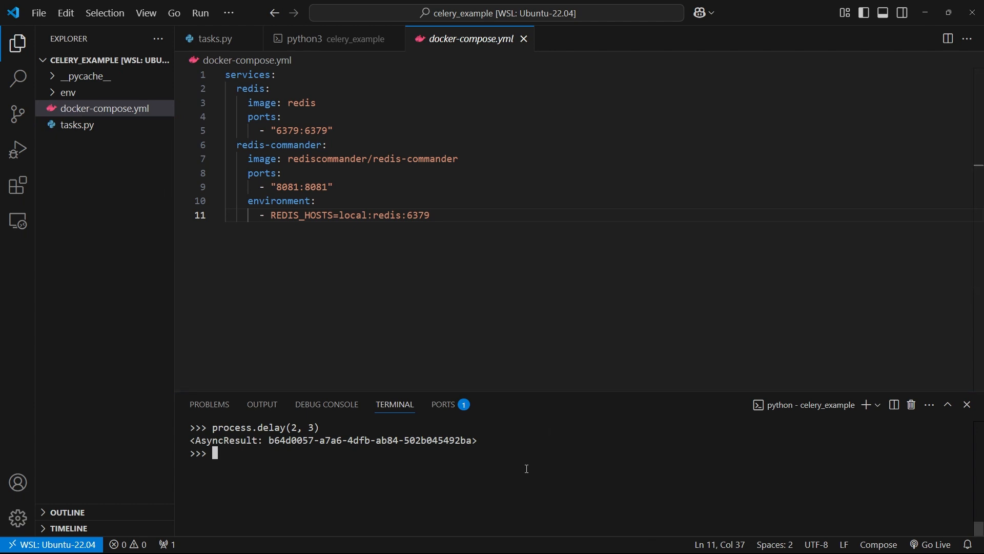
pyautogui.moveTo(537, 453)
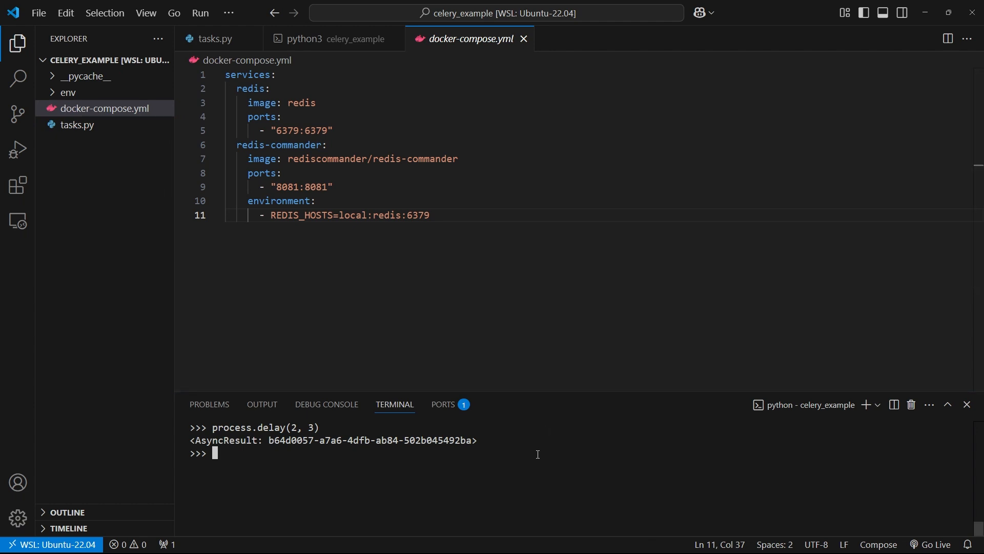
# Return to tasks.py and point out the sleep(1) and return x**2 + y**2 lines
pyautogui.click(214, 39)
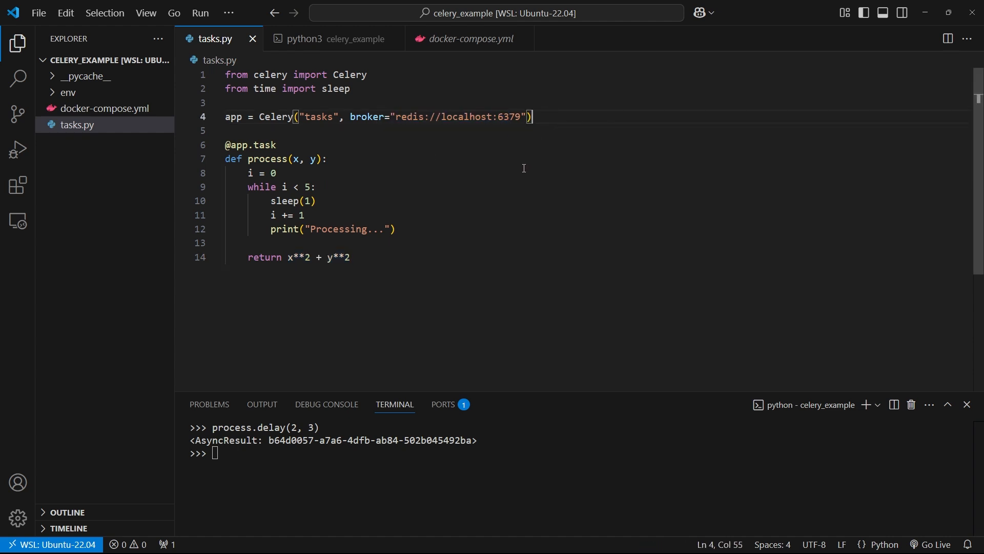
pyautogui.moveTo(516, 173)
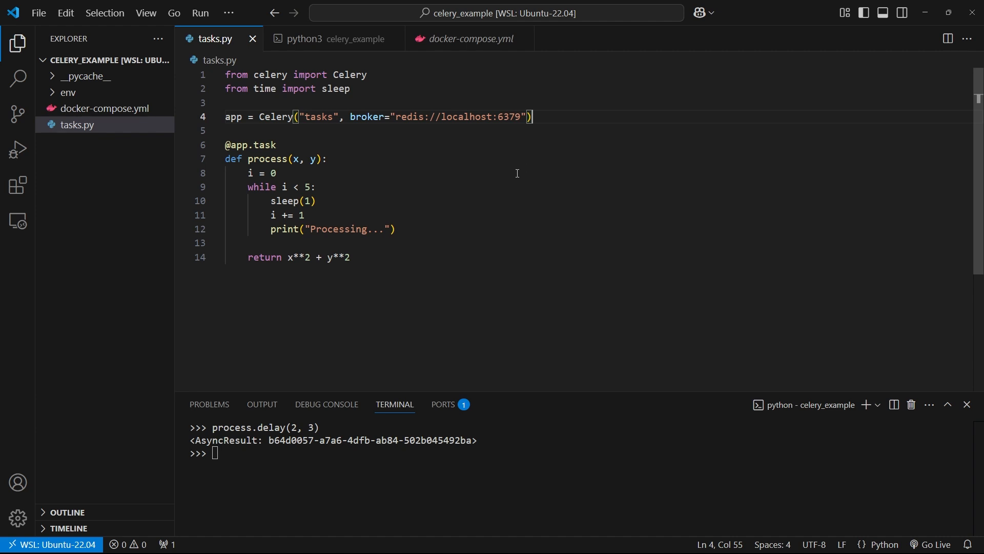
pyautogui.click(289, 158)
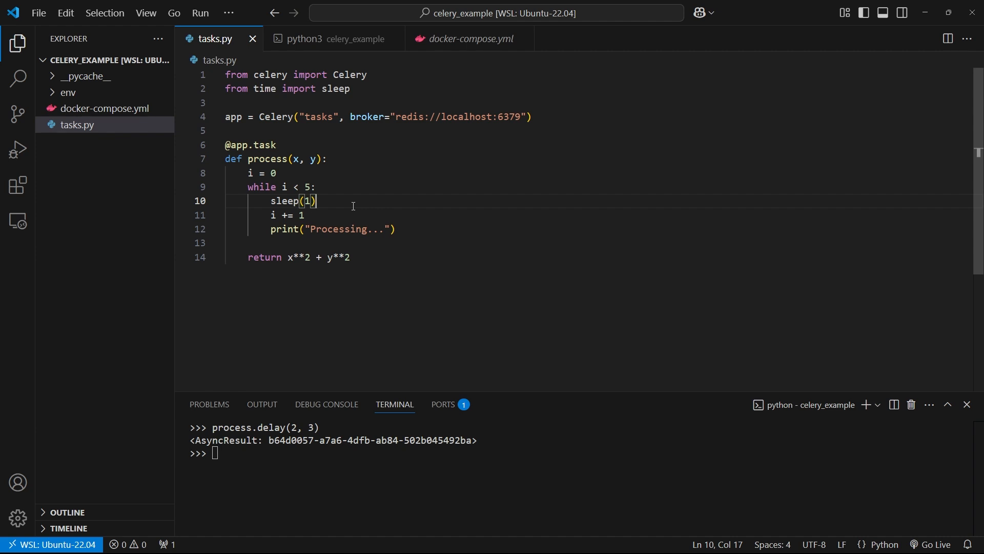
pyautogui.click(350, 257)
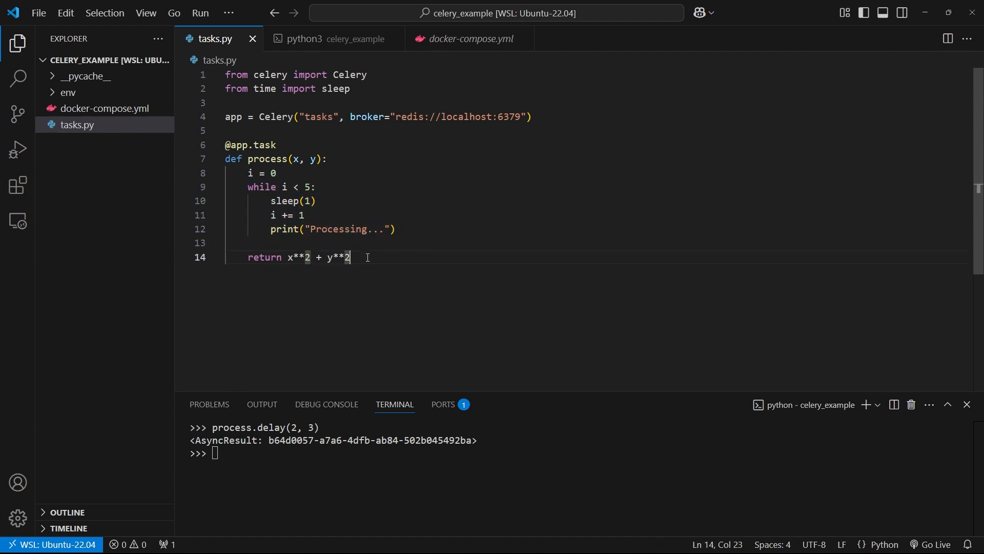
pyautogui.moveTo(377, 259)
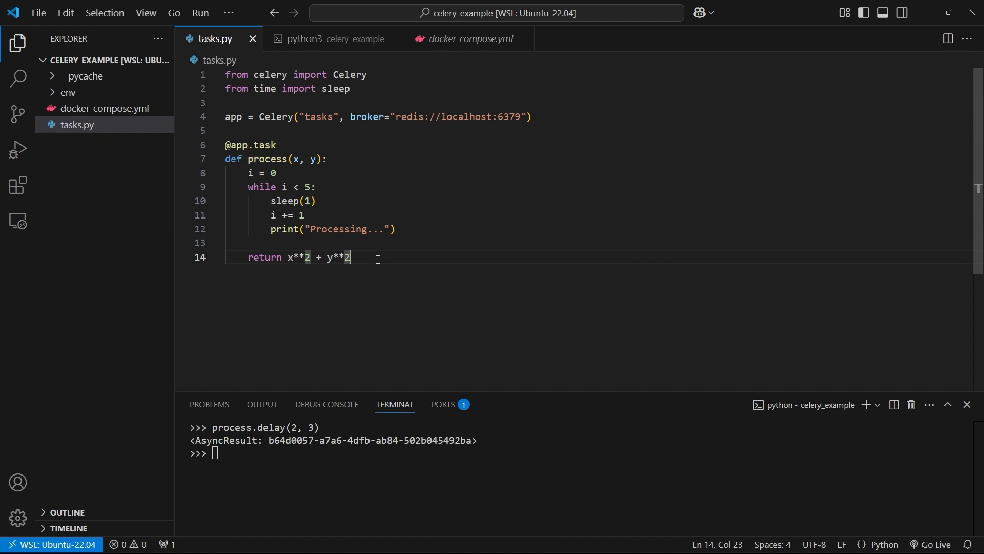
pyautogui.moveTo(495, 131)
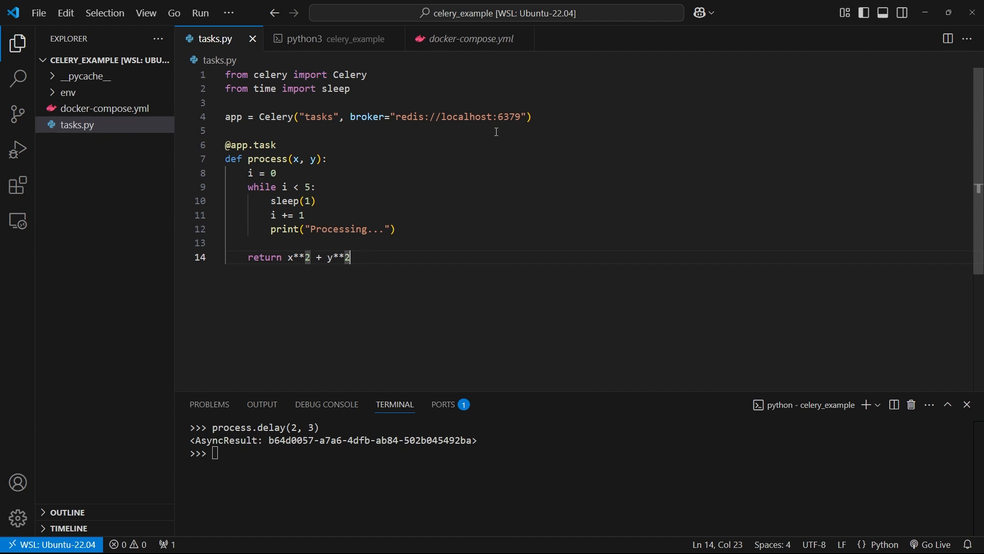
# Append , backend="redis://localhost: after the broker argument on line 4
pyautogui.click(529, 116)
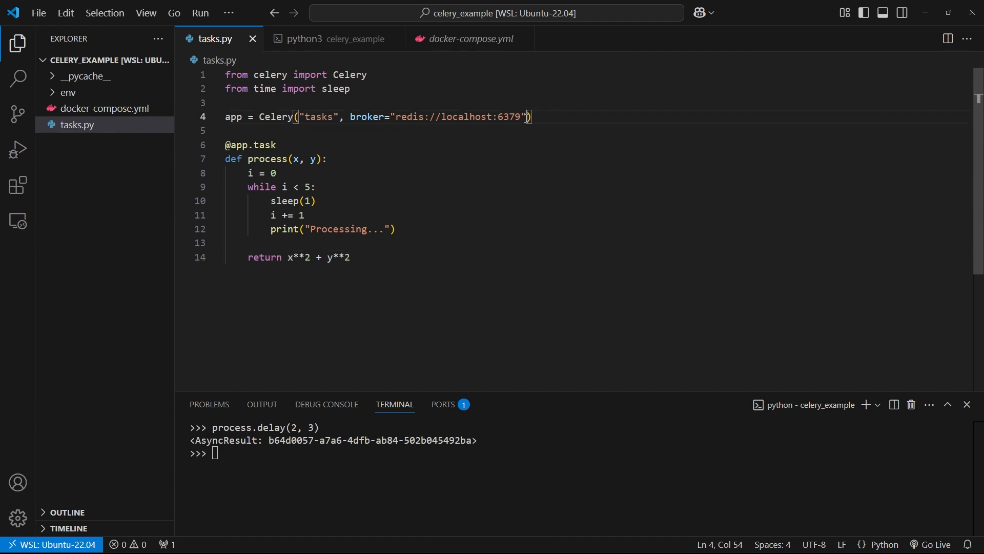
pyautogui.write(', backend="')
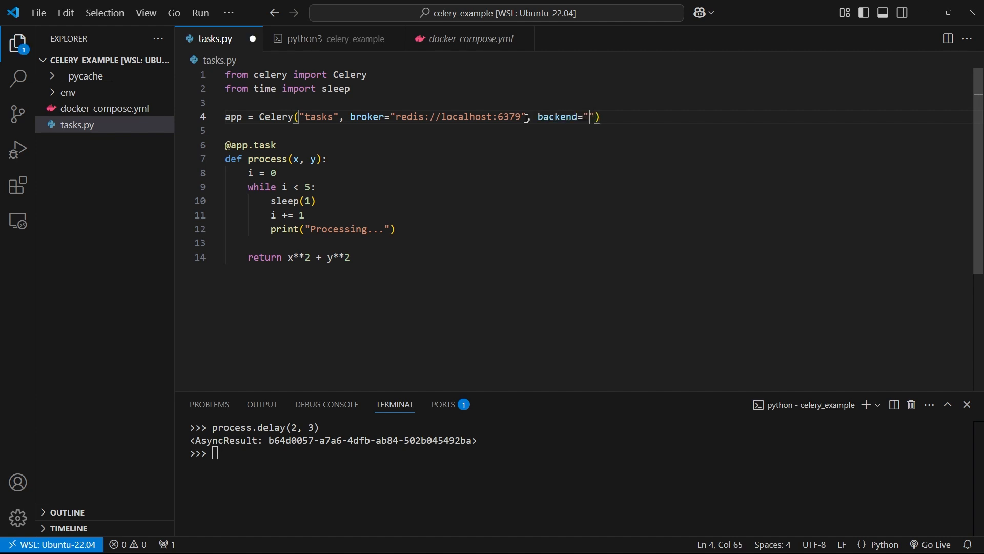
pyautogui.write('redis://l')
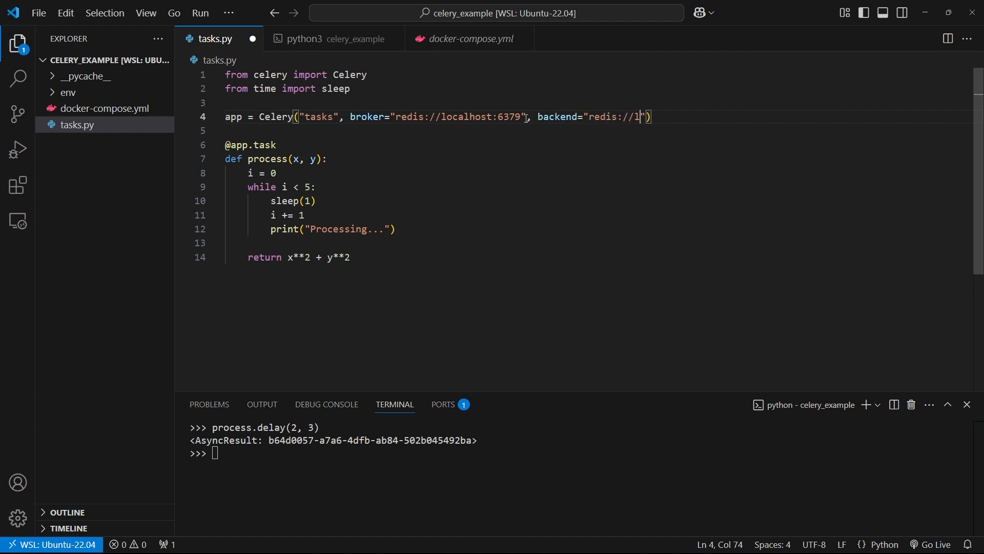
pyautogui.write('ocalhost:')
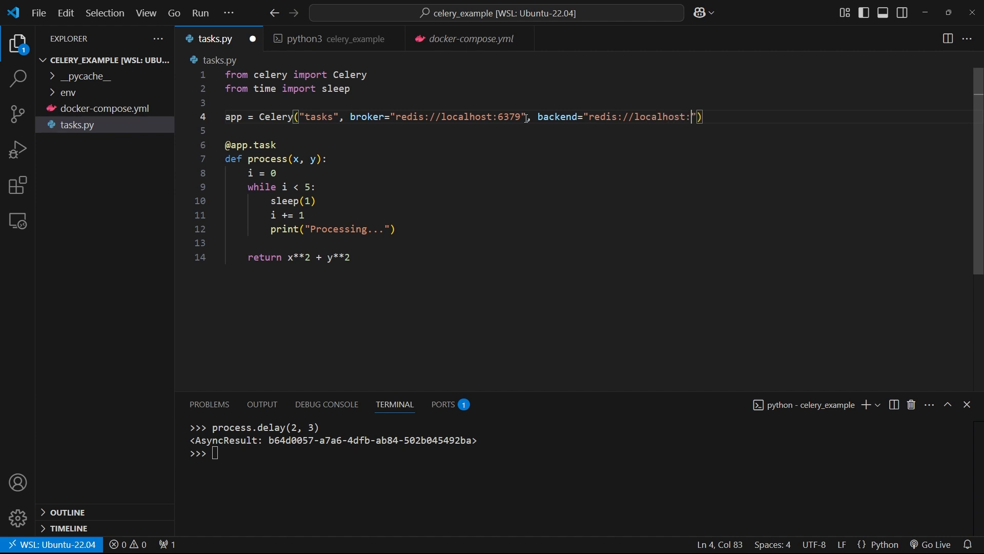
# Complete the backend port 6379, restart the Python session, and review the worker's results config
pyautogui.write('6379')
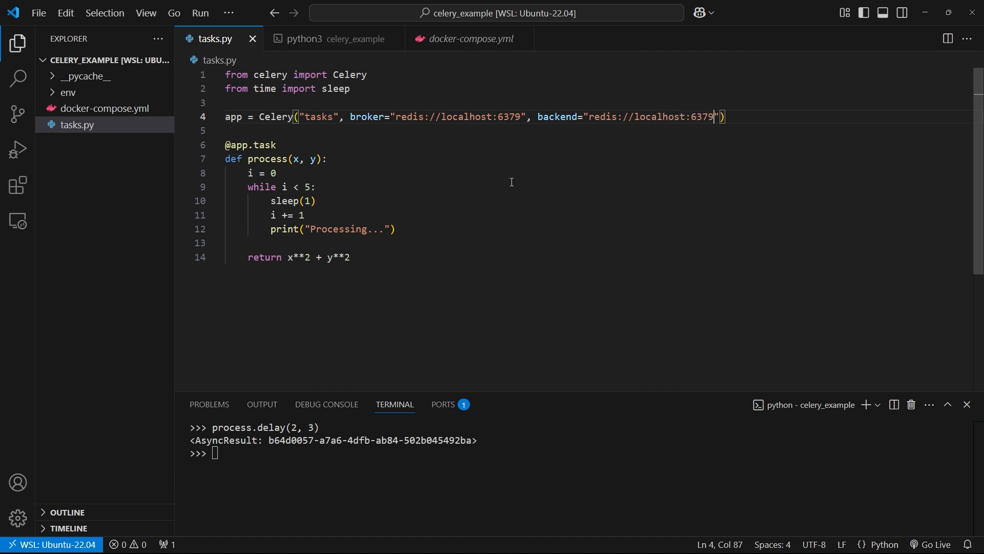
pyautogui.write('exit(')
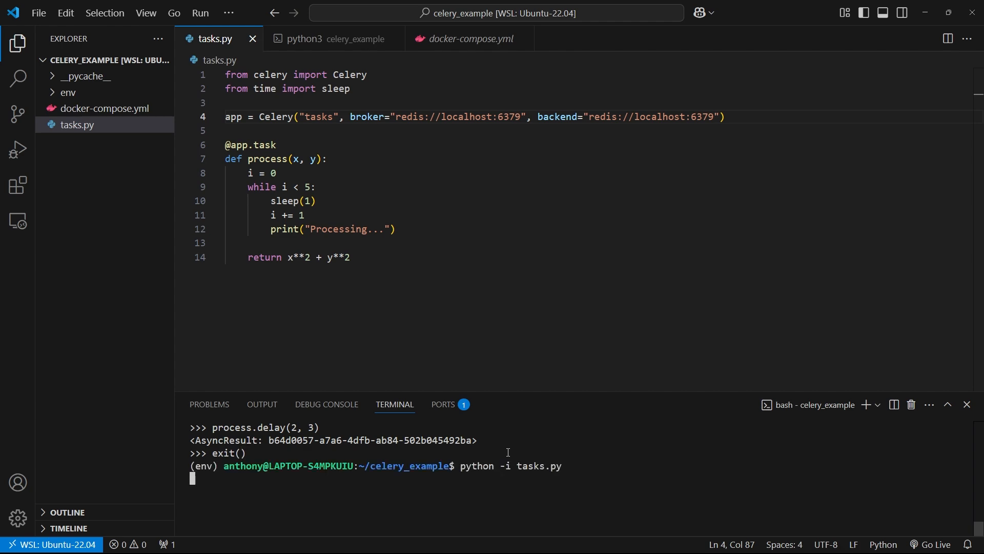
pyautogui.click(335, 39)
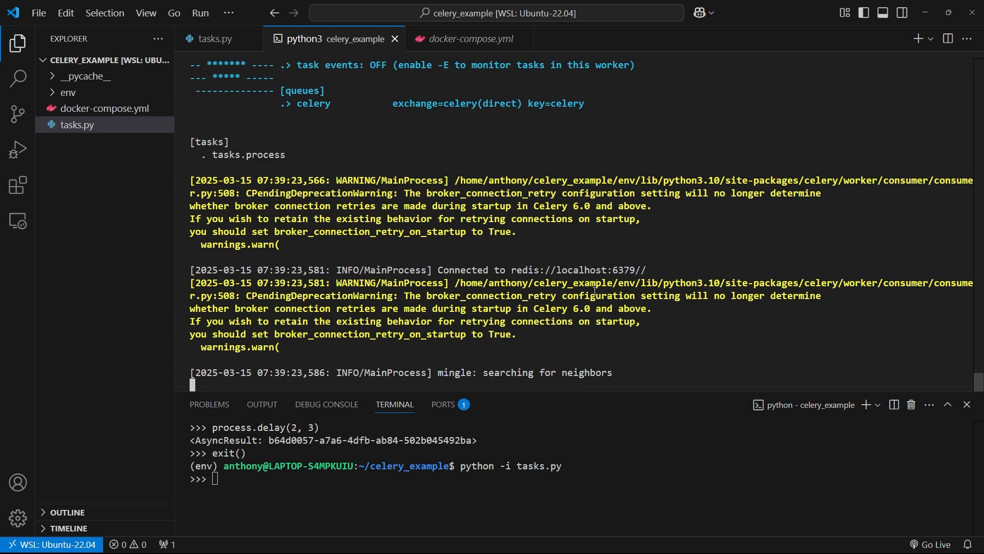
pyautogui.scroll(3)
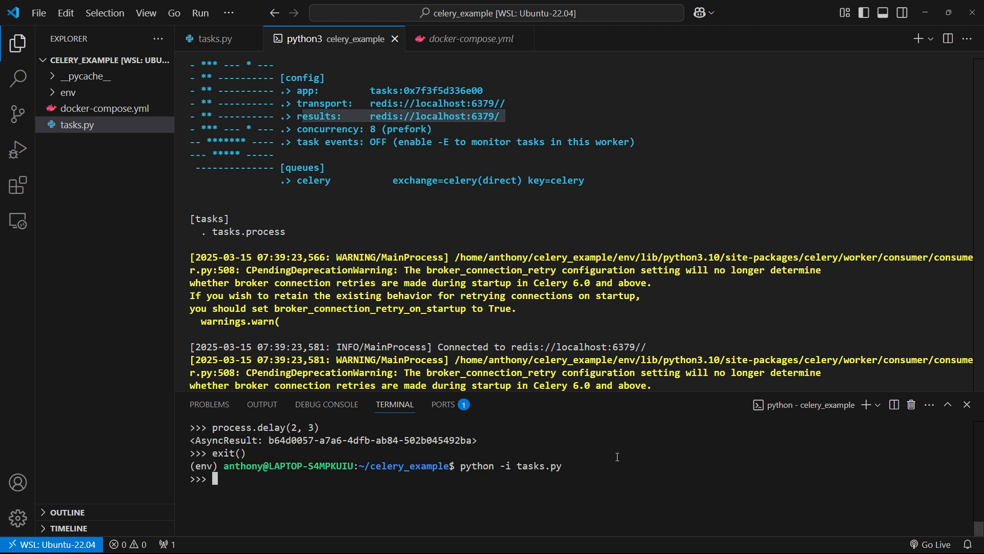
pyautogui.write('pr')
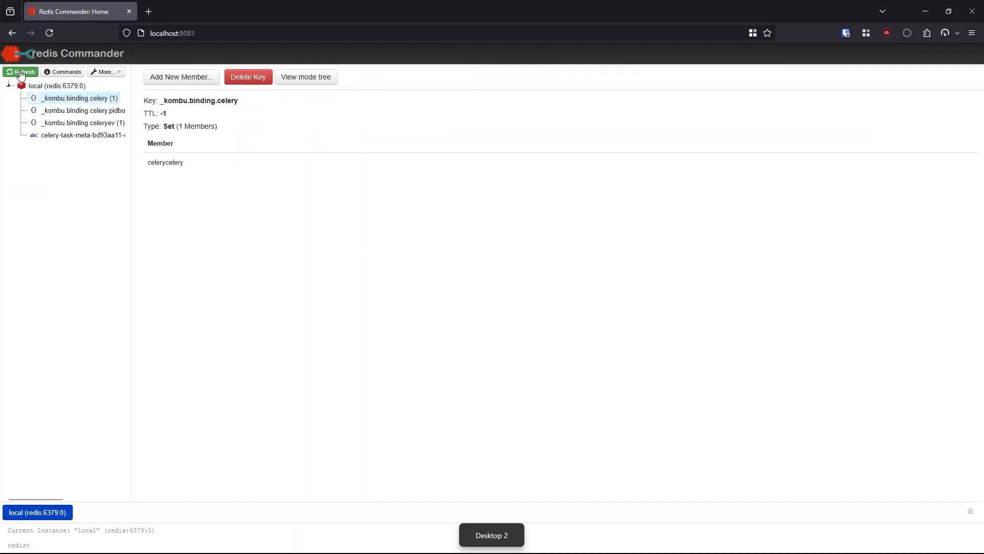
# Refresh the Redis Commander key list to reveal the new celery-task-meta entry
pyautogui.click(81, 135)
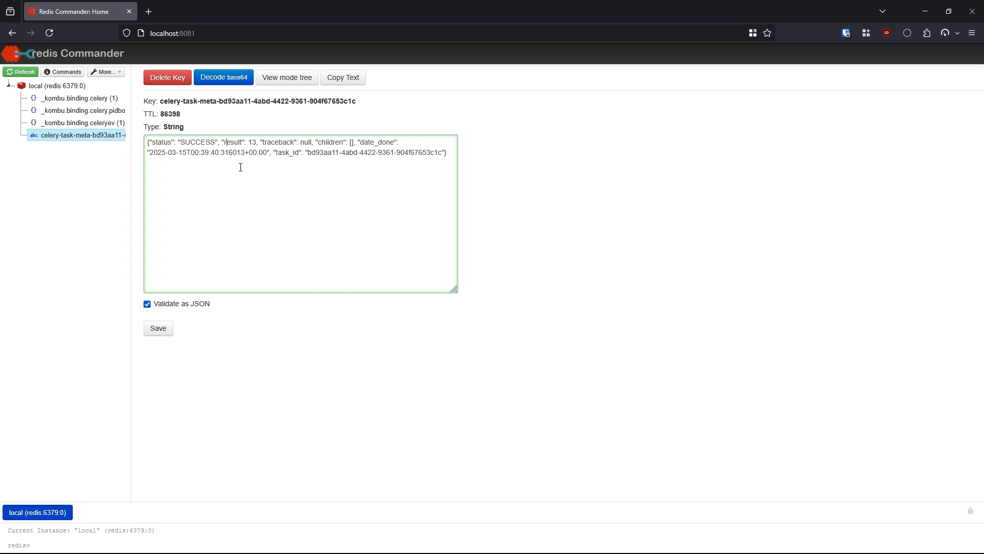
pyautogui.moveTo(233, 176)
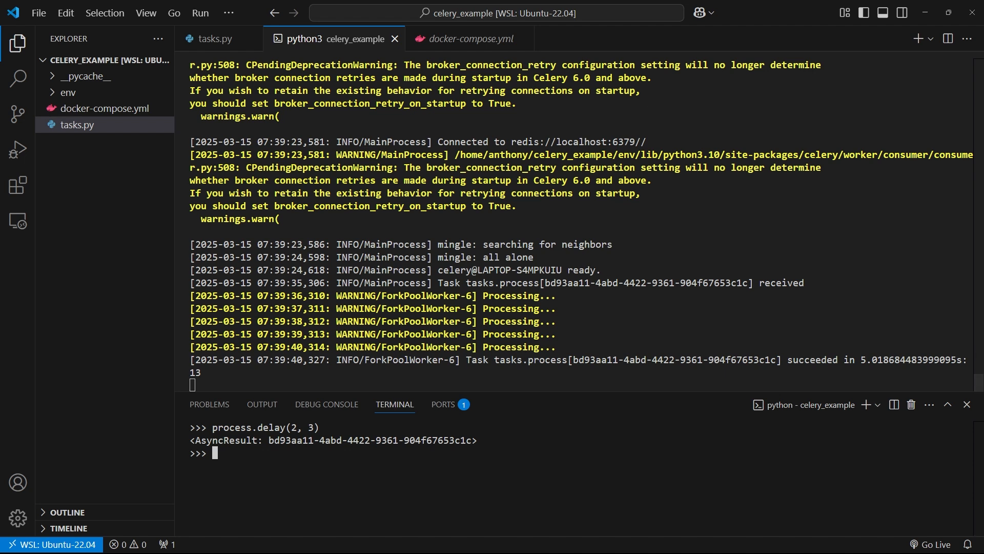
pyautogui.moveTo(431, 471)
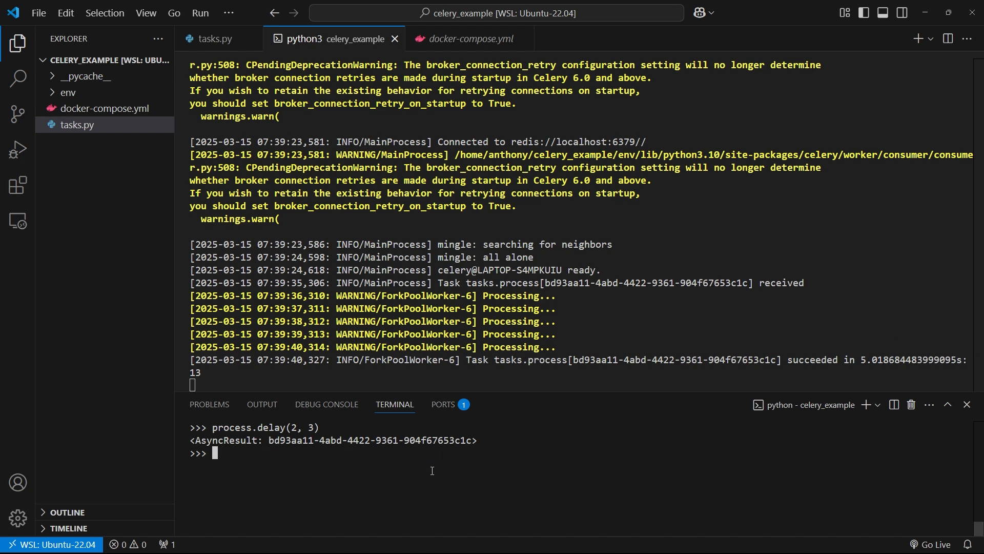
# Run result = process.delay(2, 3) and retrieve the result 13 with result.get()
pyautogui.write('result = proce')
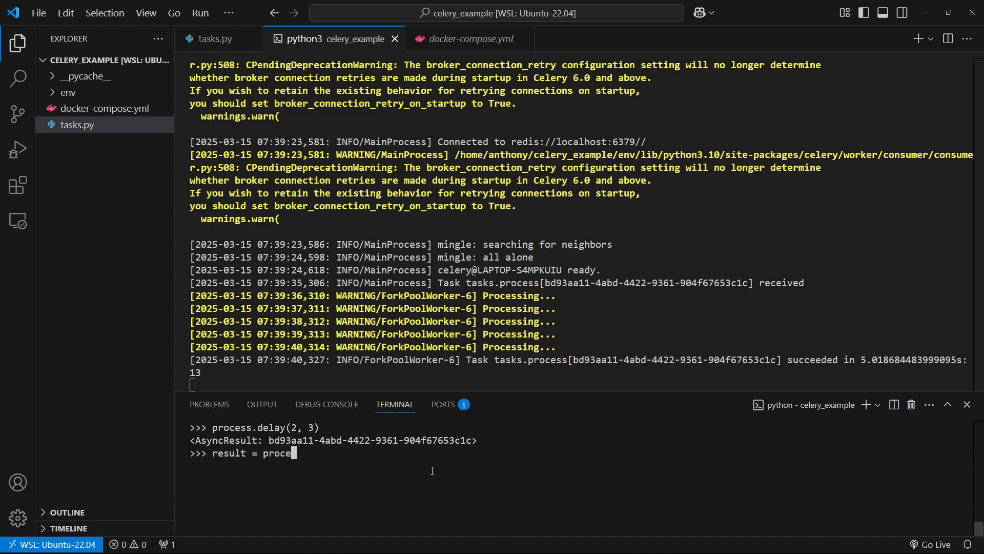
pyautogui.write('ss.delay(2, 3')
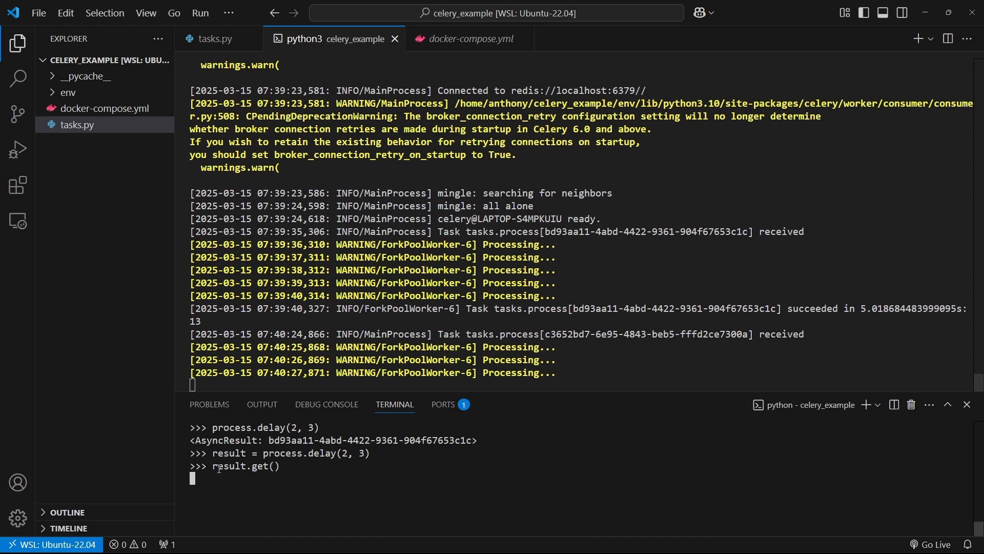
pyautogui.press('Return')
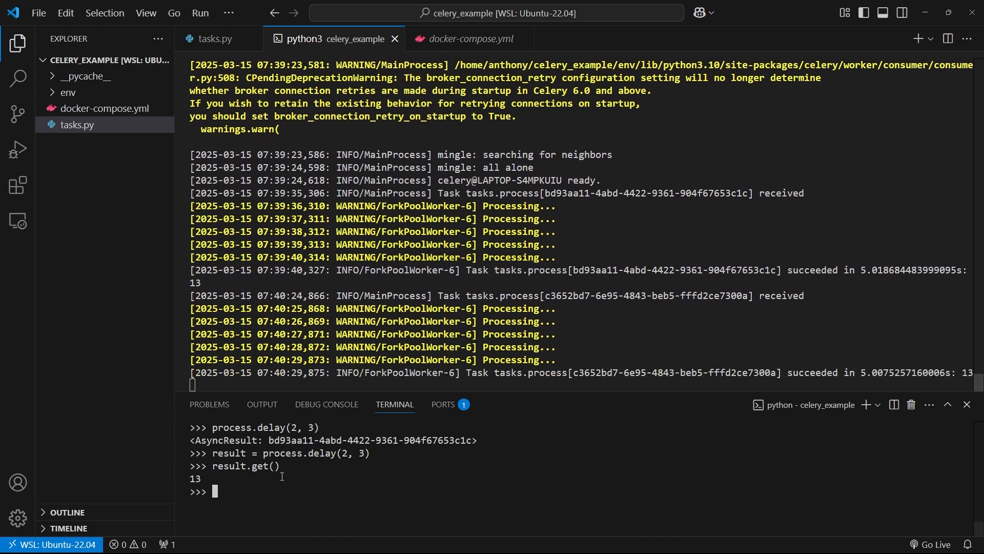
pyautogui.write('result.get(')
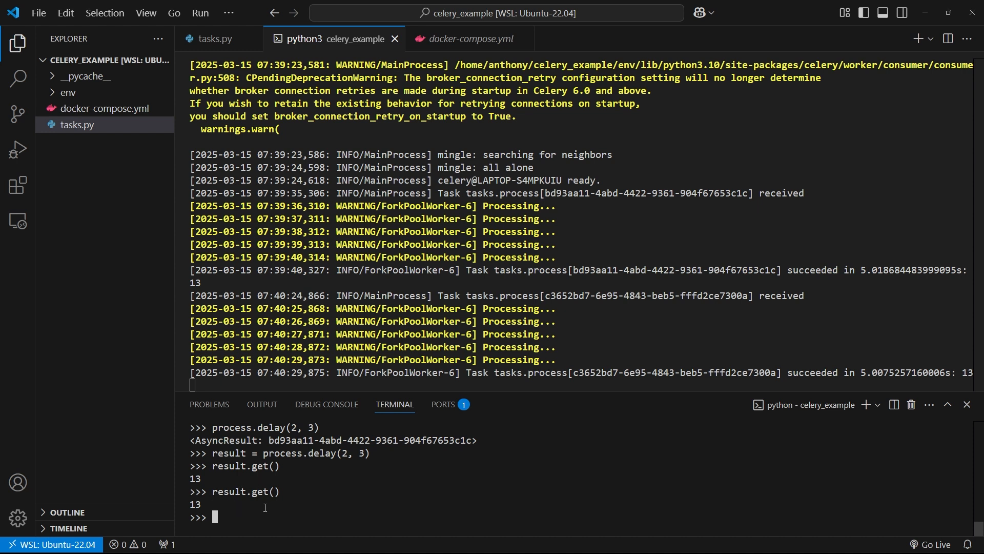
pyautogui.moveTo(313, 489)
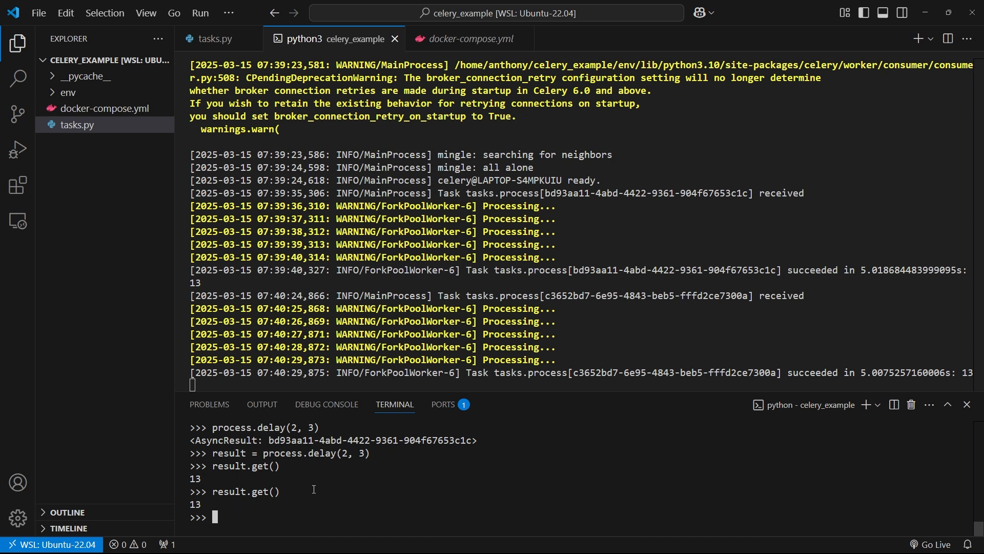
pyautogui.moveTo(300, 472)
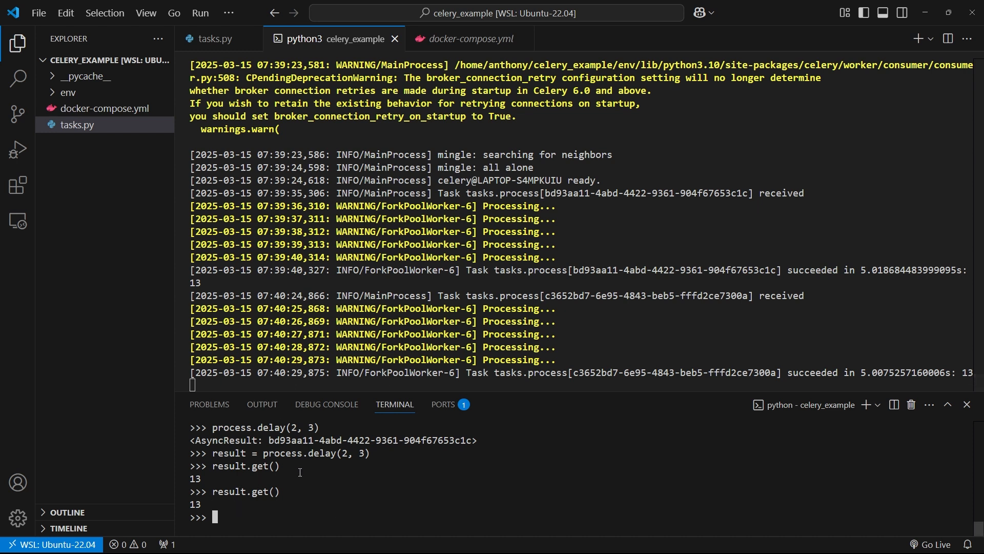
pyautogui.moveTo(498, 484)
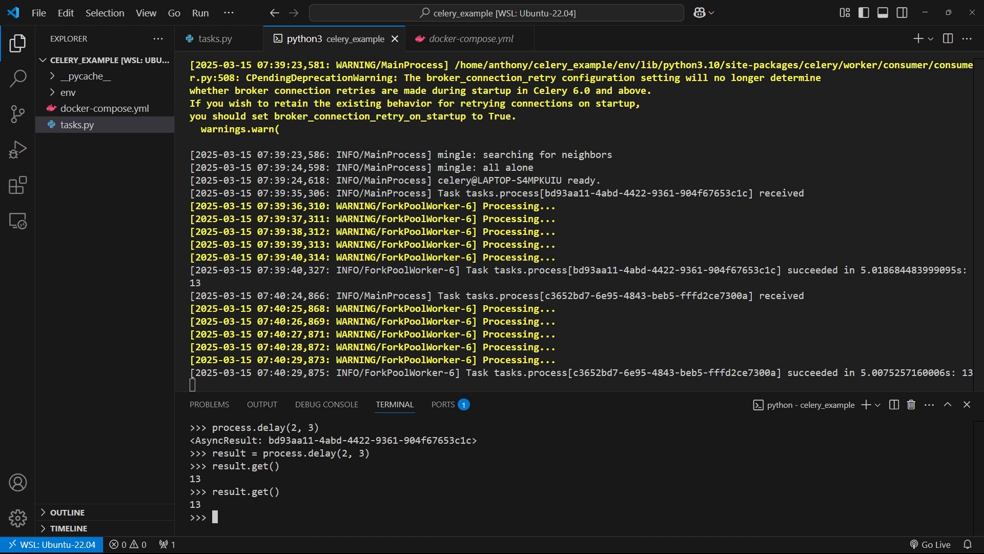
pyautogui.moveTo(550, 508)
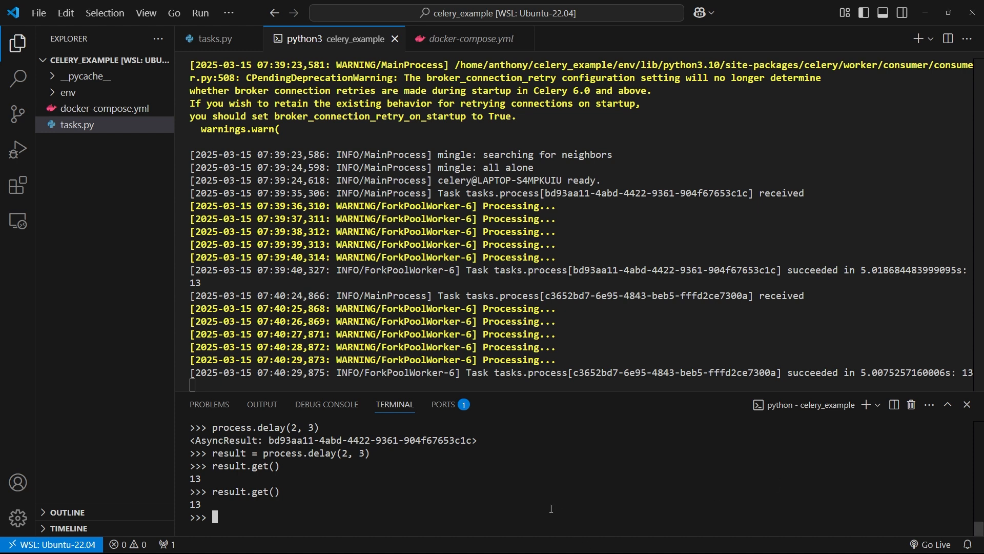
# Queue process.delay(5, 2) to get its task id, then start exiting the shell
pyautogui.write('process')
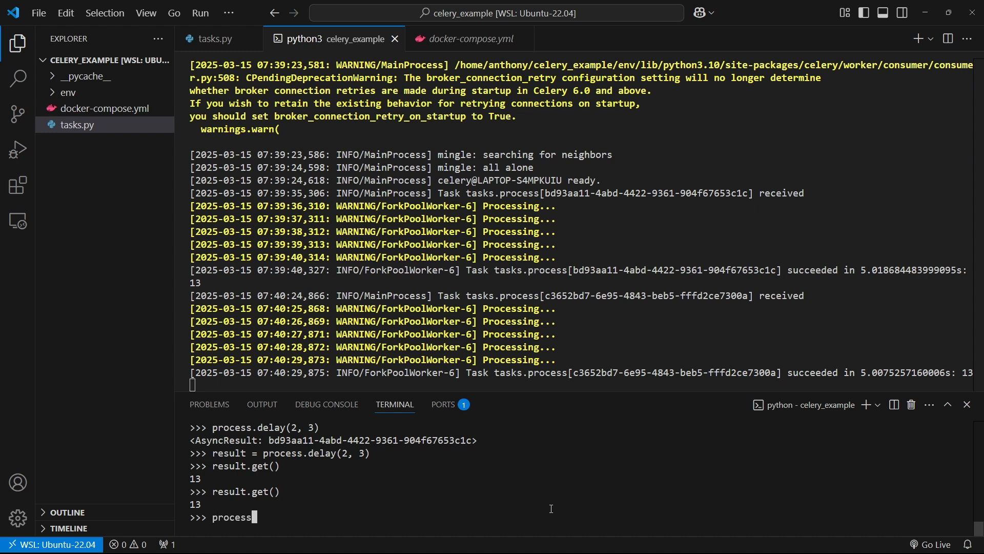
pyautogui.write('.delay(')
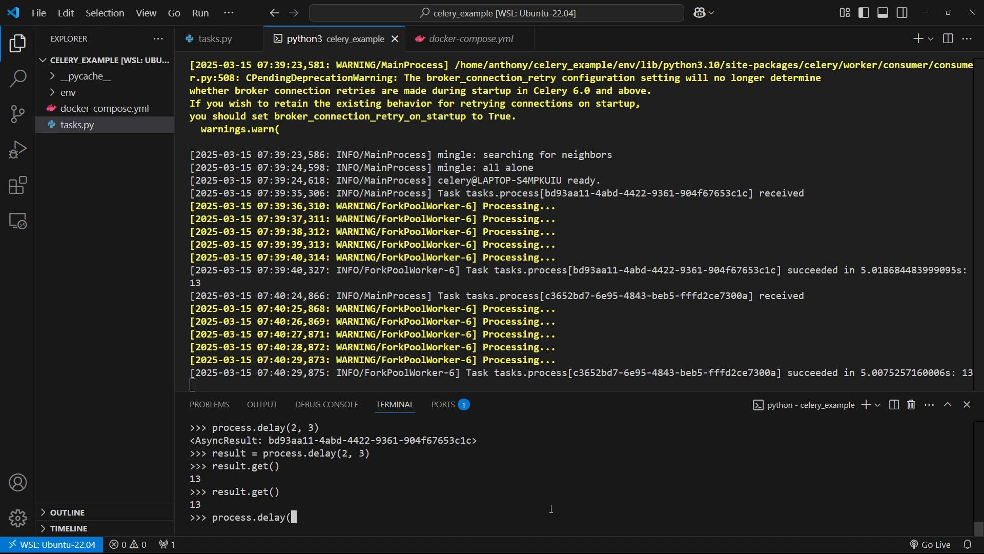
pyautogui.write('5, 2)')
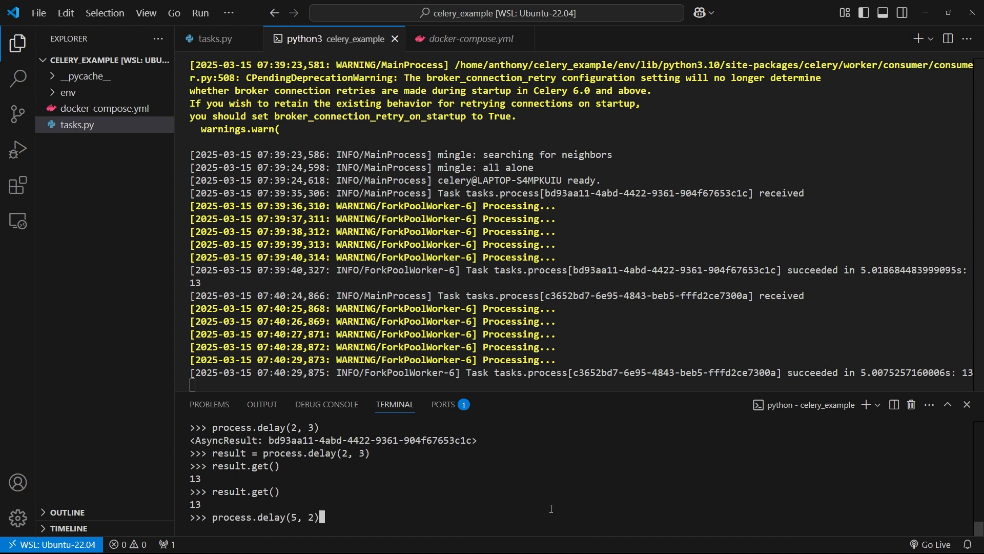
pyautogui.press('Return')
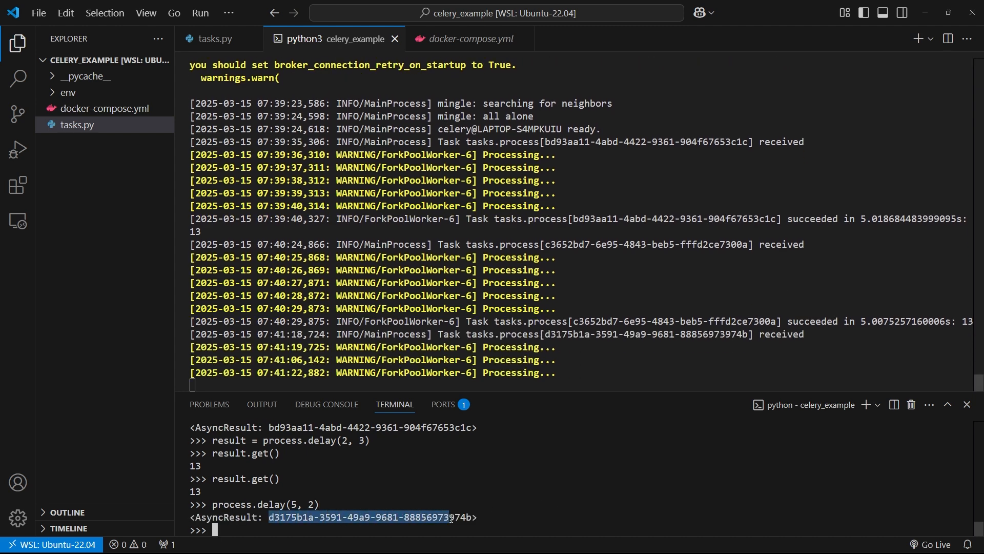
pyautogui.write('ex')
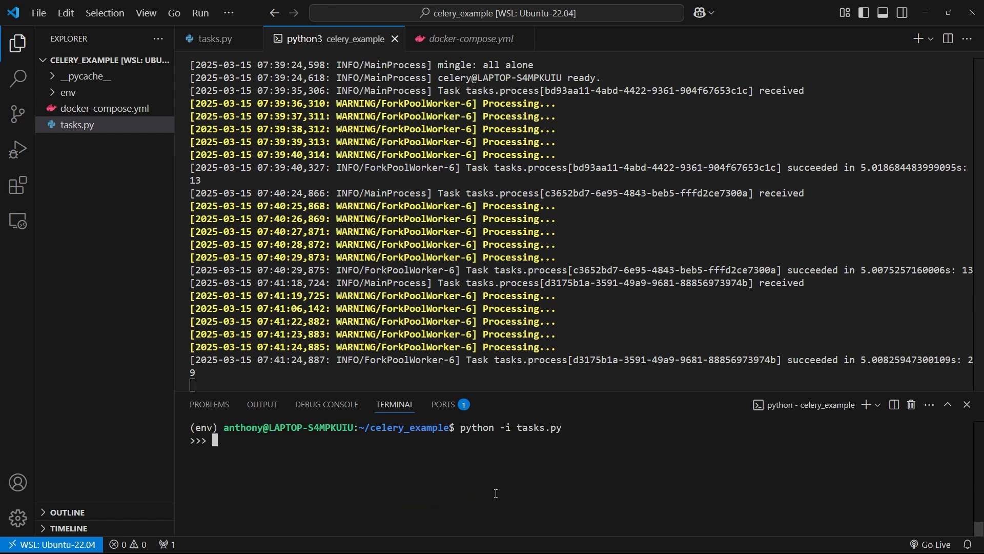
pyautogui.write('result')
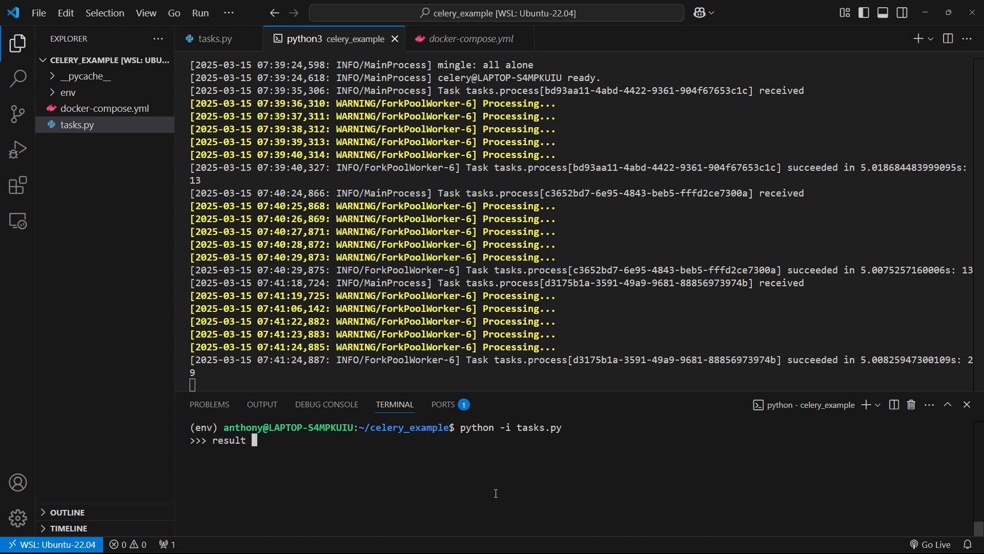
pyautogui.write('= process')
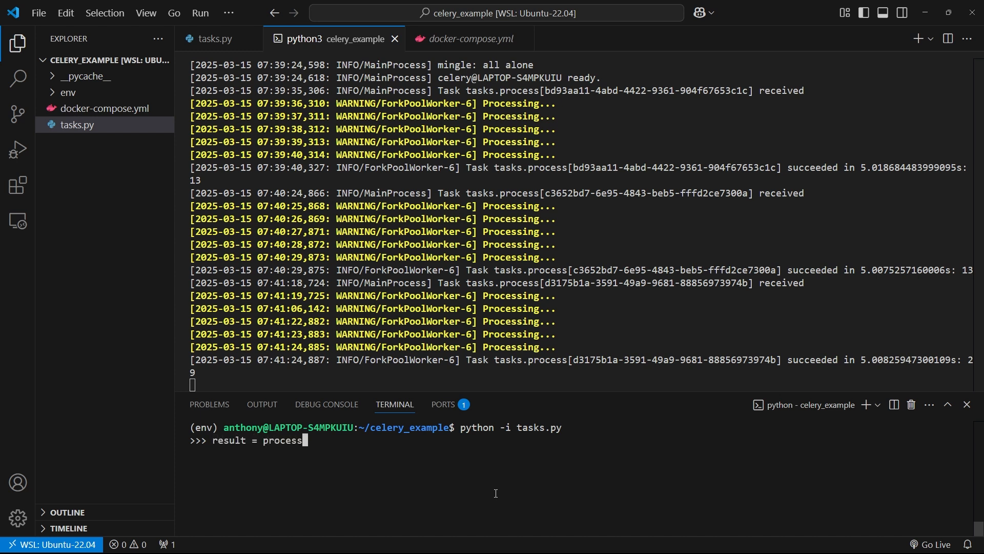
pyautogui.write('.')
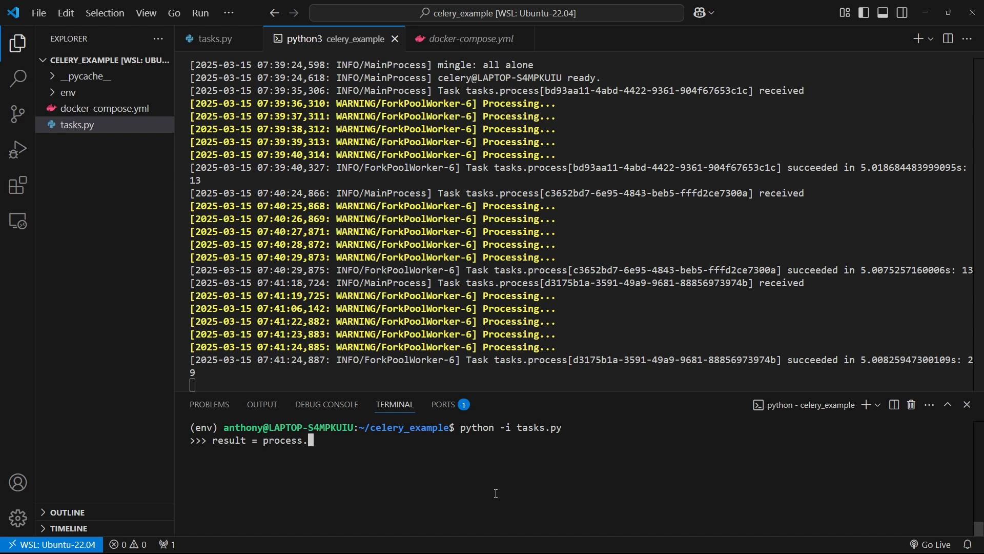
pyautogui.write('AsyncResult(')
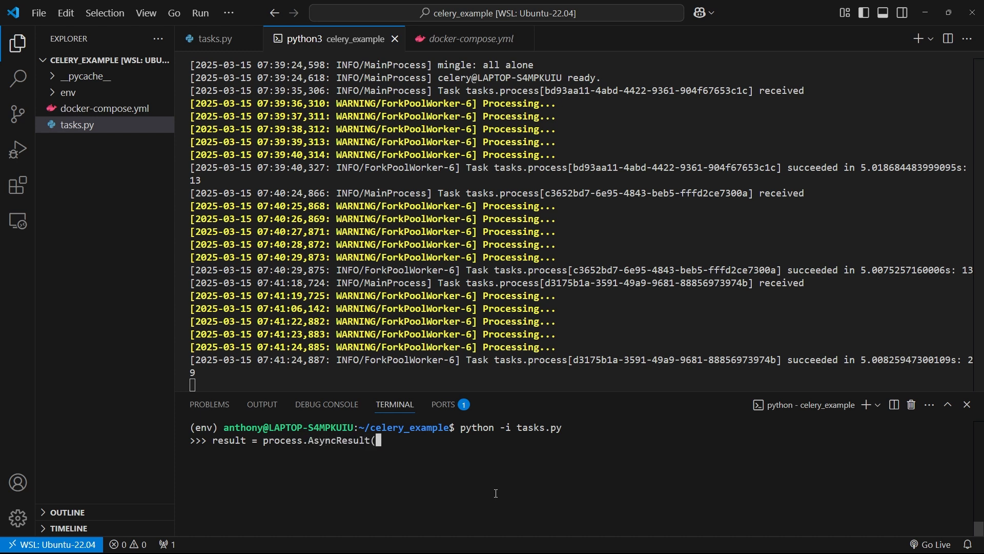
pyautogui.write('"d3175b1a-3591-49a9-9681-88856973974b')
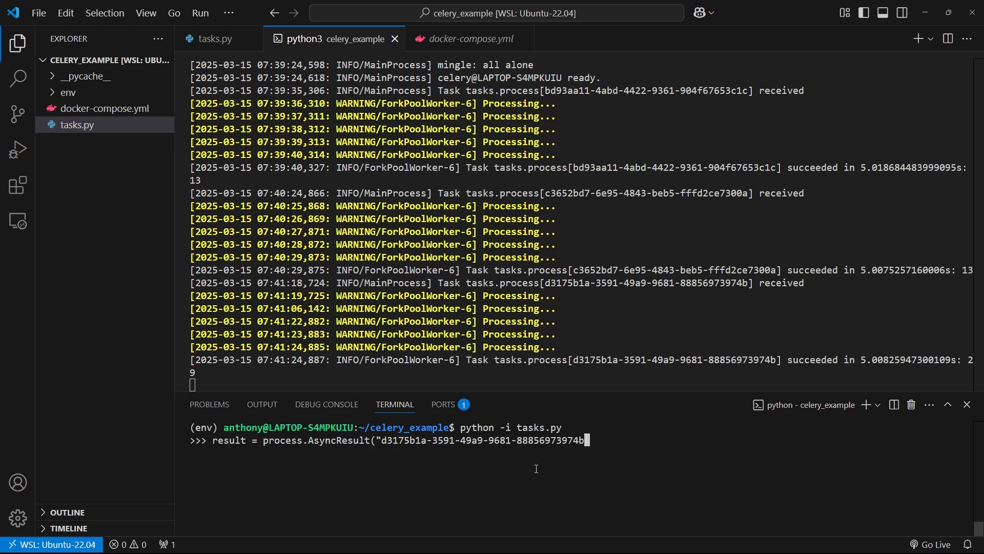
pyautogui.write(')')
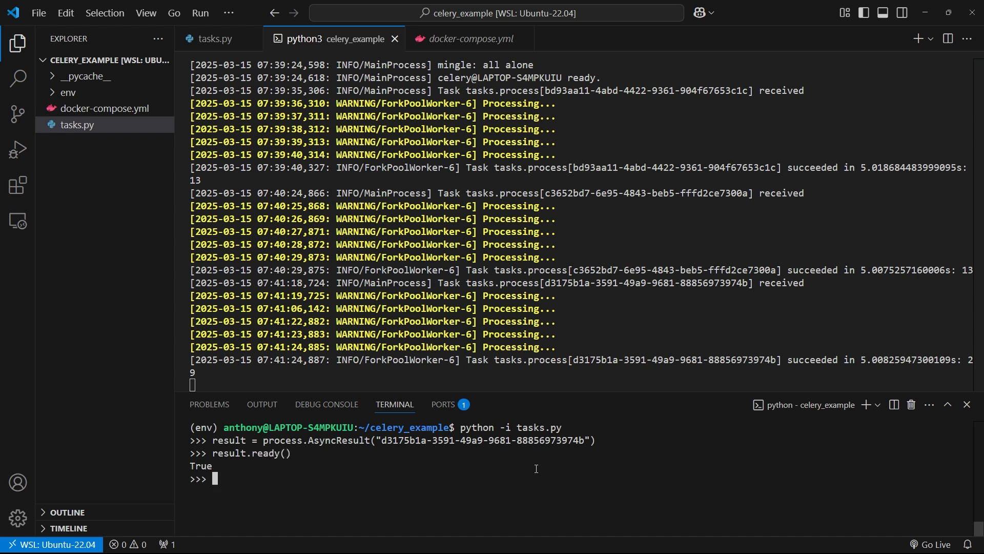
pyautogui.write('result.get(')
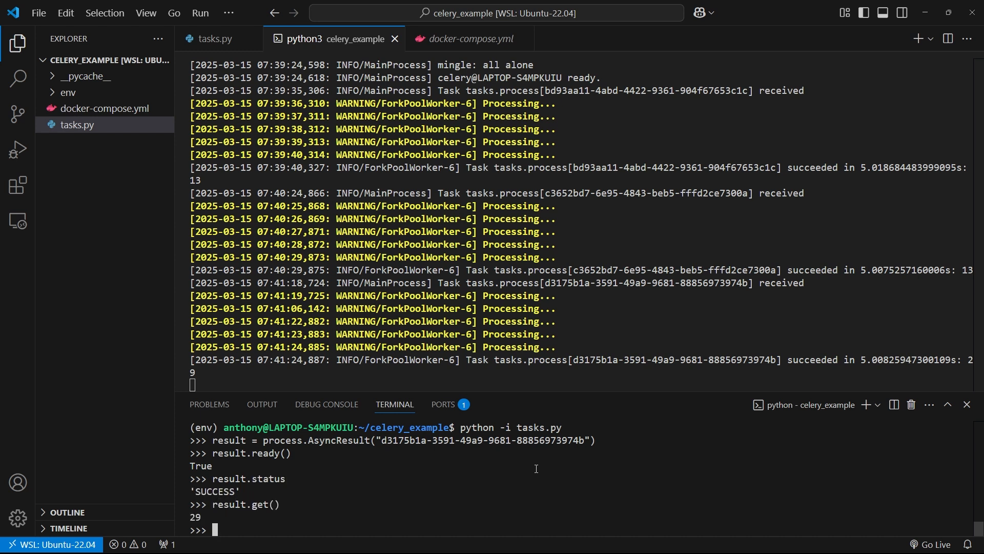
pyautogui.moveTo(260, 490)
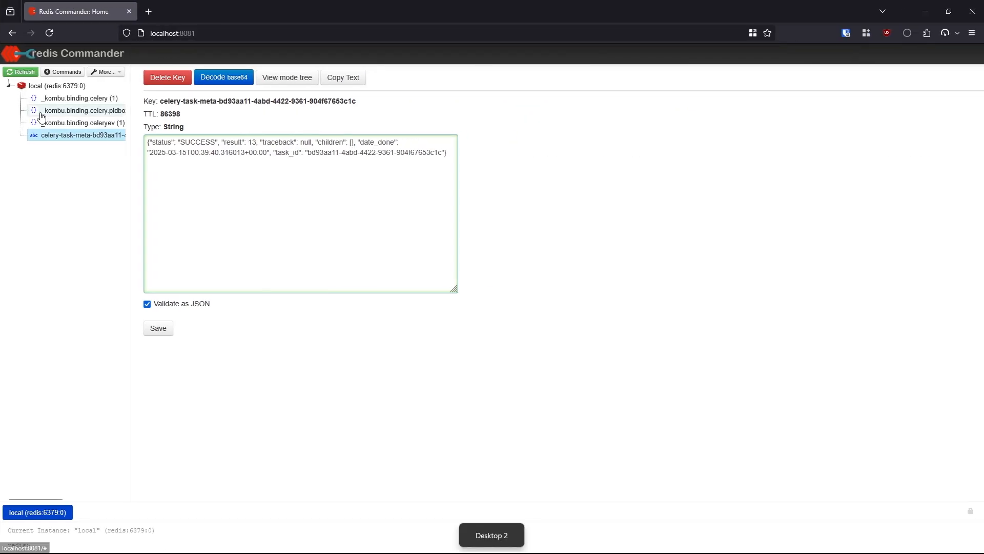
# Refresh keys and open celery-task-meta-d3175b1a, showing status SUCCESS and result 29
pyautogui.click(20, 72)
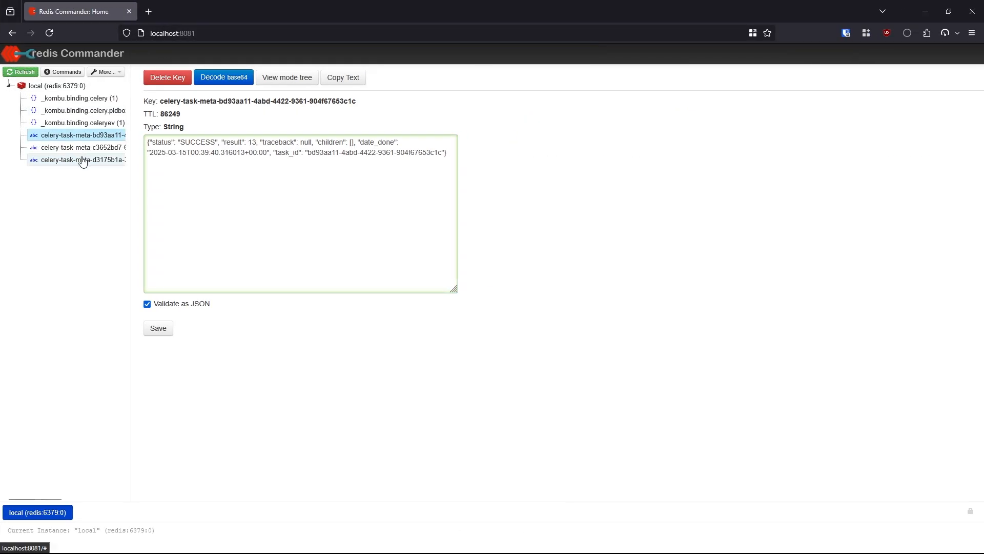
pyautogui.click(82, 160)
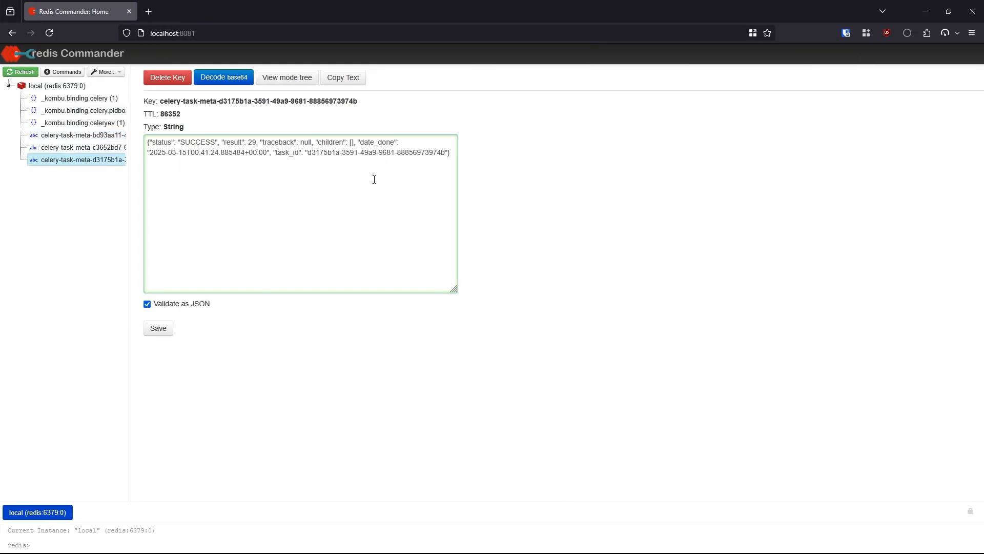
pyautogui.doubleClick(251, 143)
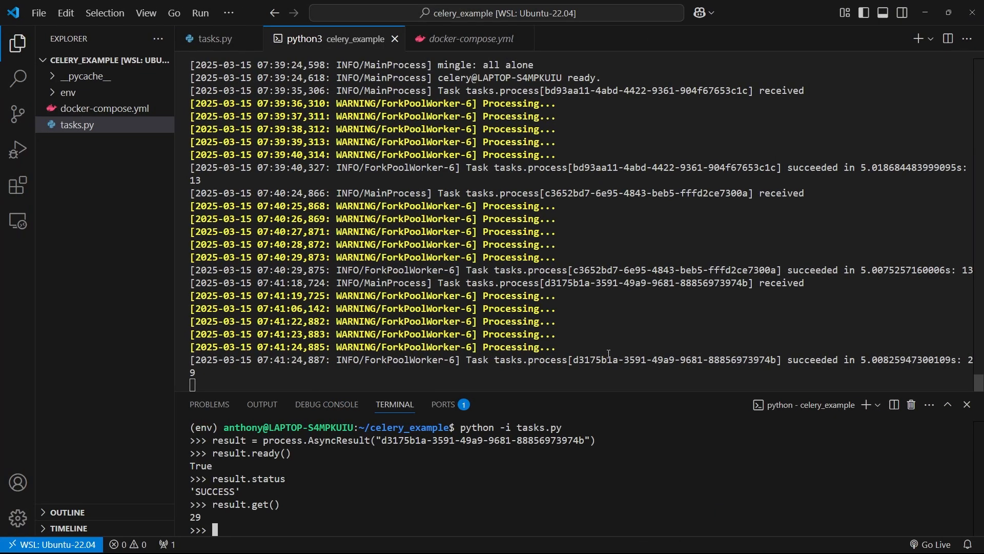
# Review the process task and the Redis broker and backend arguments in tasks.py
pyautogui.click(215, 39)
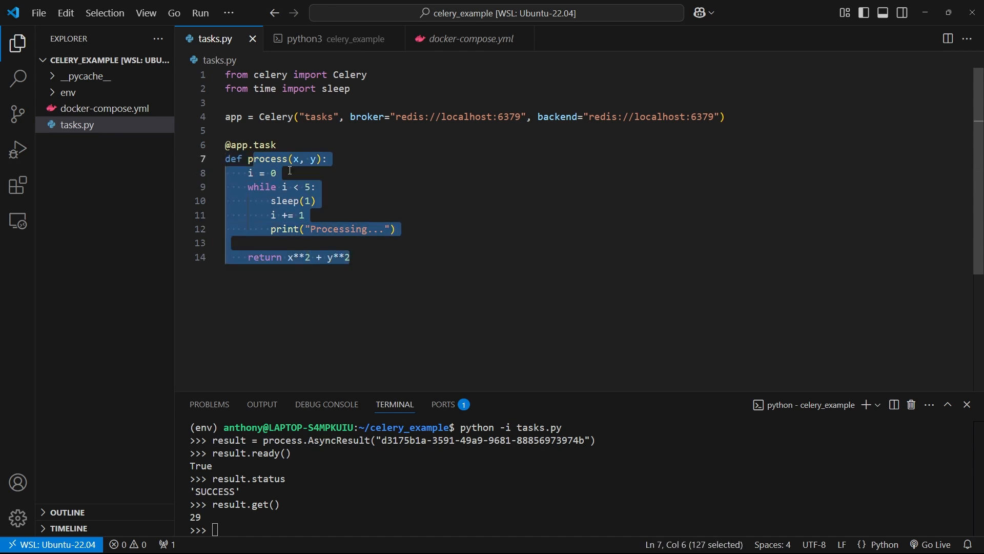
pyautogui.click(377, 187)
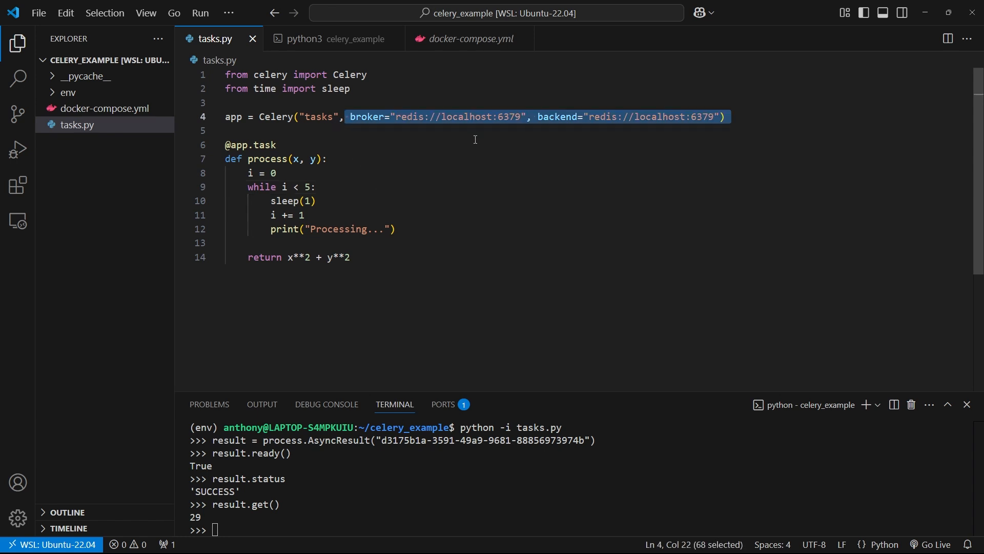
pyautogui.click(726, 117)
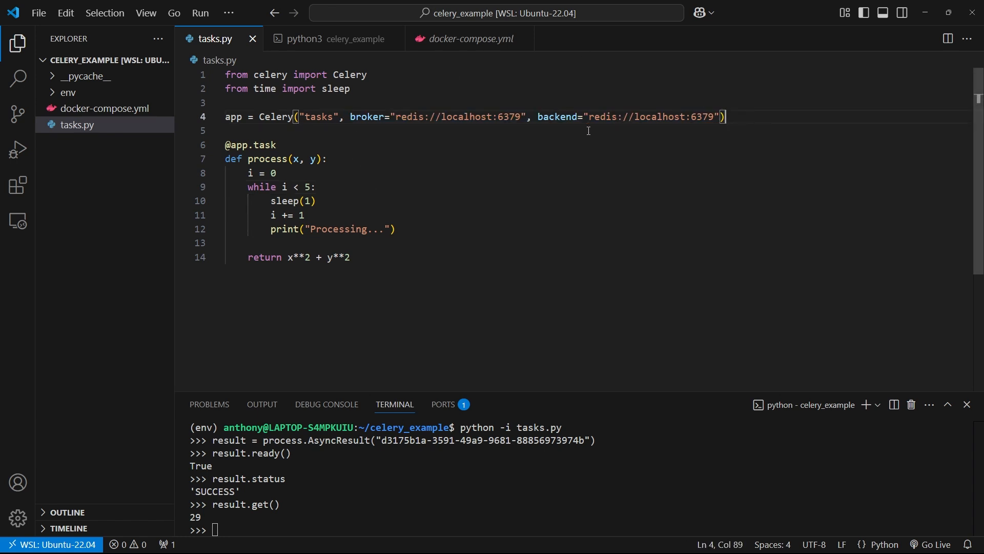
pyautogui.moveTo(248, 154)
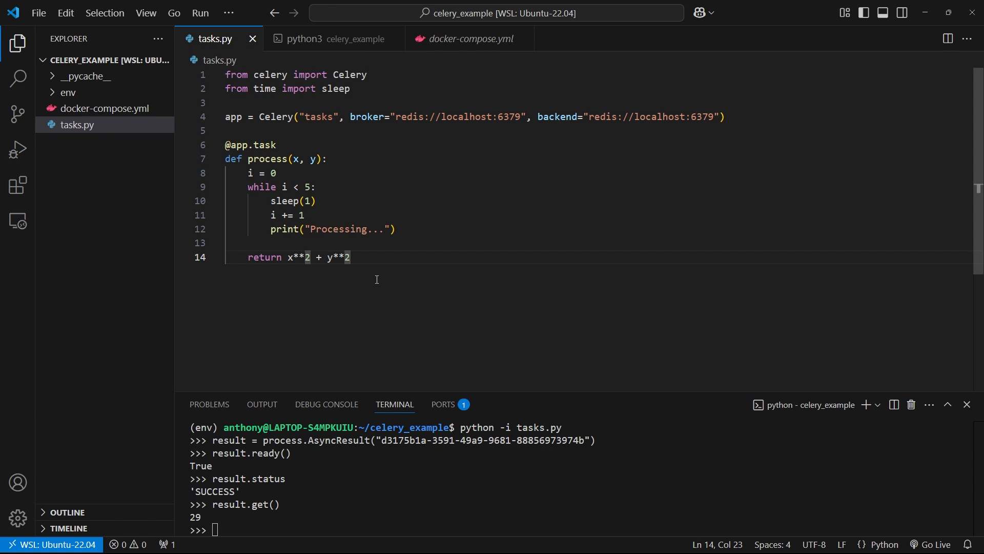
pyautogui.moveTo(489, 296)
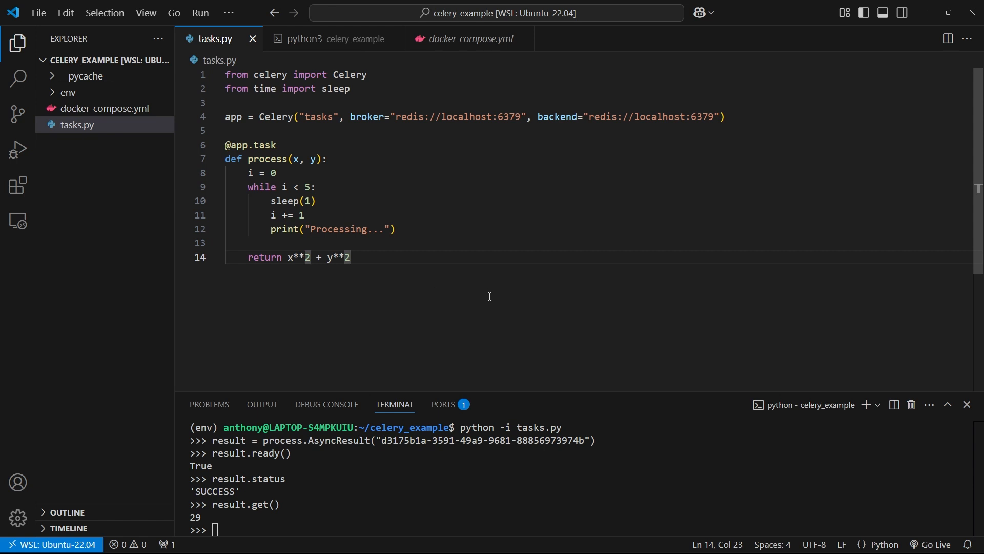